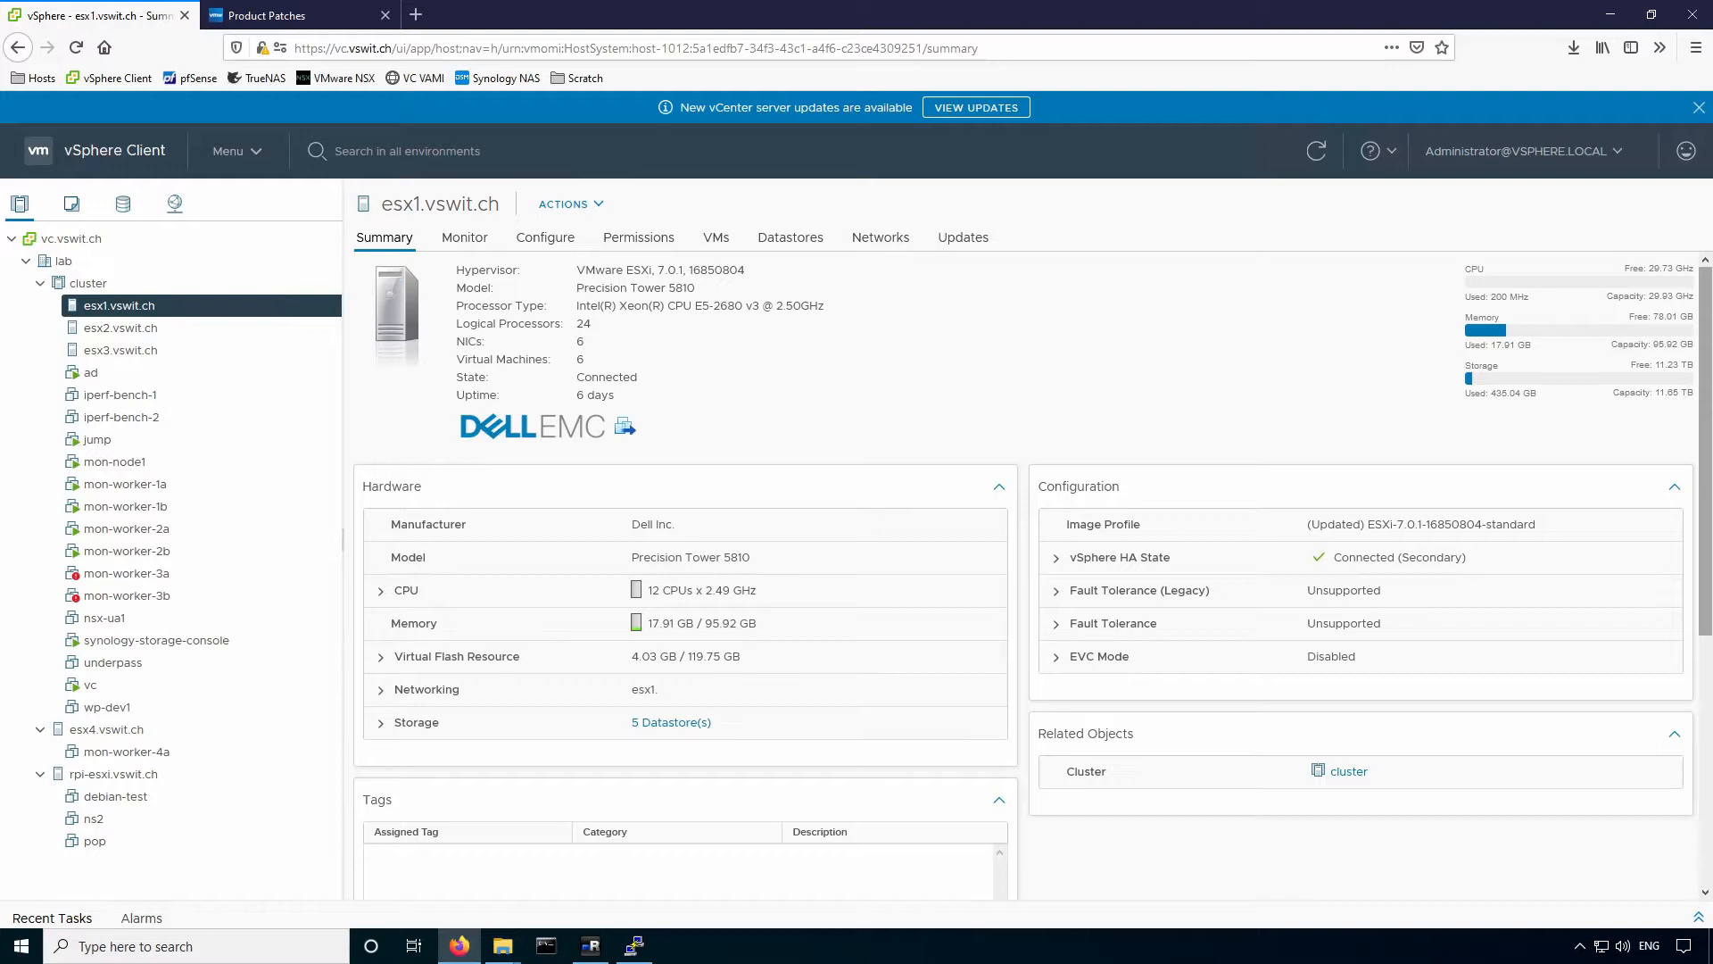
mouse_move(916, 402)
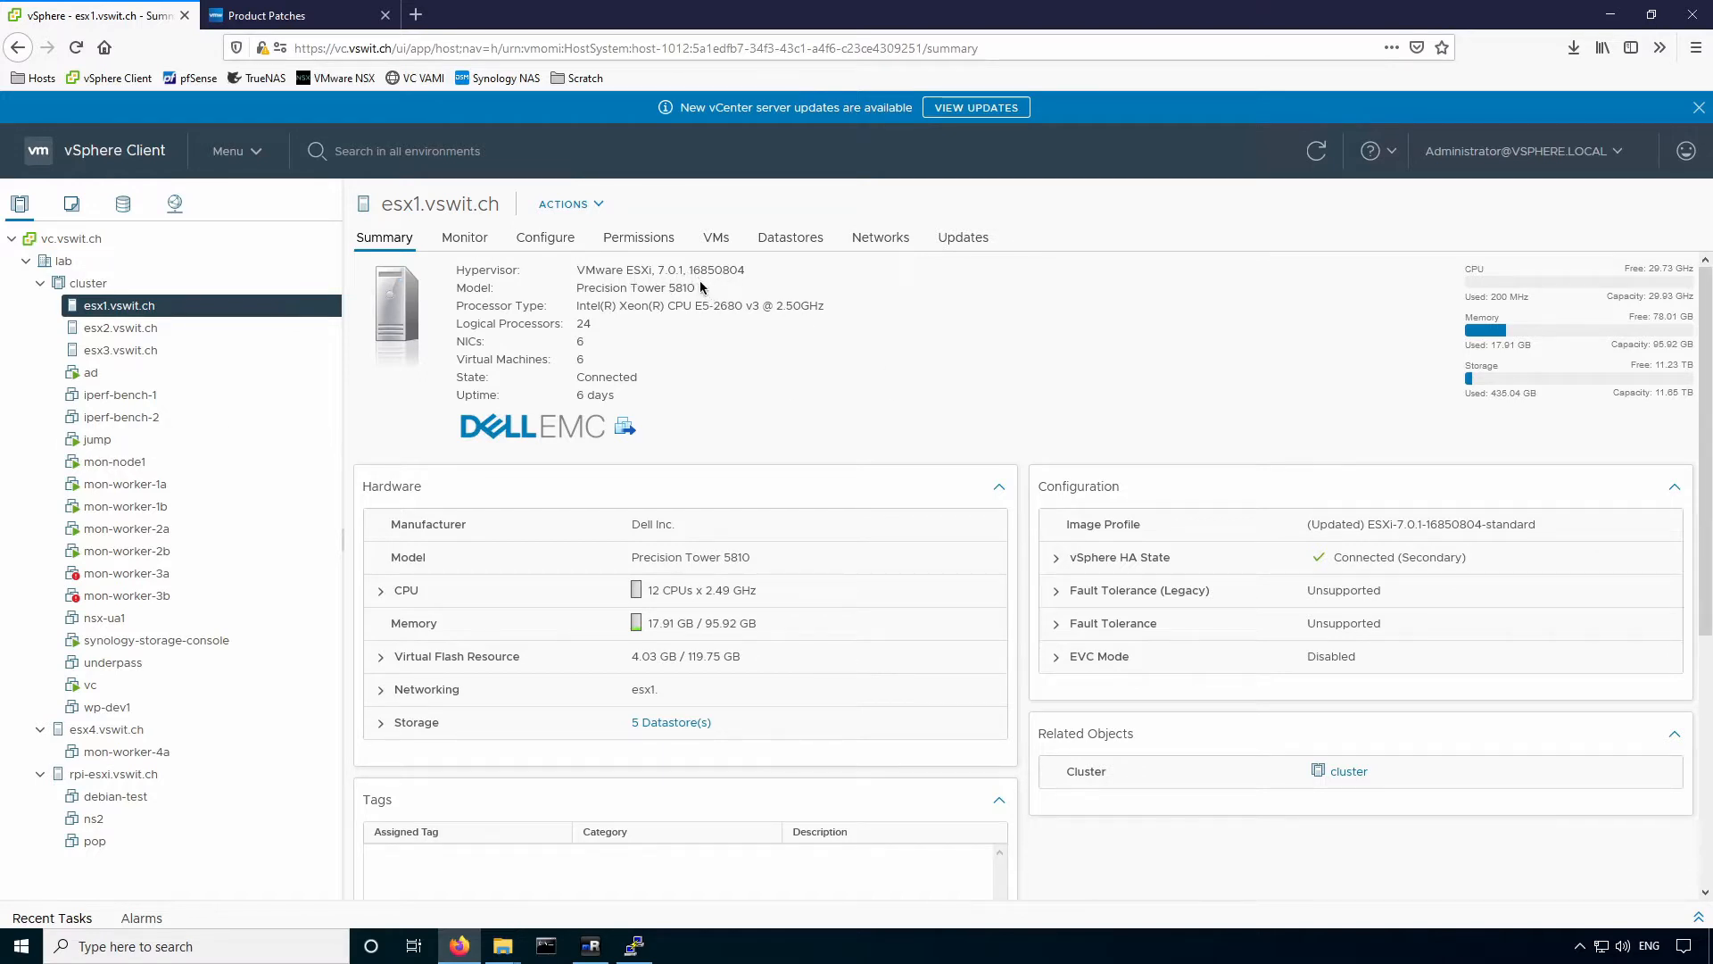
Note esx1's installed build 16850804 and move to the Product Patches search page.
double_click(701, 270)
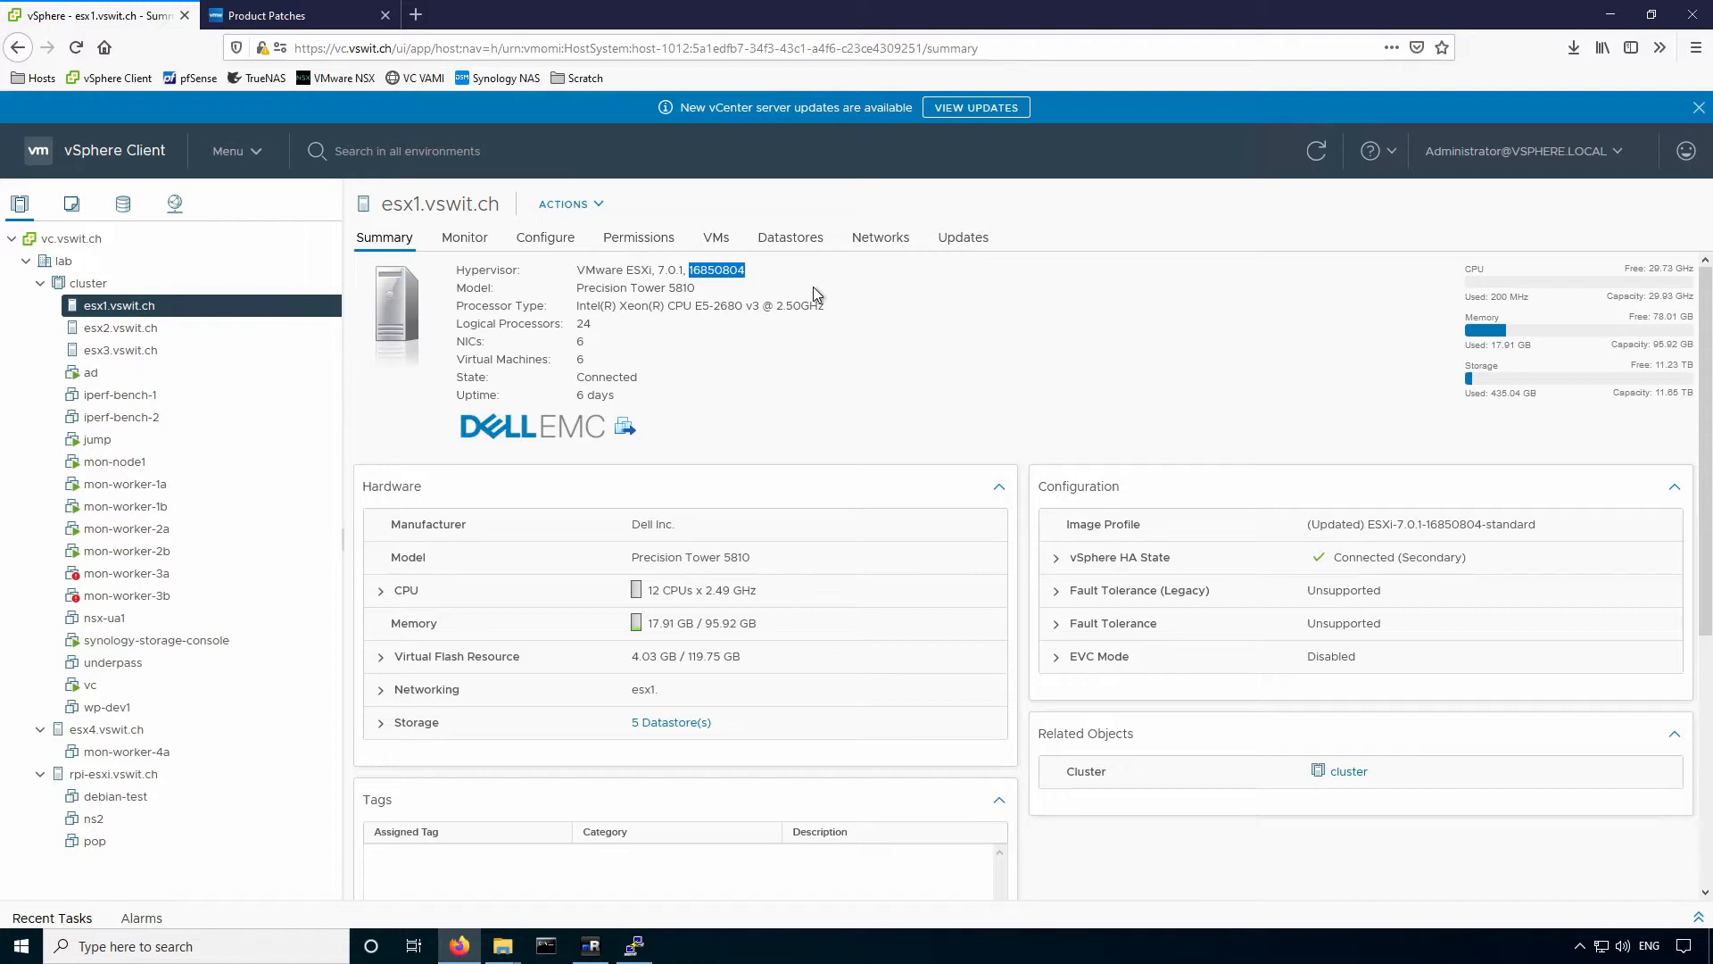
mouse_move(512, 207)
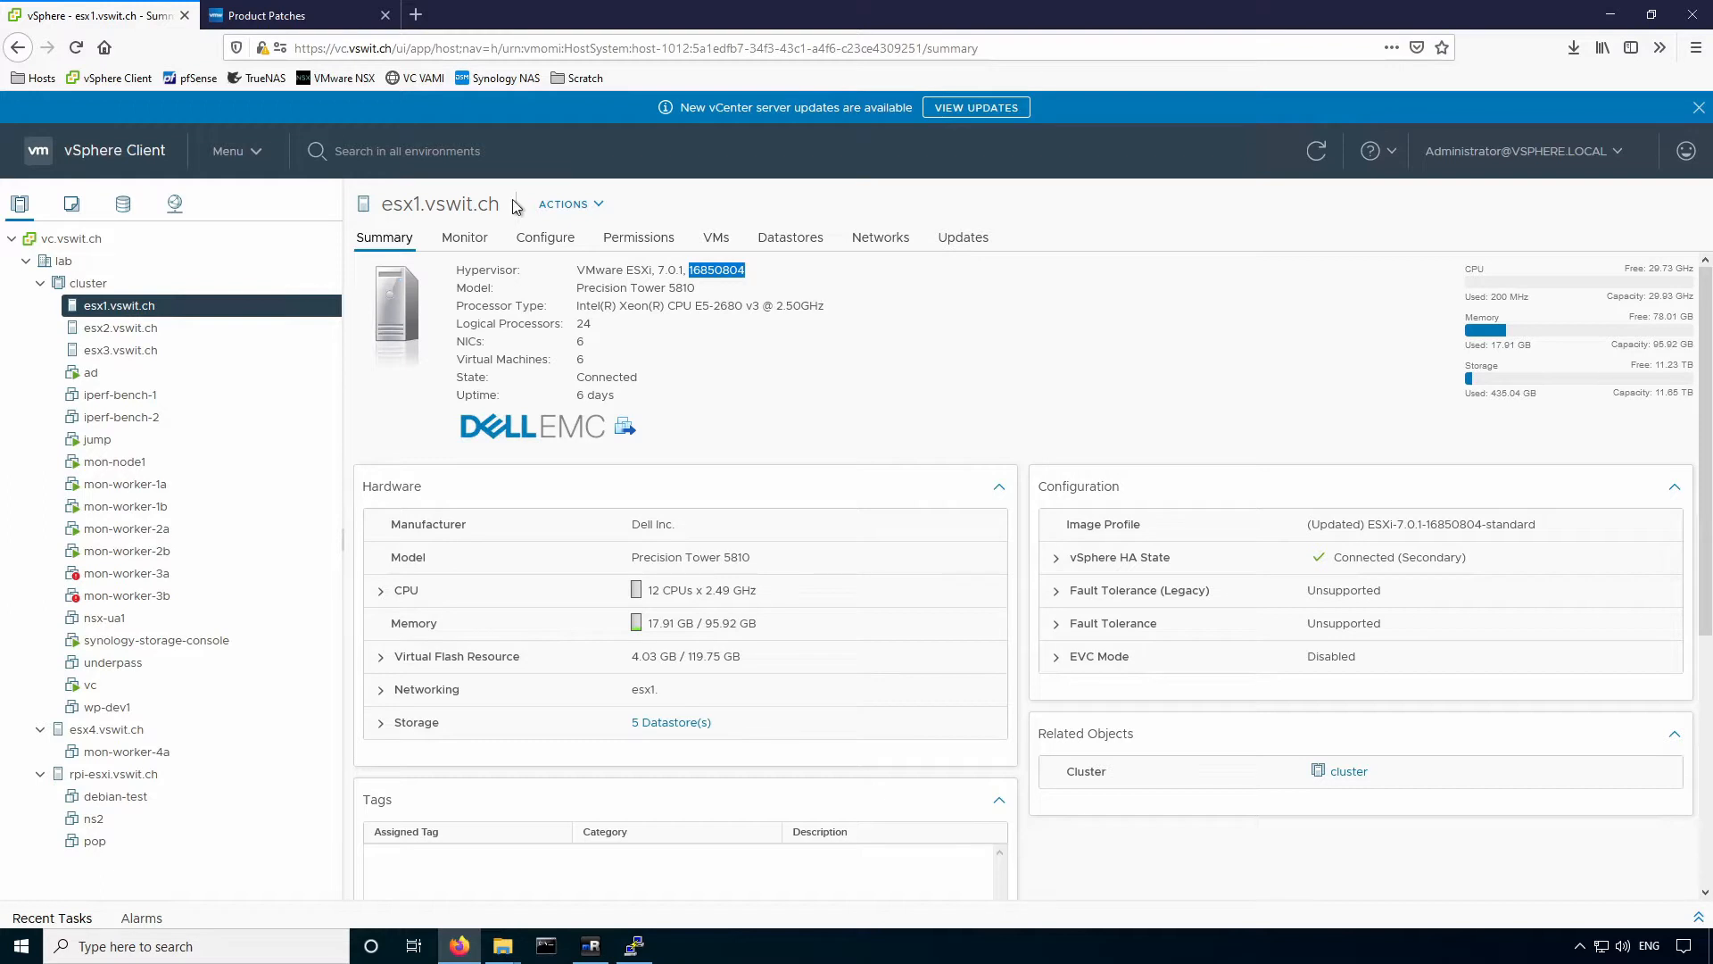
click(300, 16)
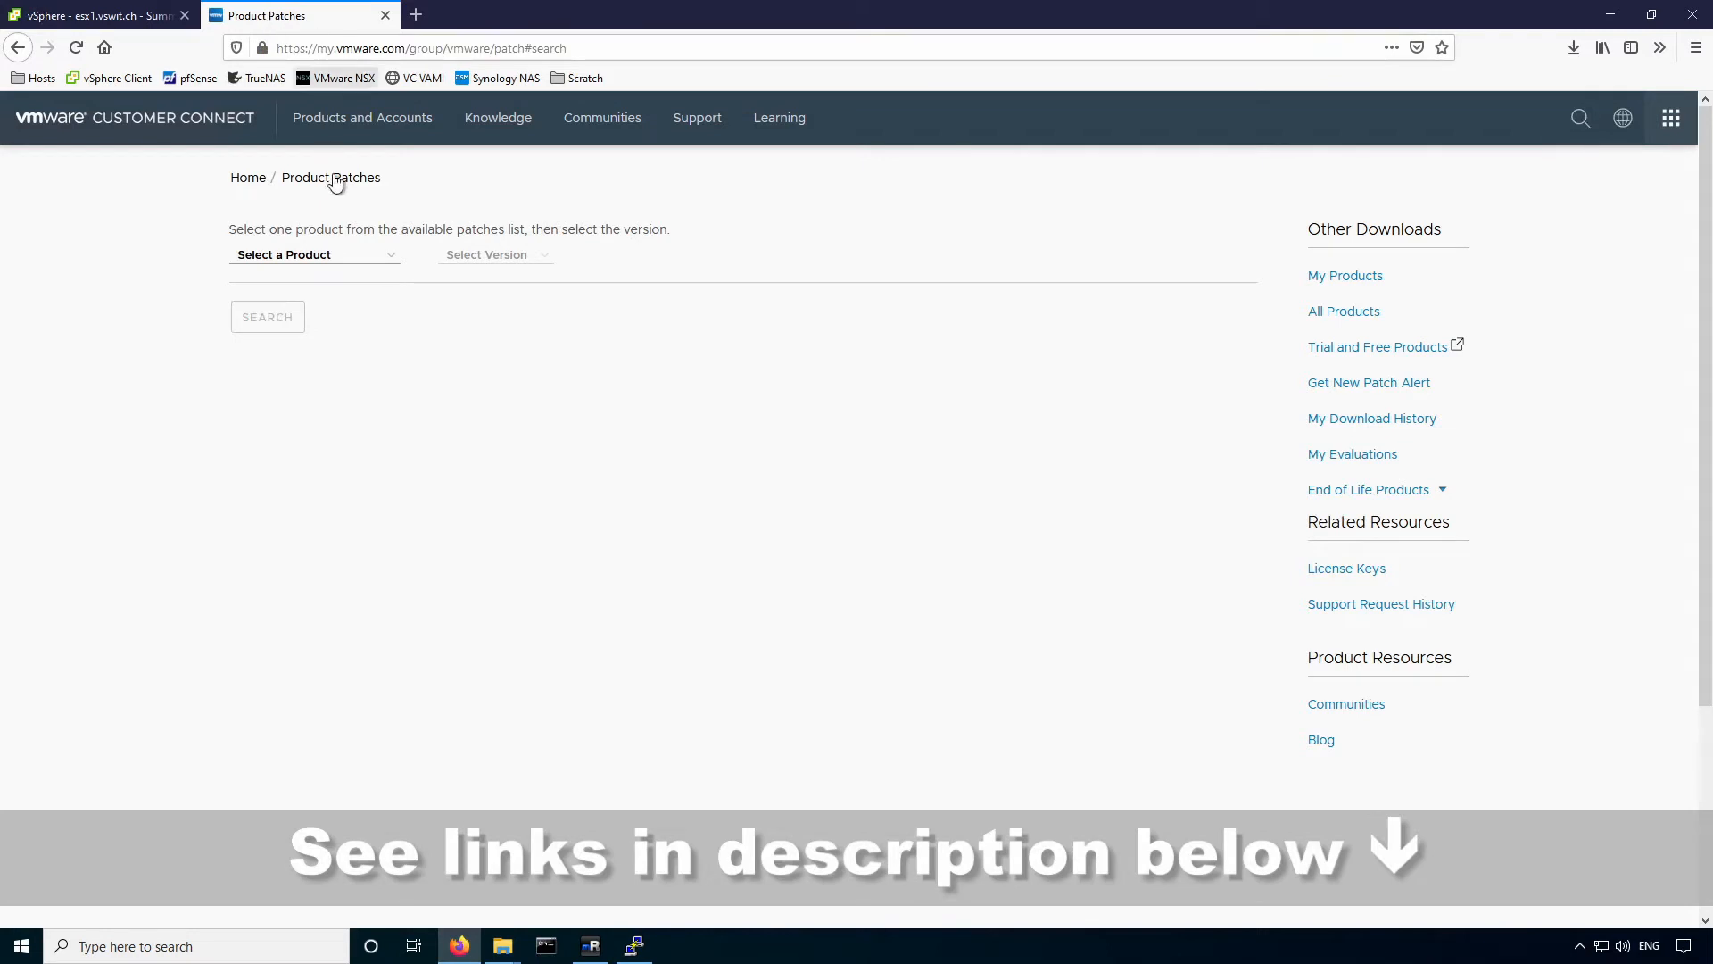
Search patches for ESXi (Embedded and Installable) version 7.0.1.
click(314, 253)
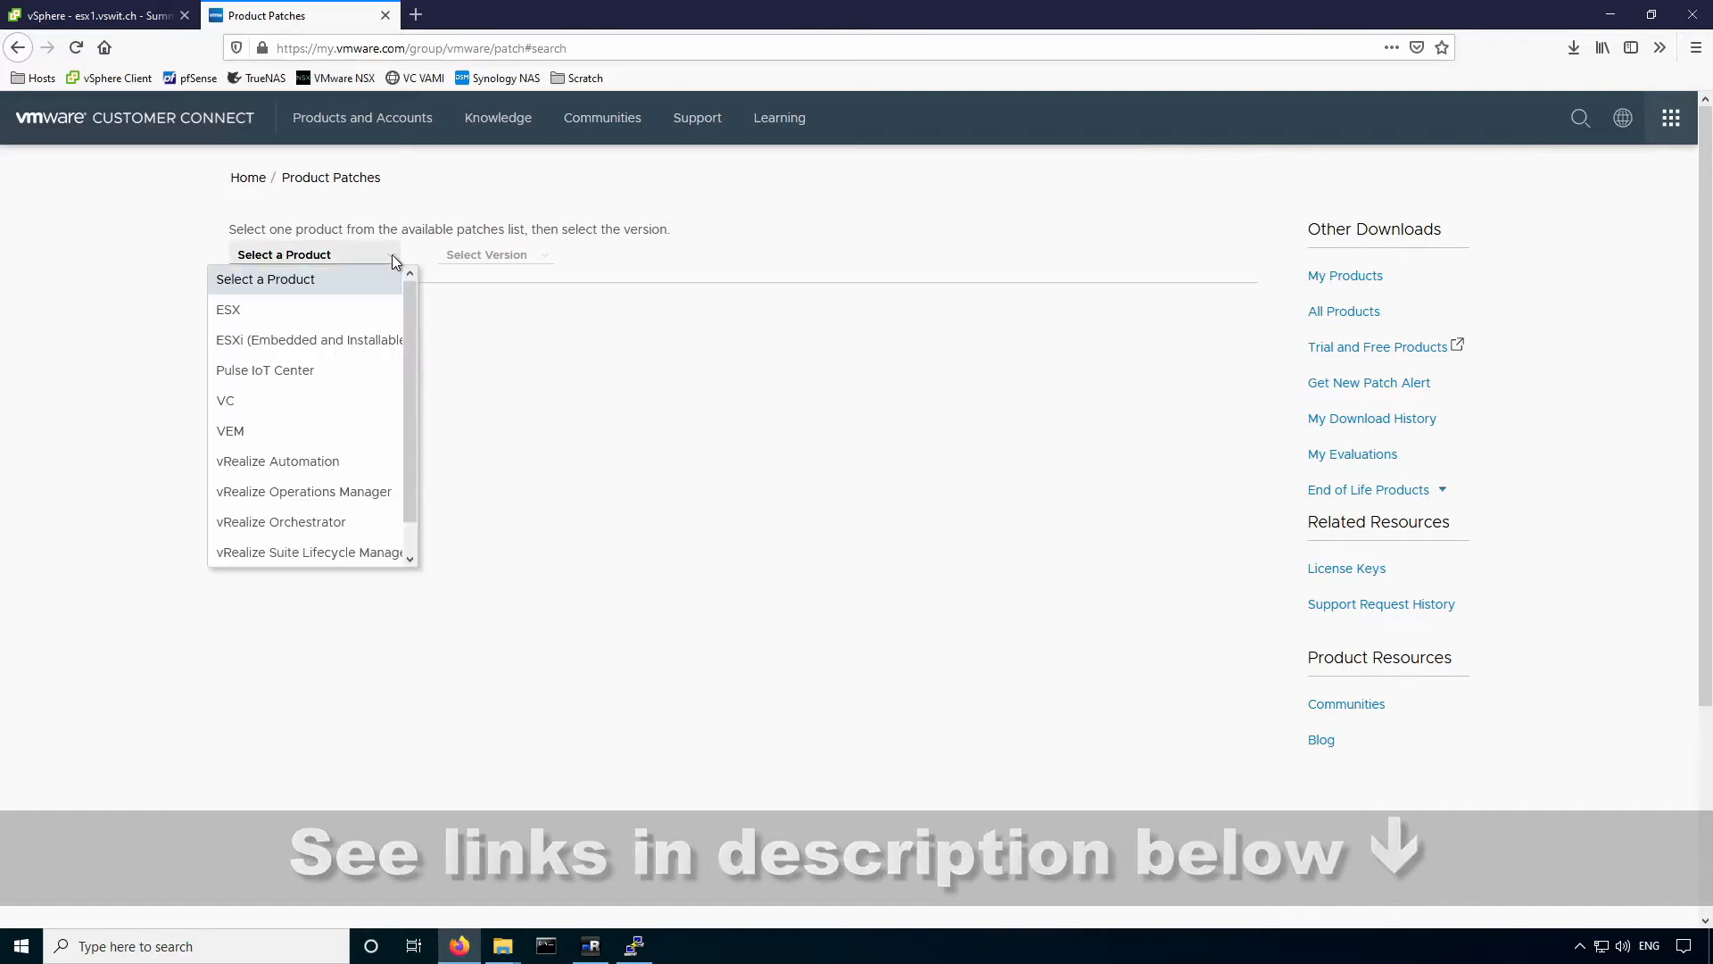
mouse_move(323, 341)
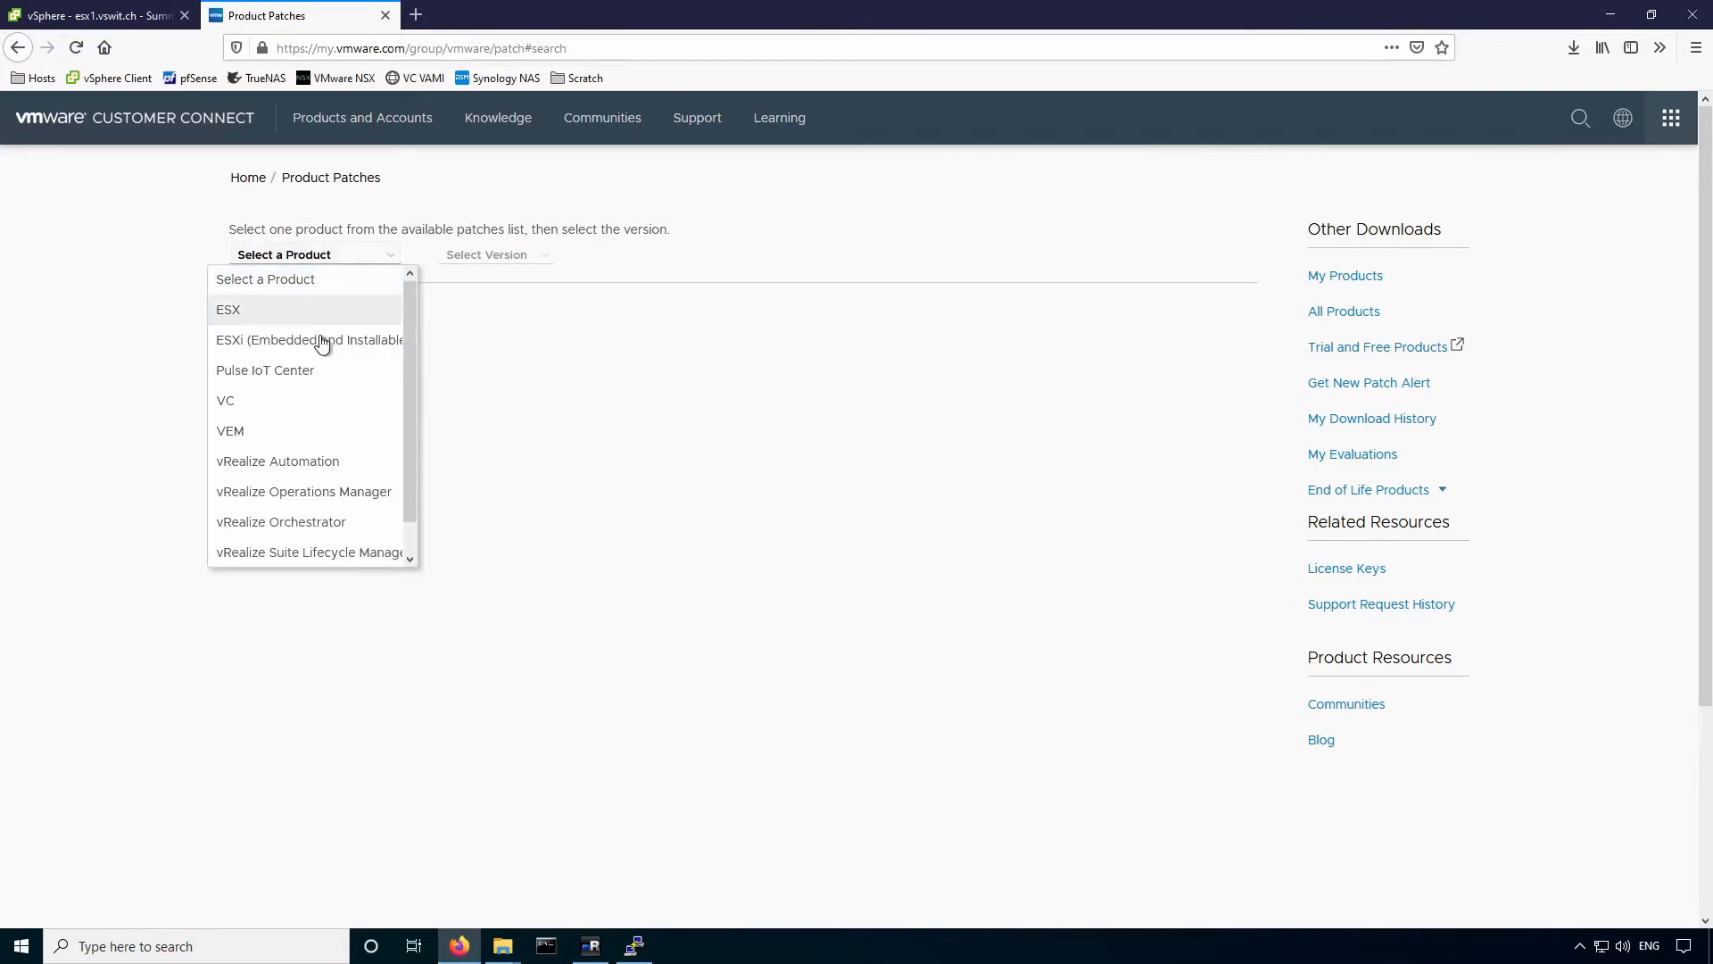
mouse_move(250, 365)
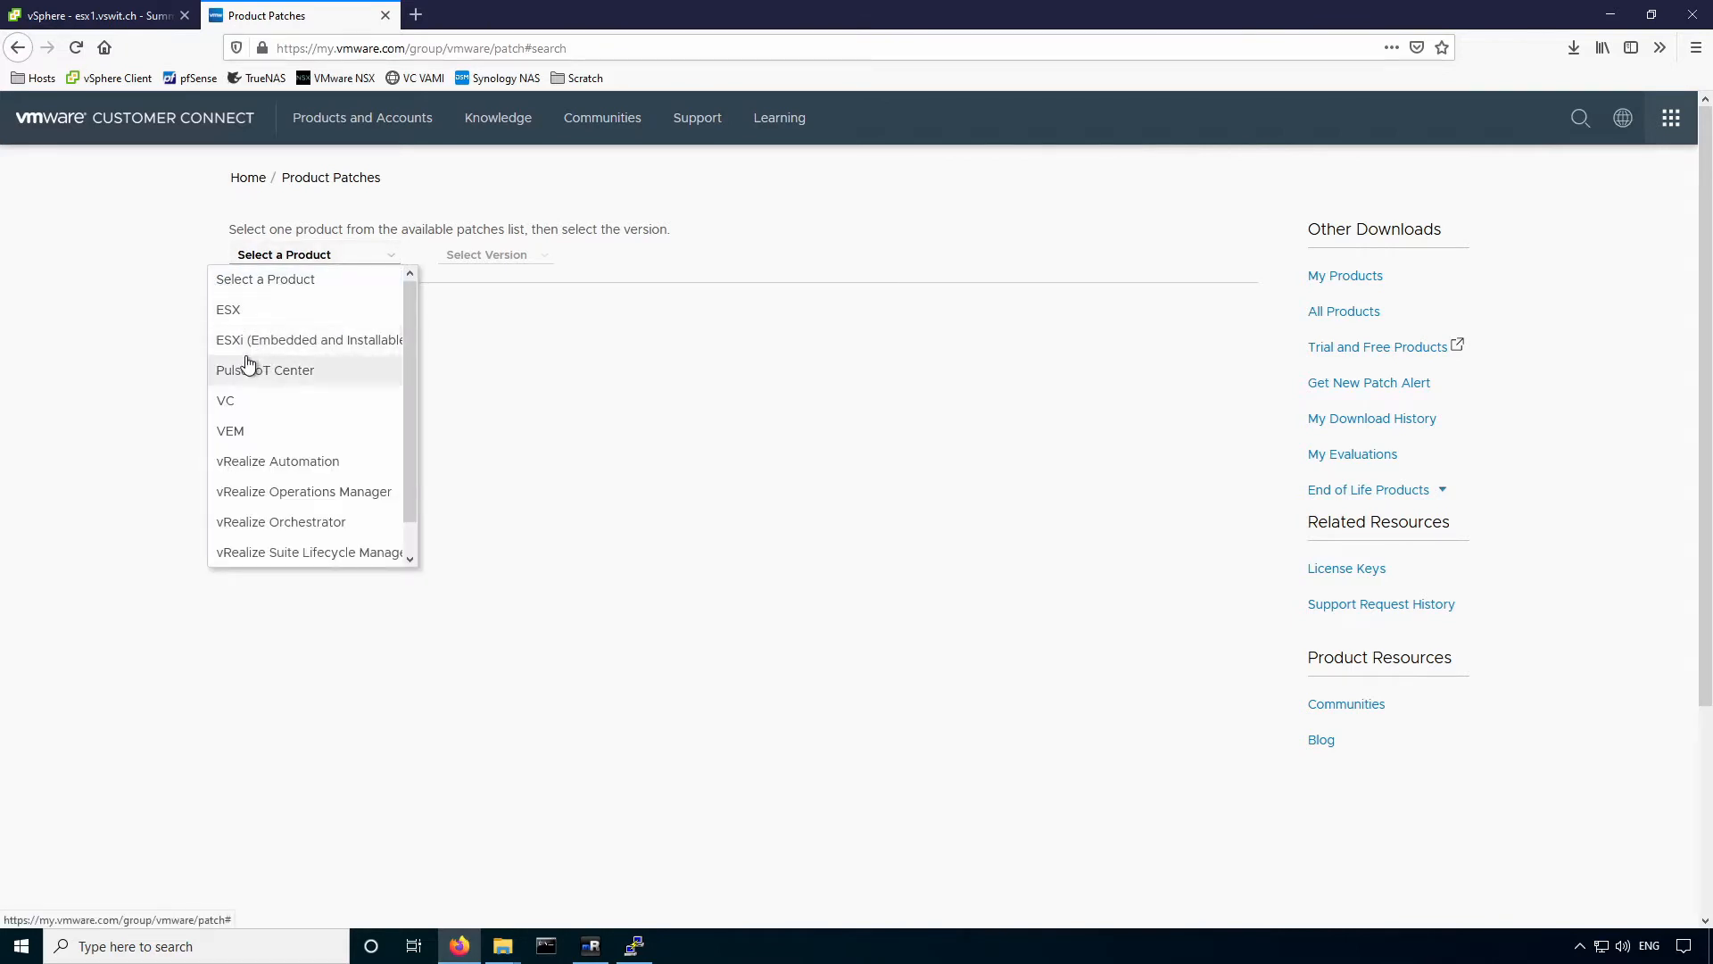
click(308, 339)
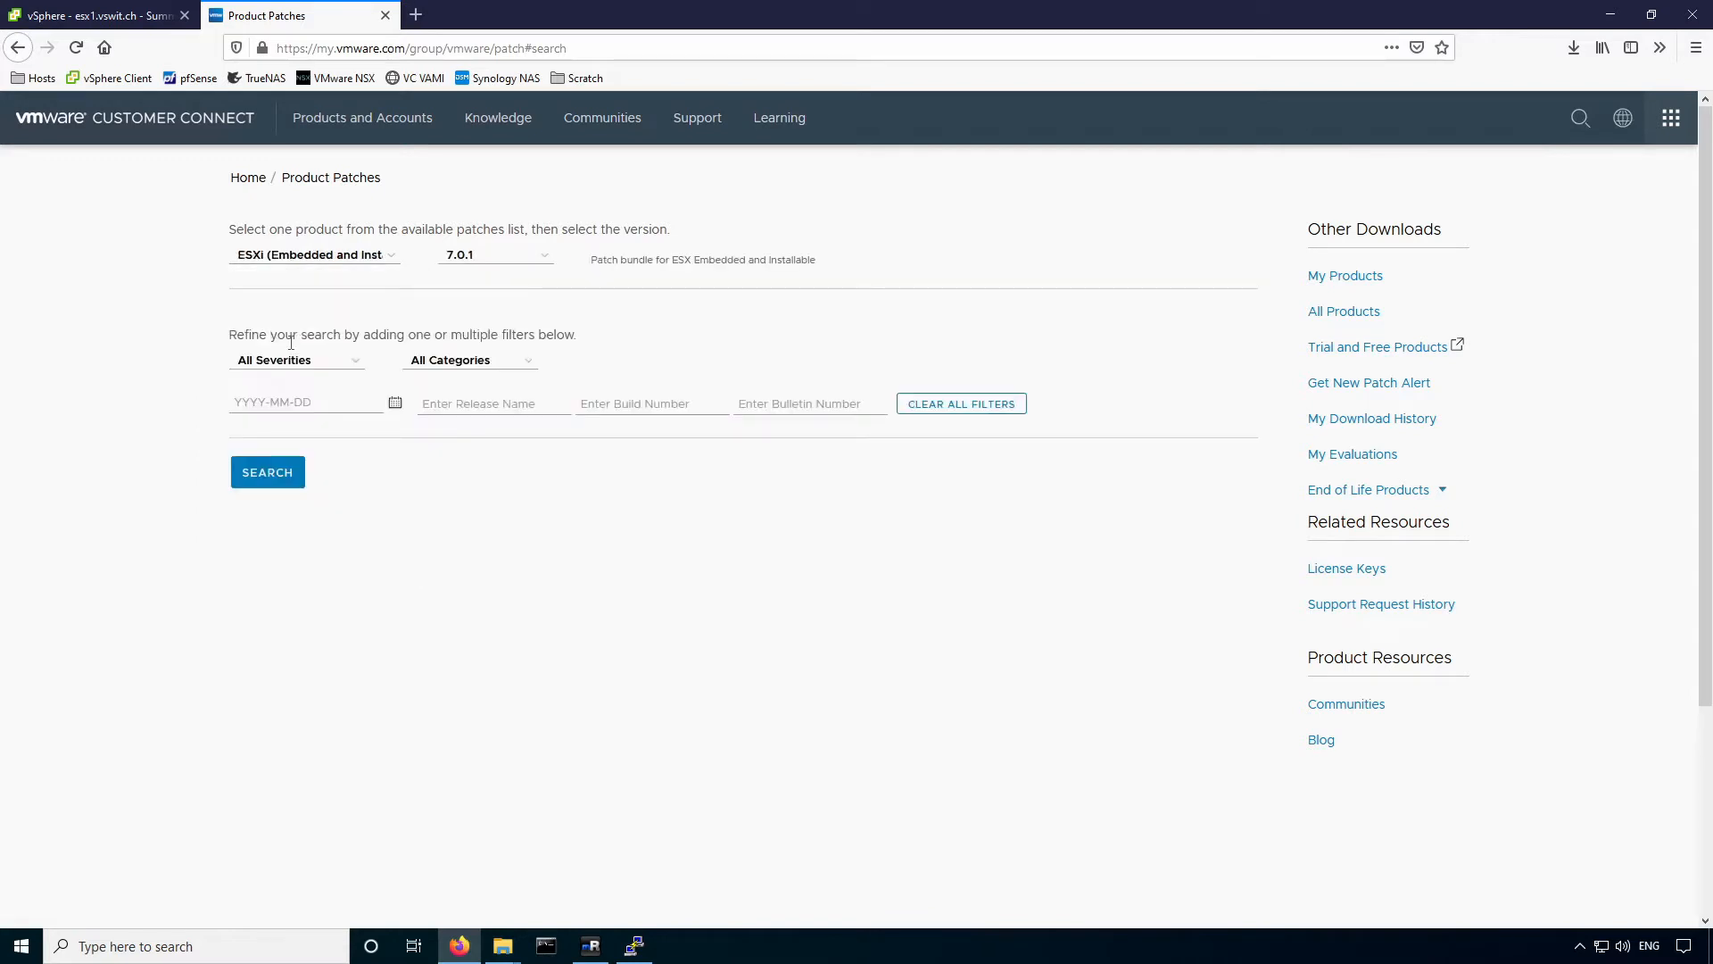
click(494, 256)
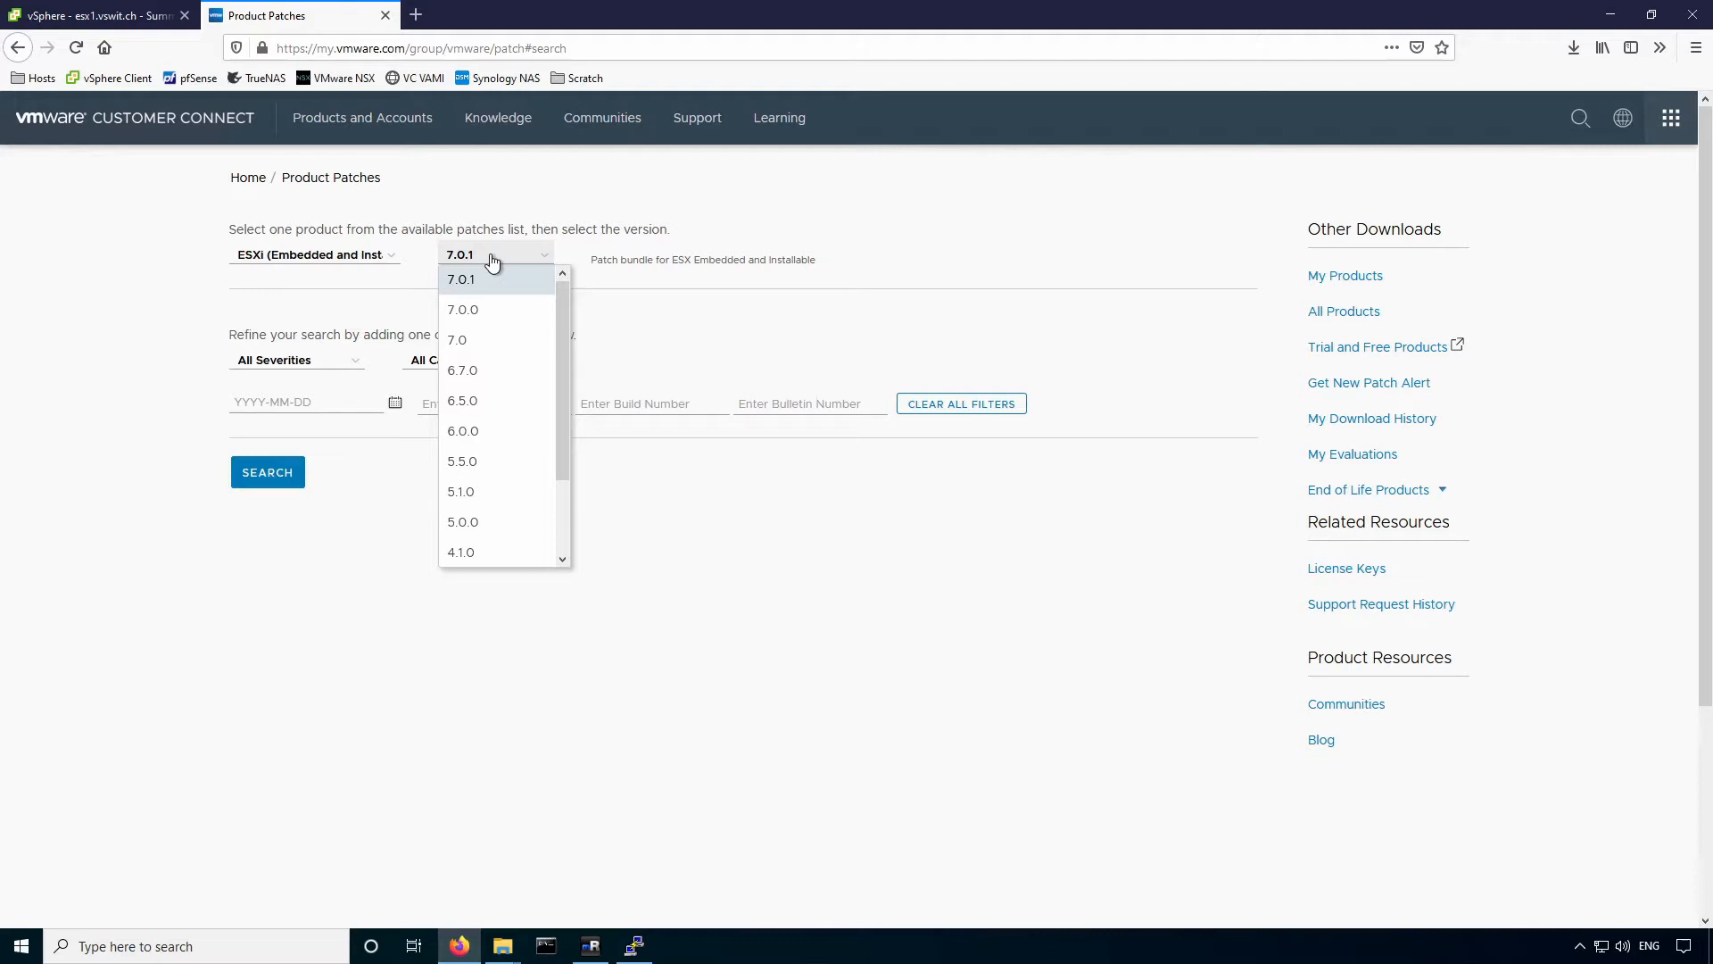
click(460, 279)
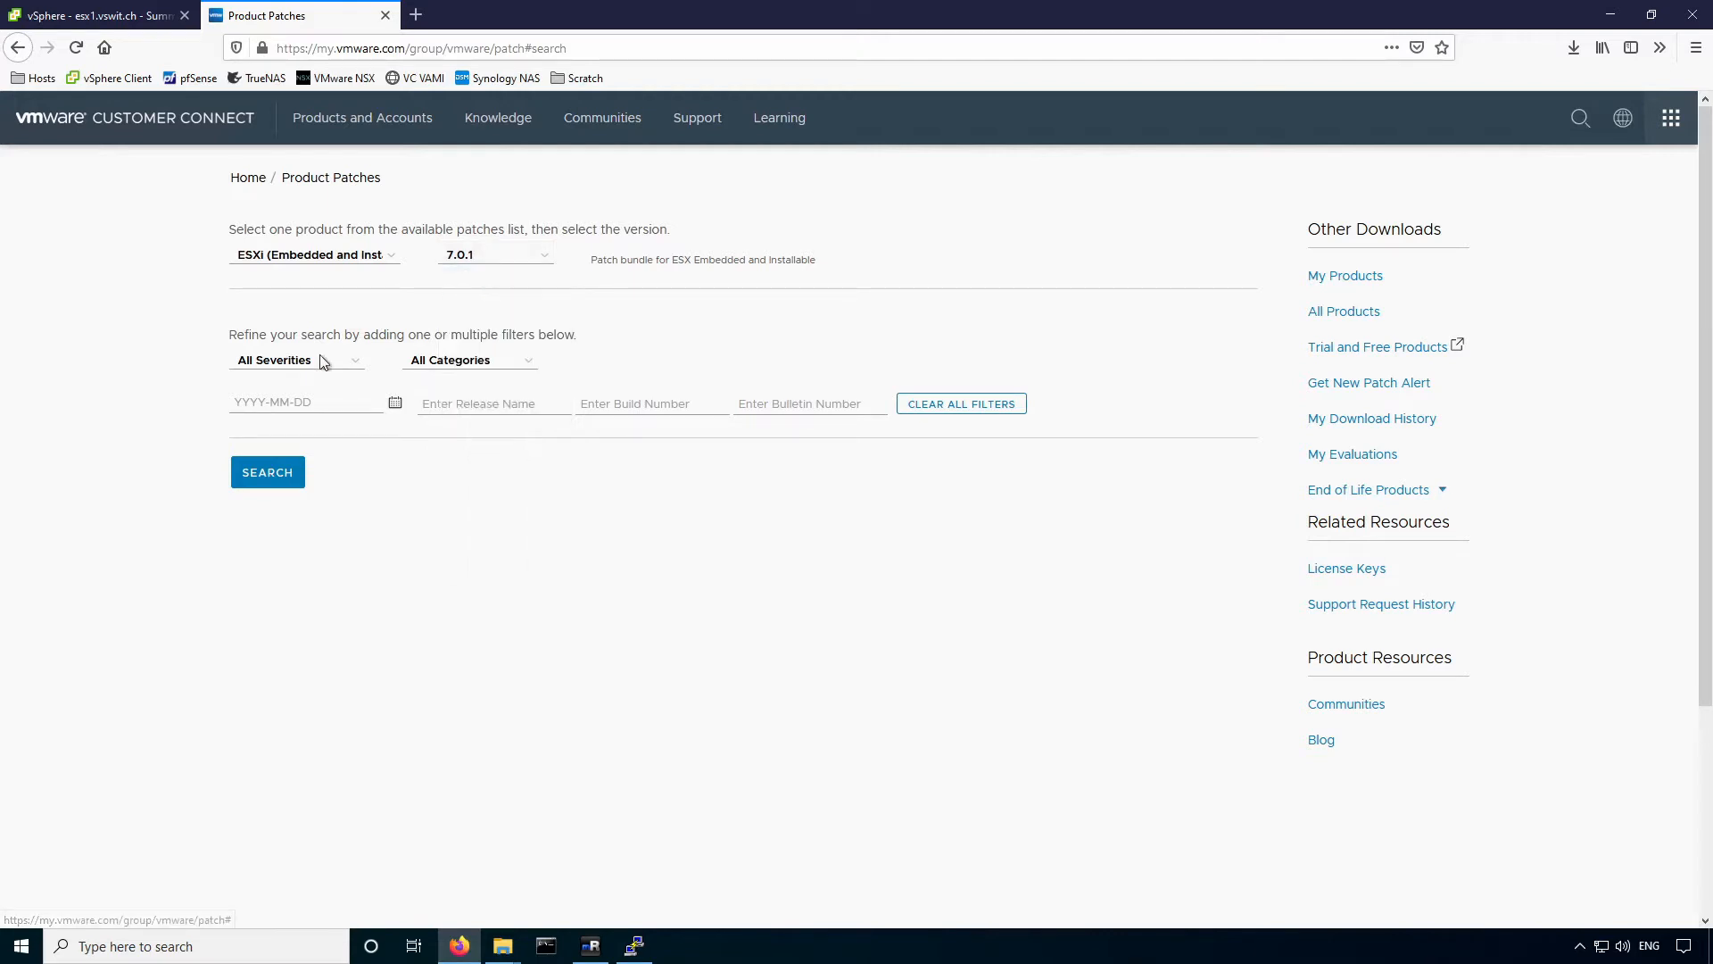
click(266, 471)
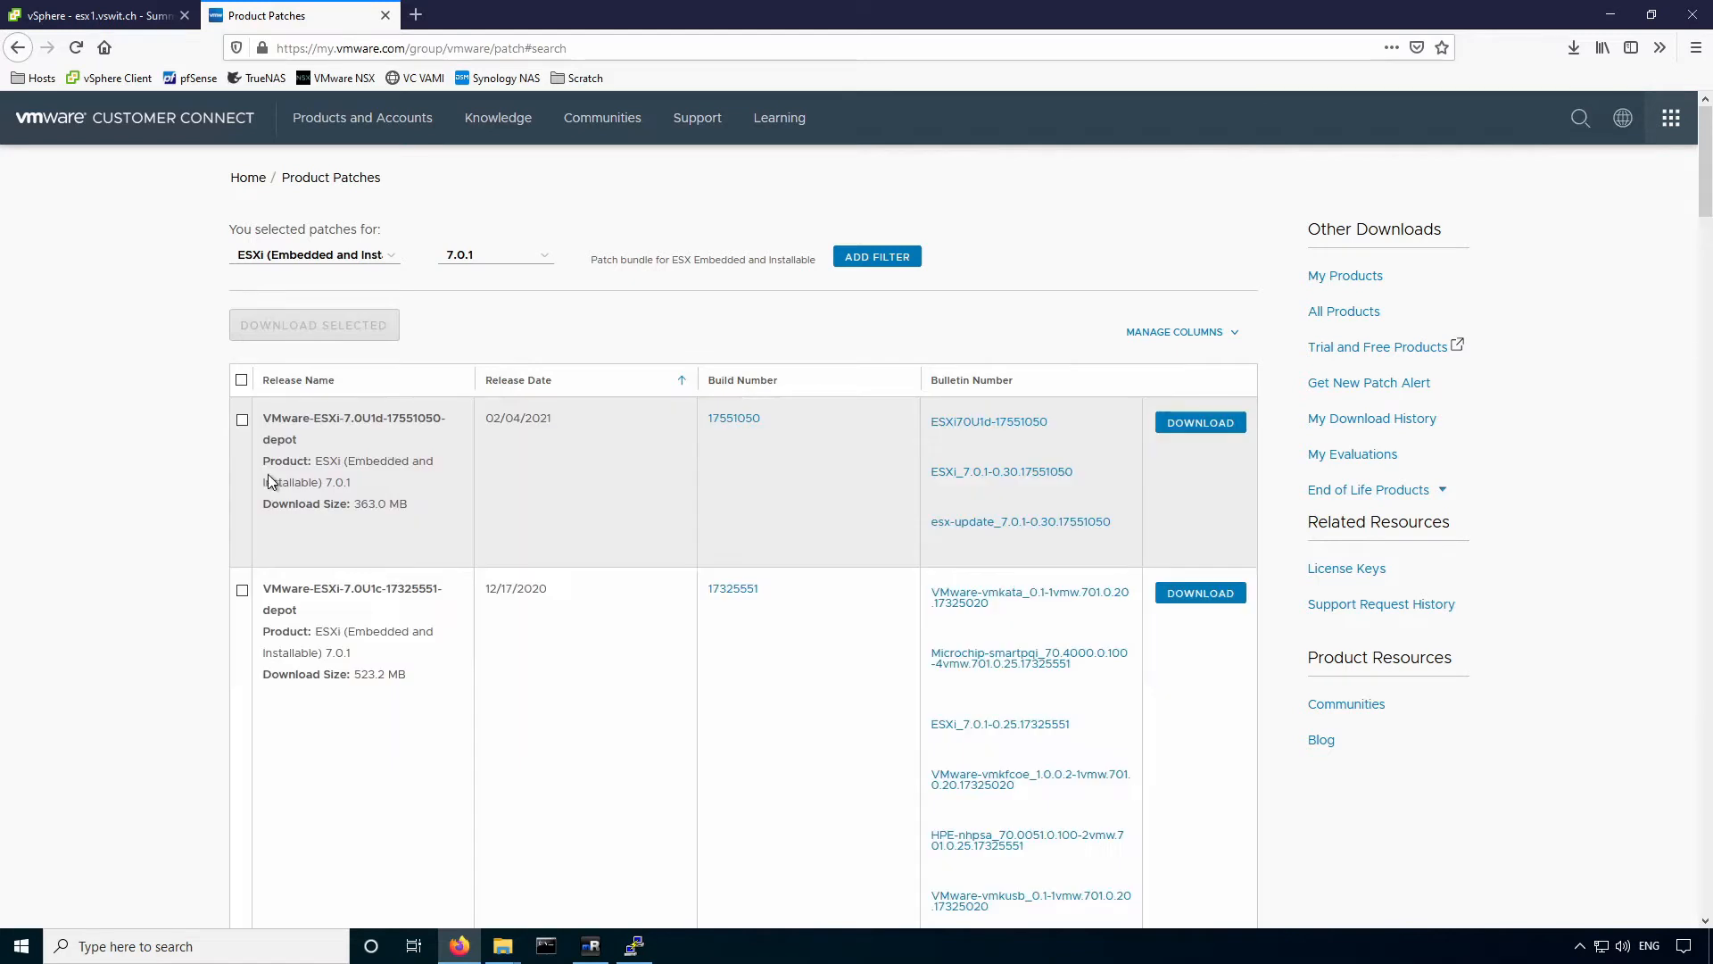
mouse_move(642, 474)
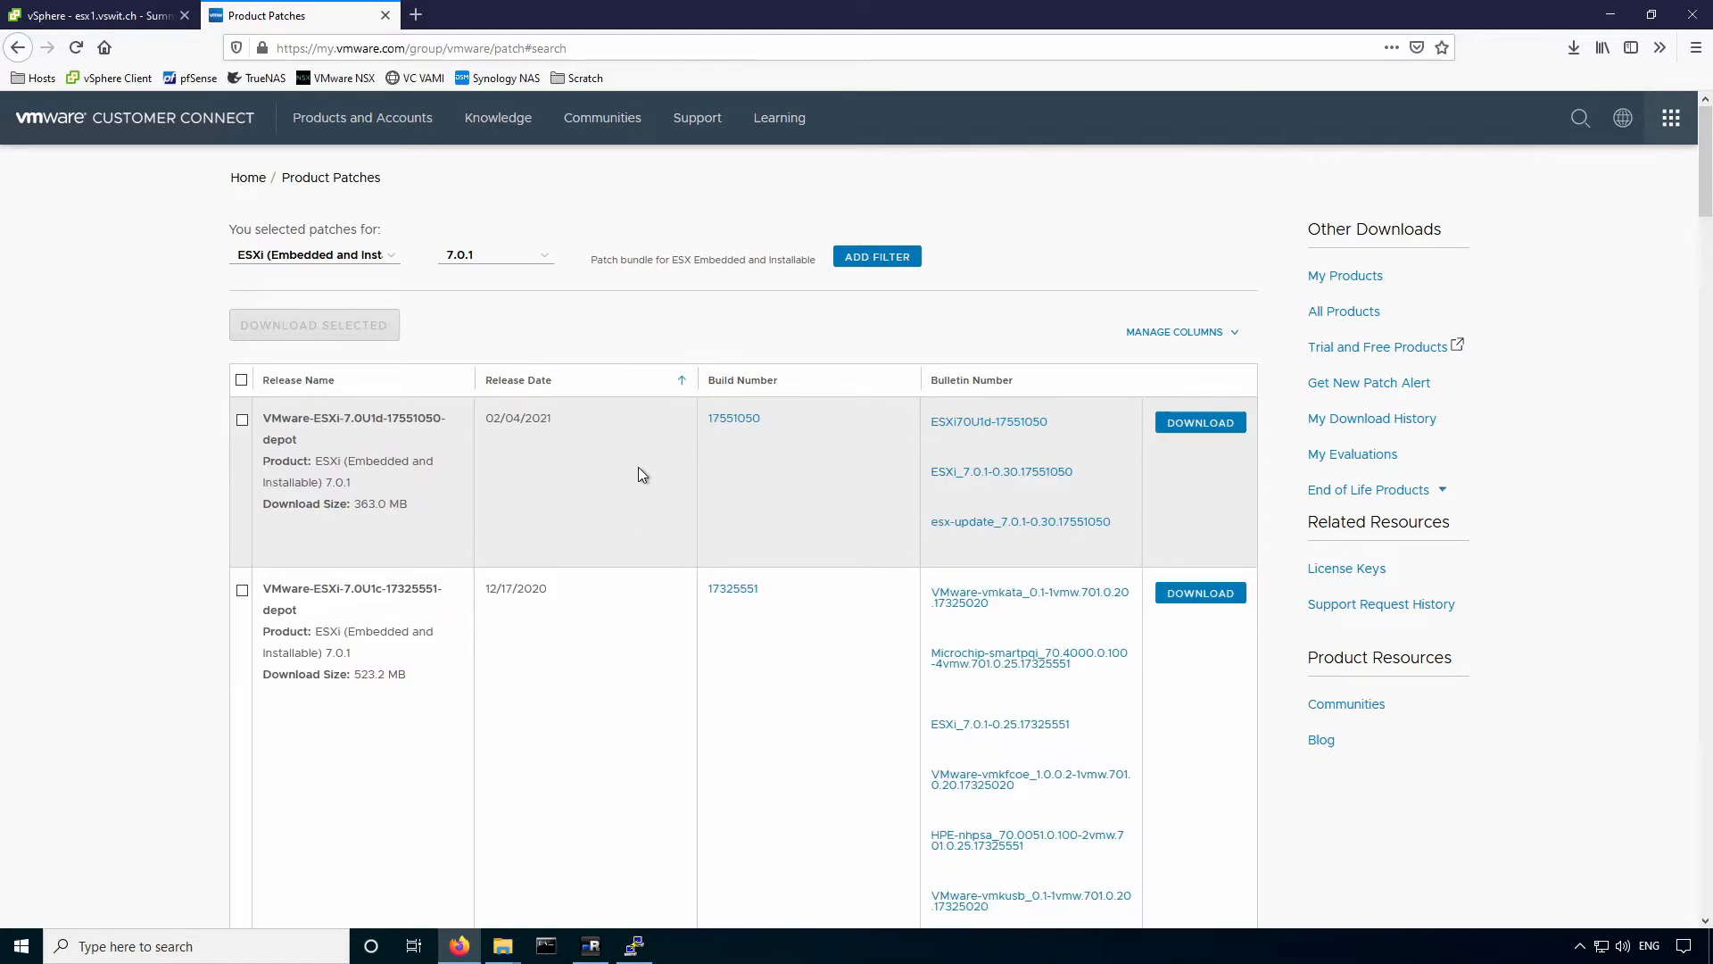
mouse_move(594, 473)
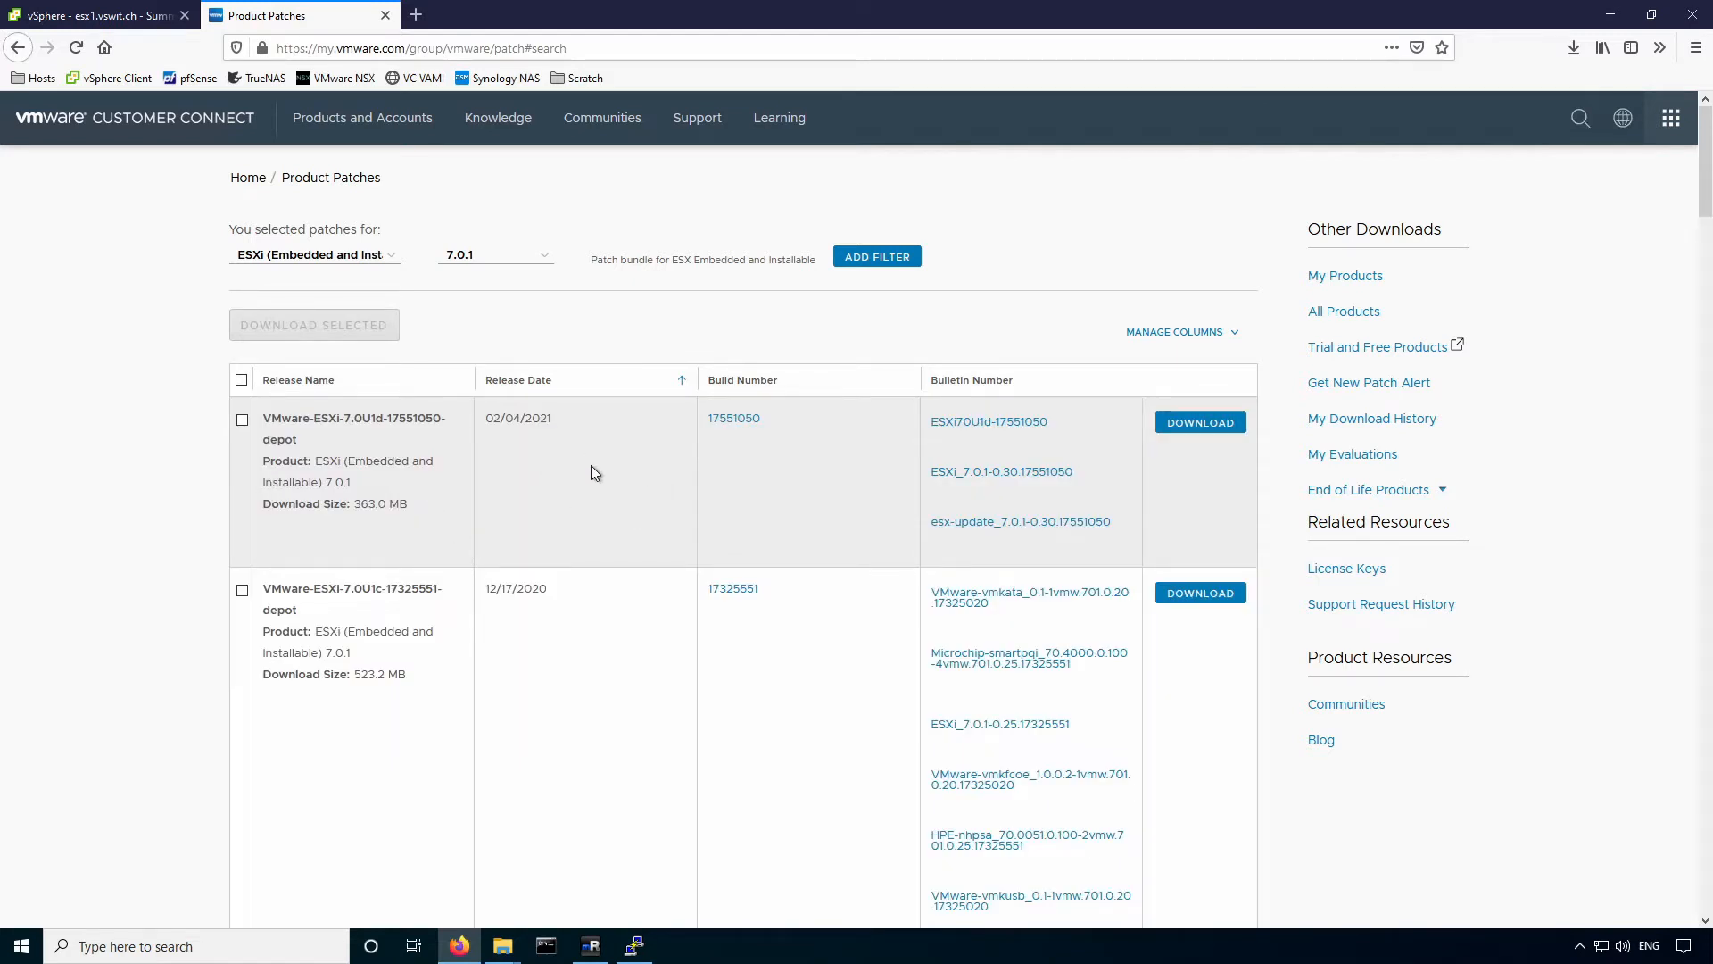
Locate installed build 16850804 in the results and the 7.0U1a-17119627 depot above it.
scroll(down, 3)
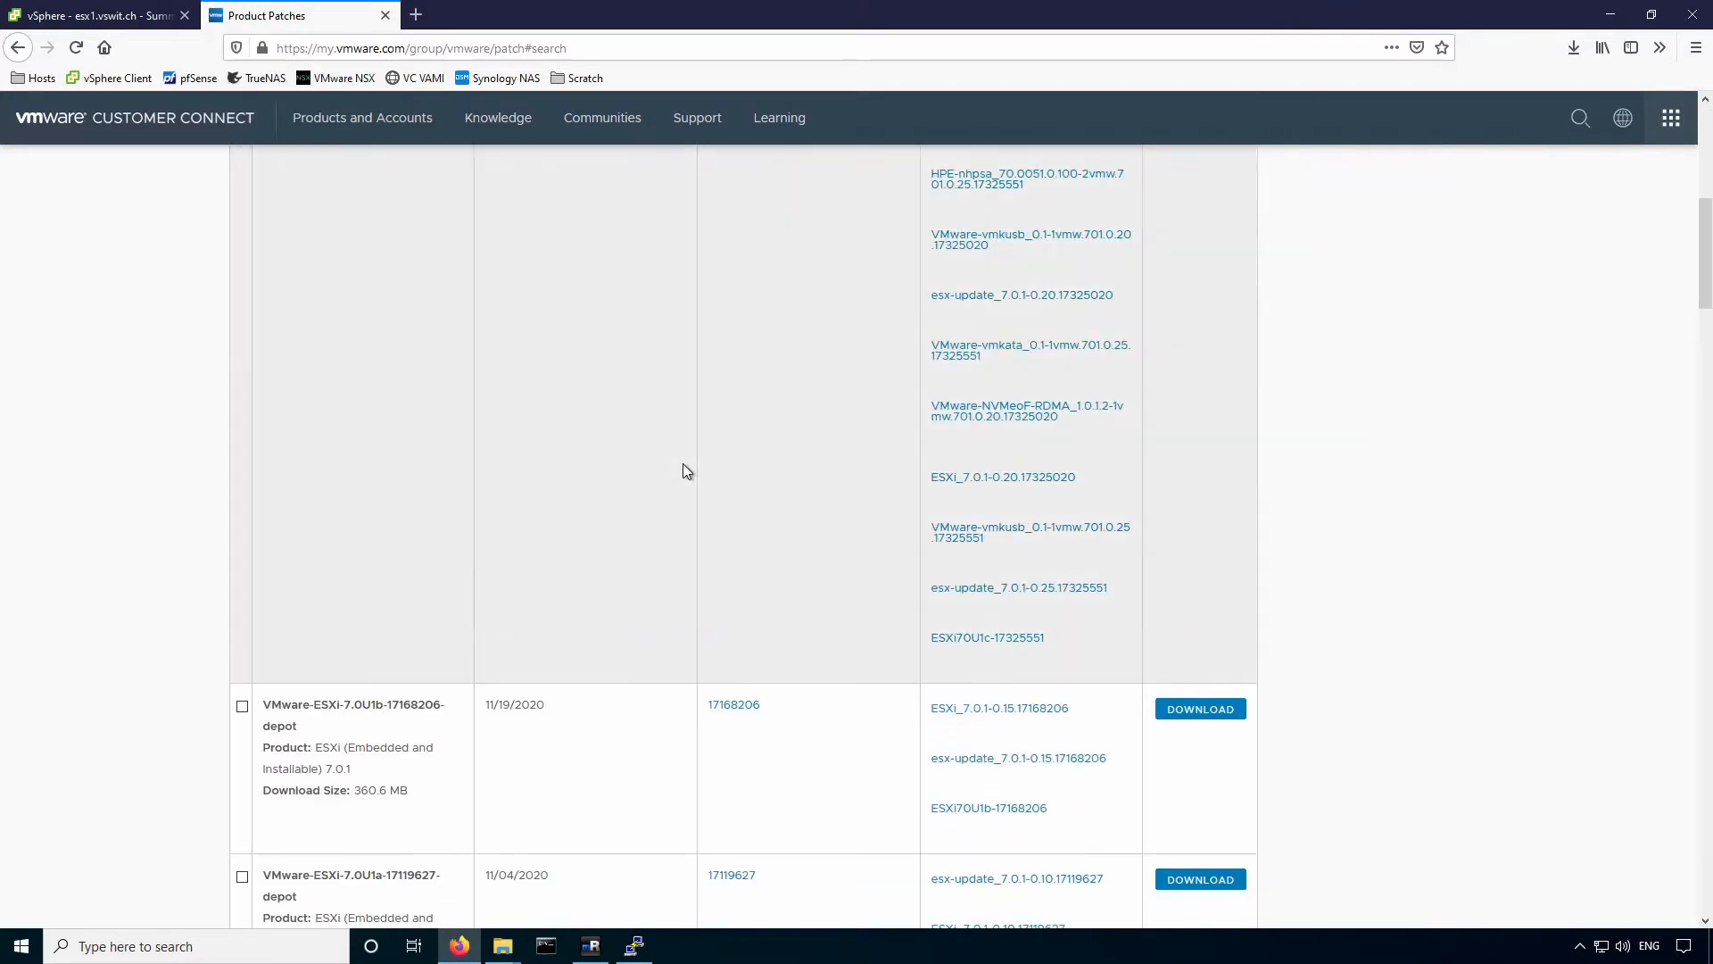
scroll(down, 3)
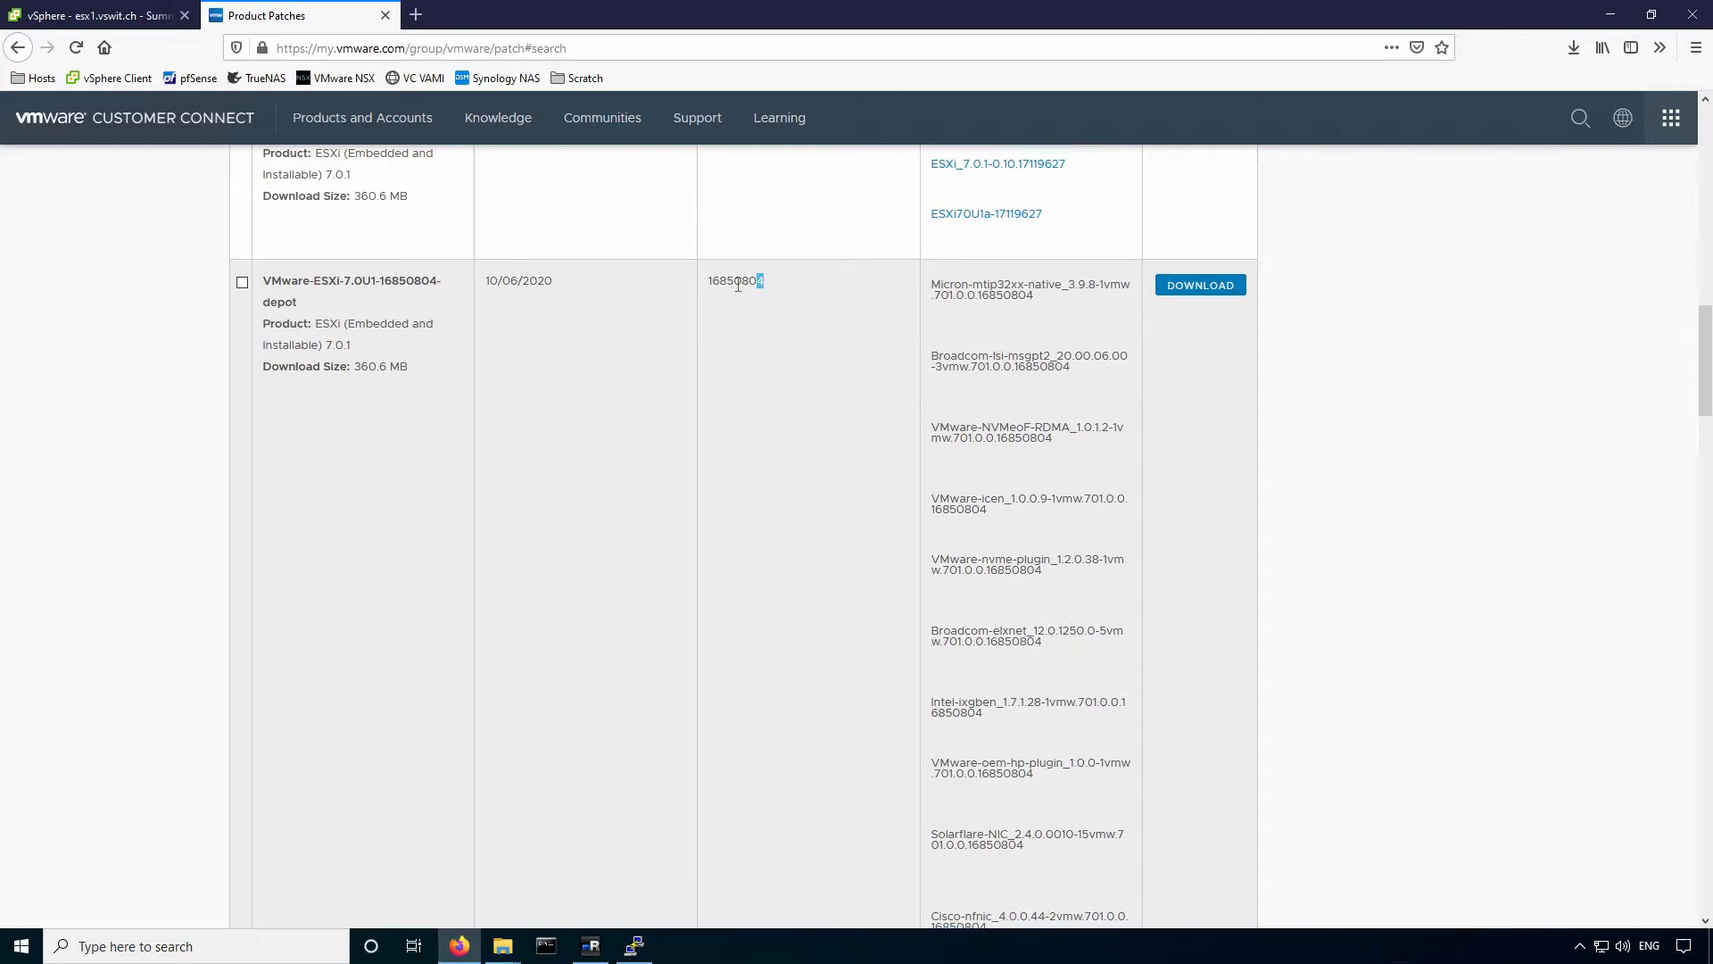
double_click(733, 280)
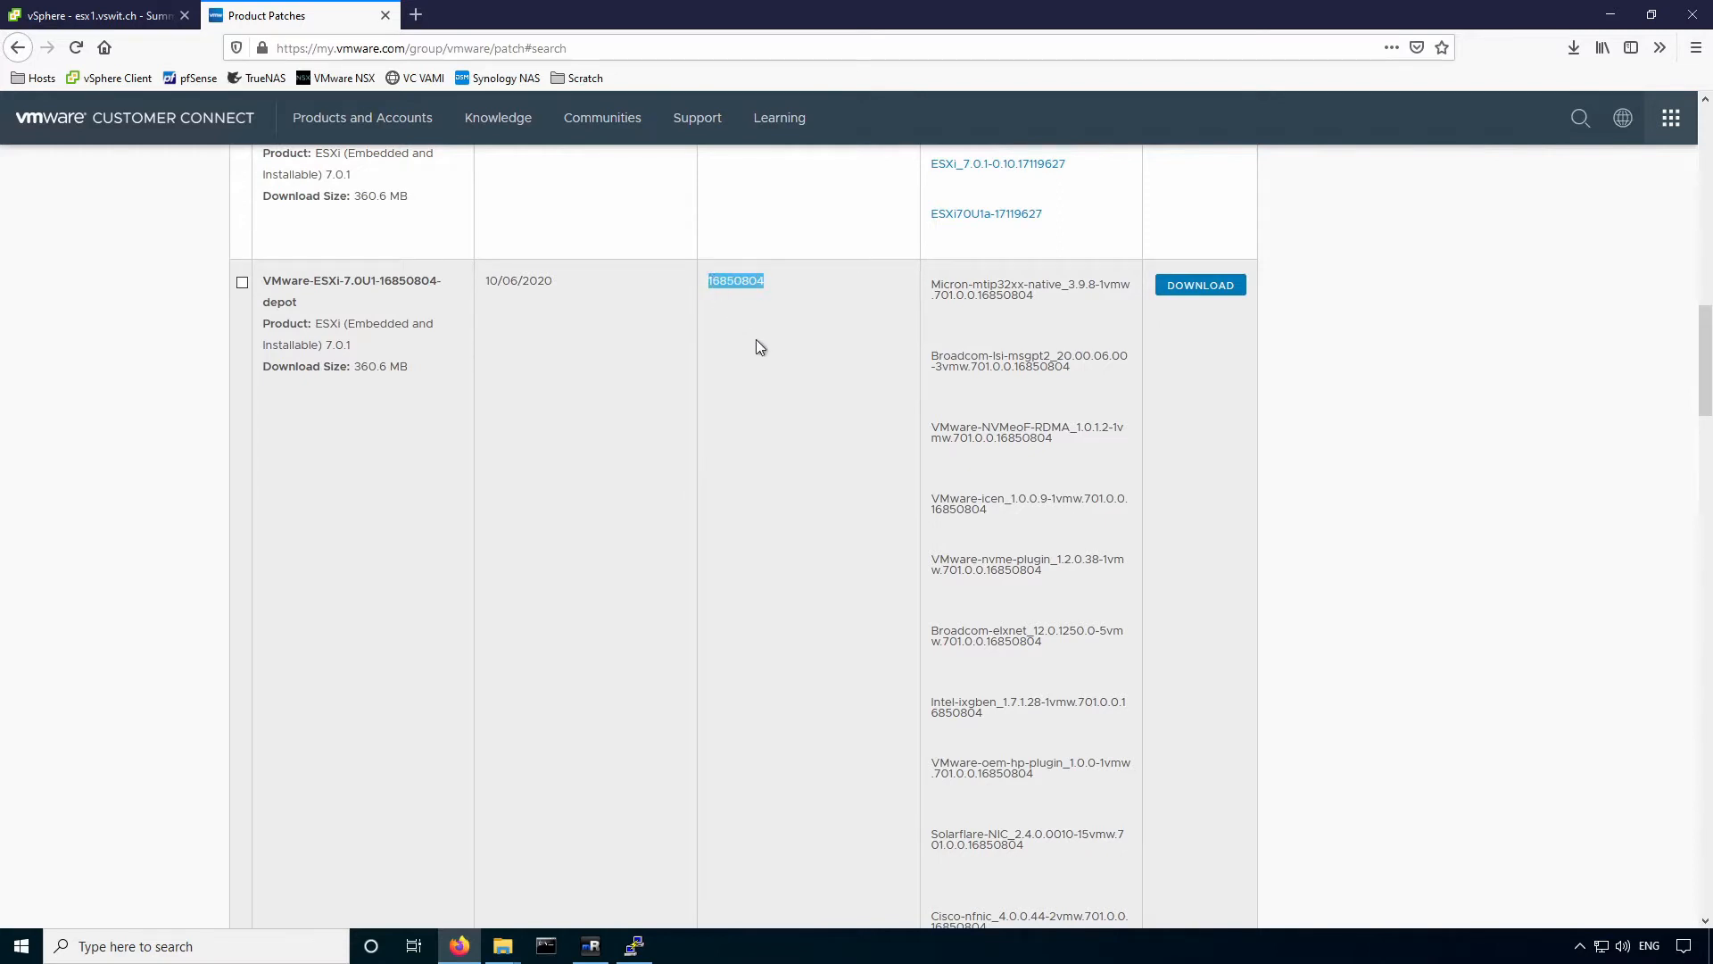
scroll(up, 3)
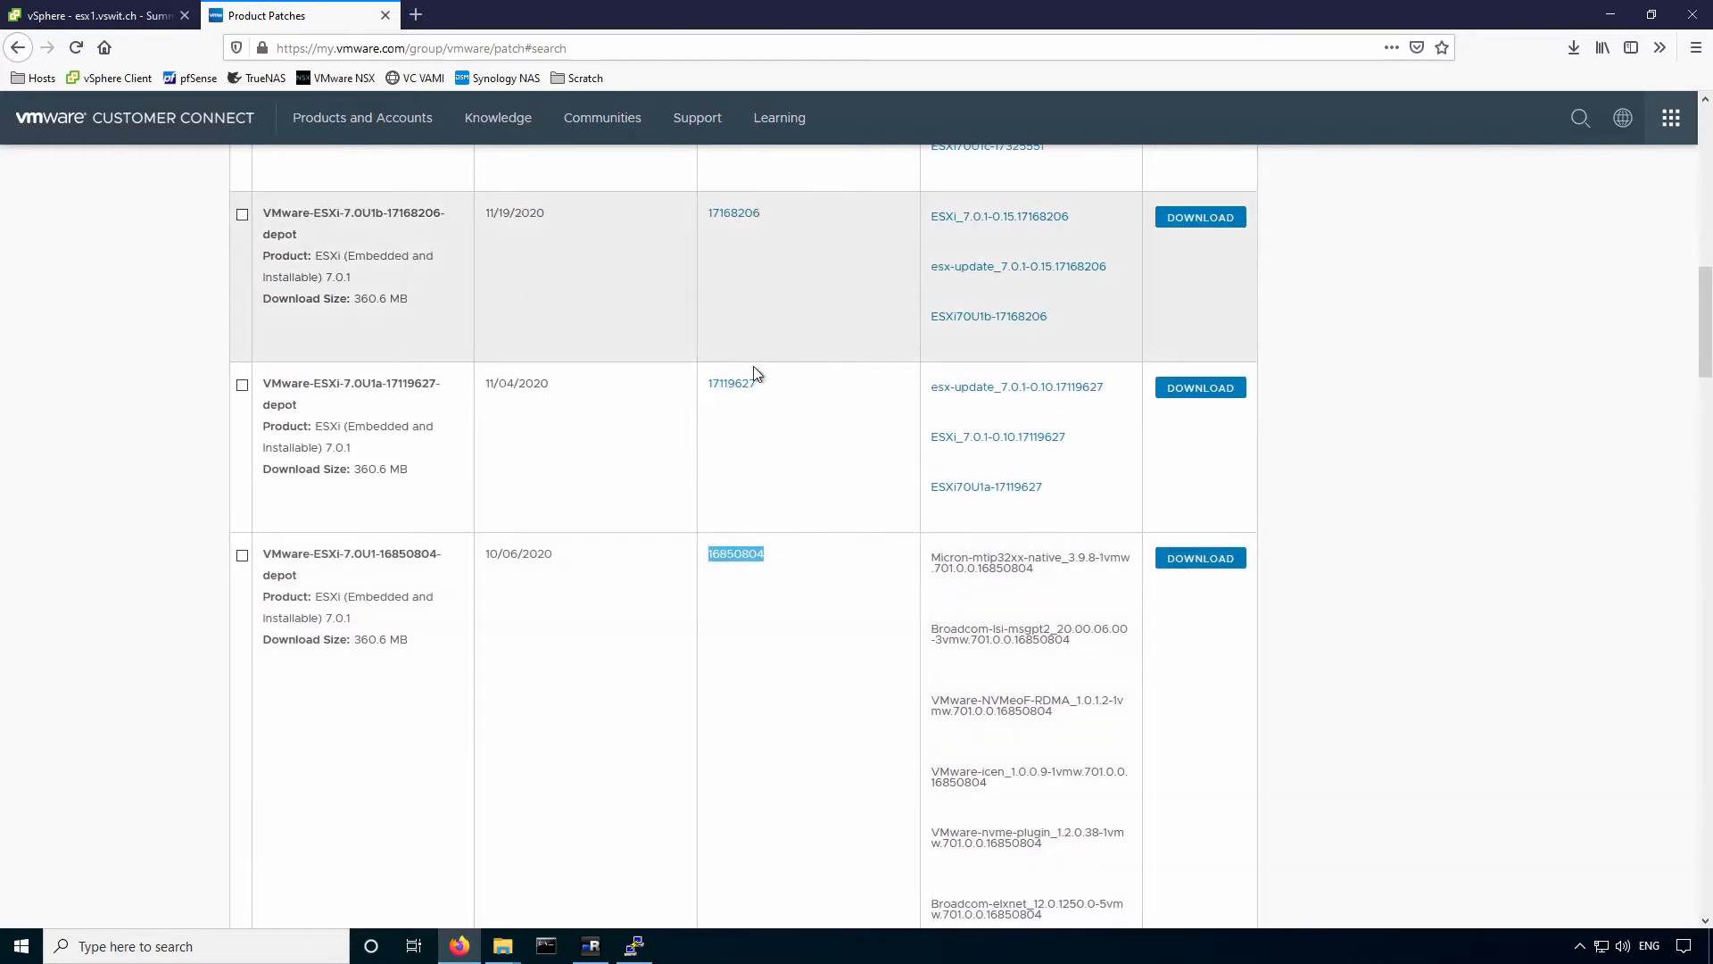
mouse_move(782, 450)
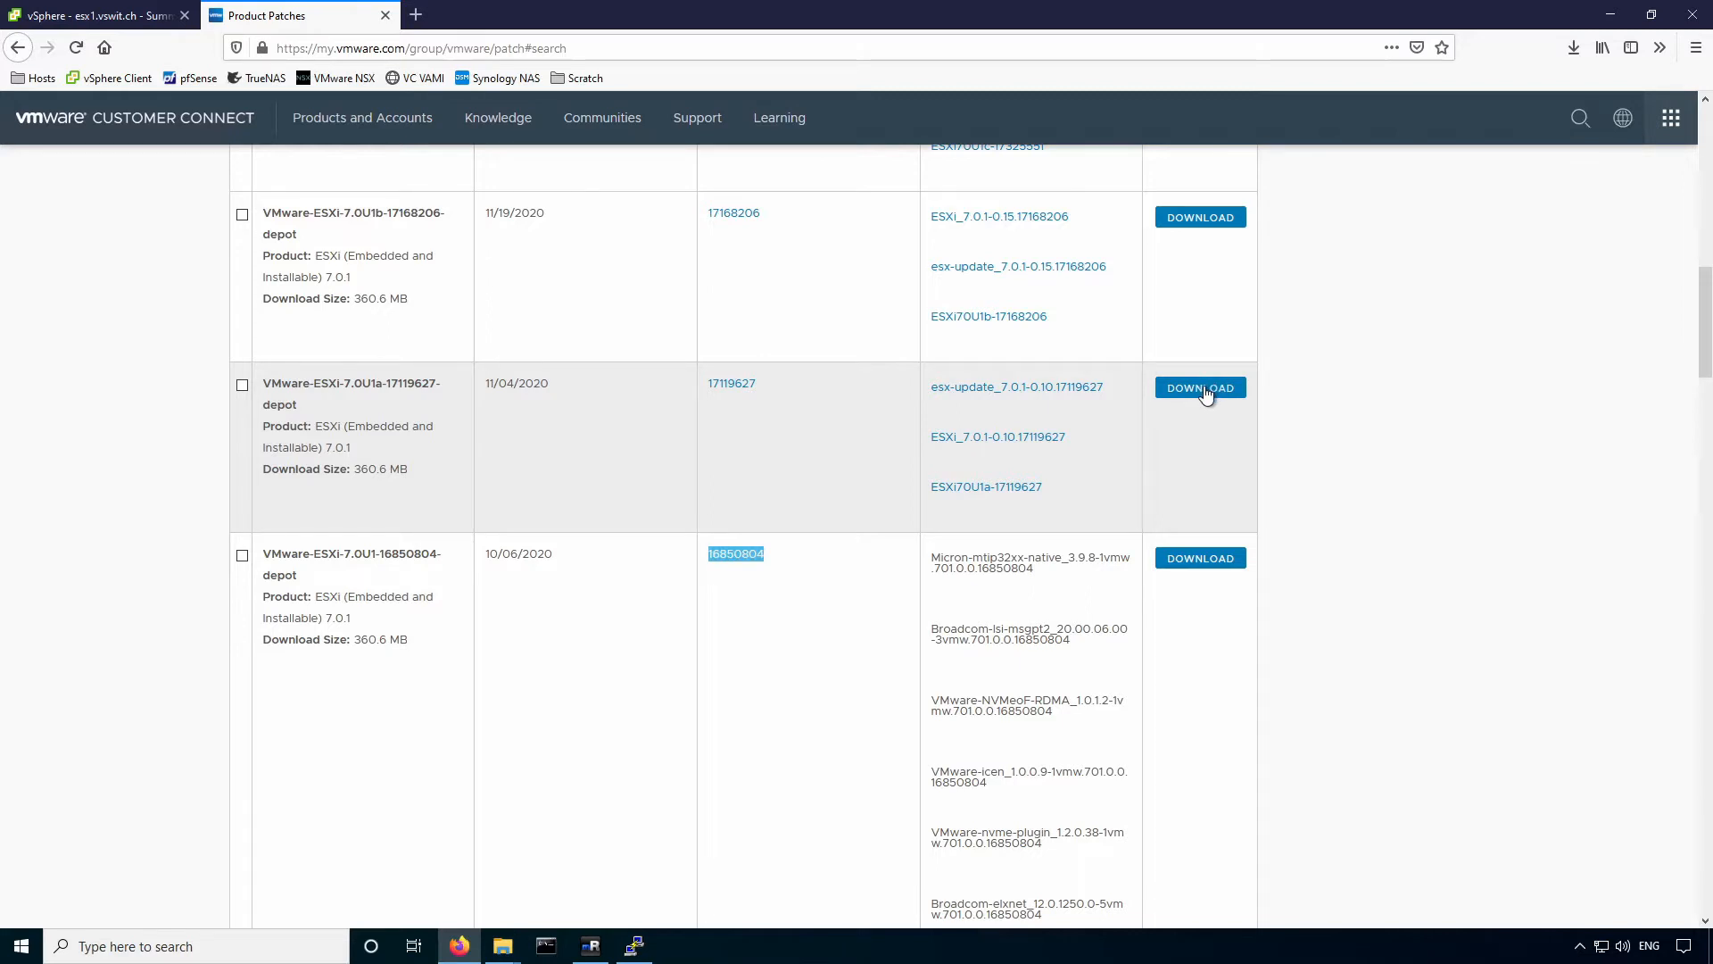
mouse_move(980, 422)
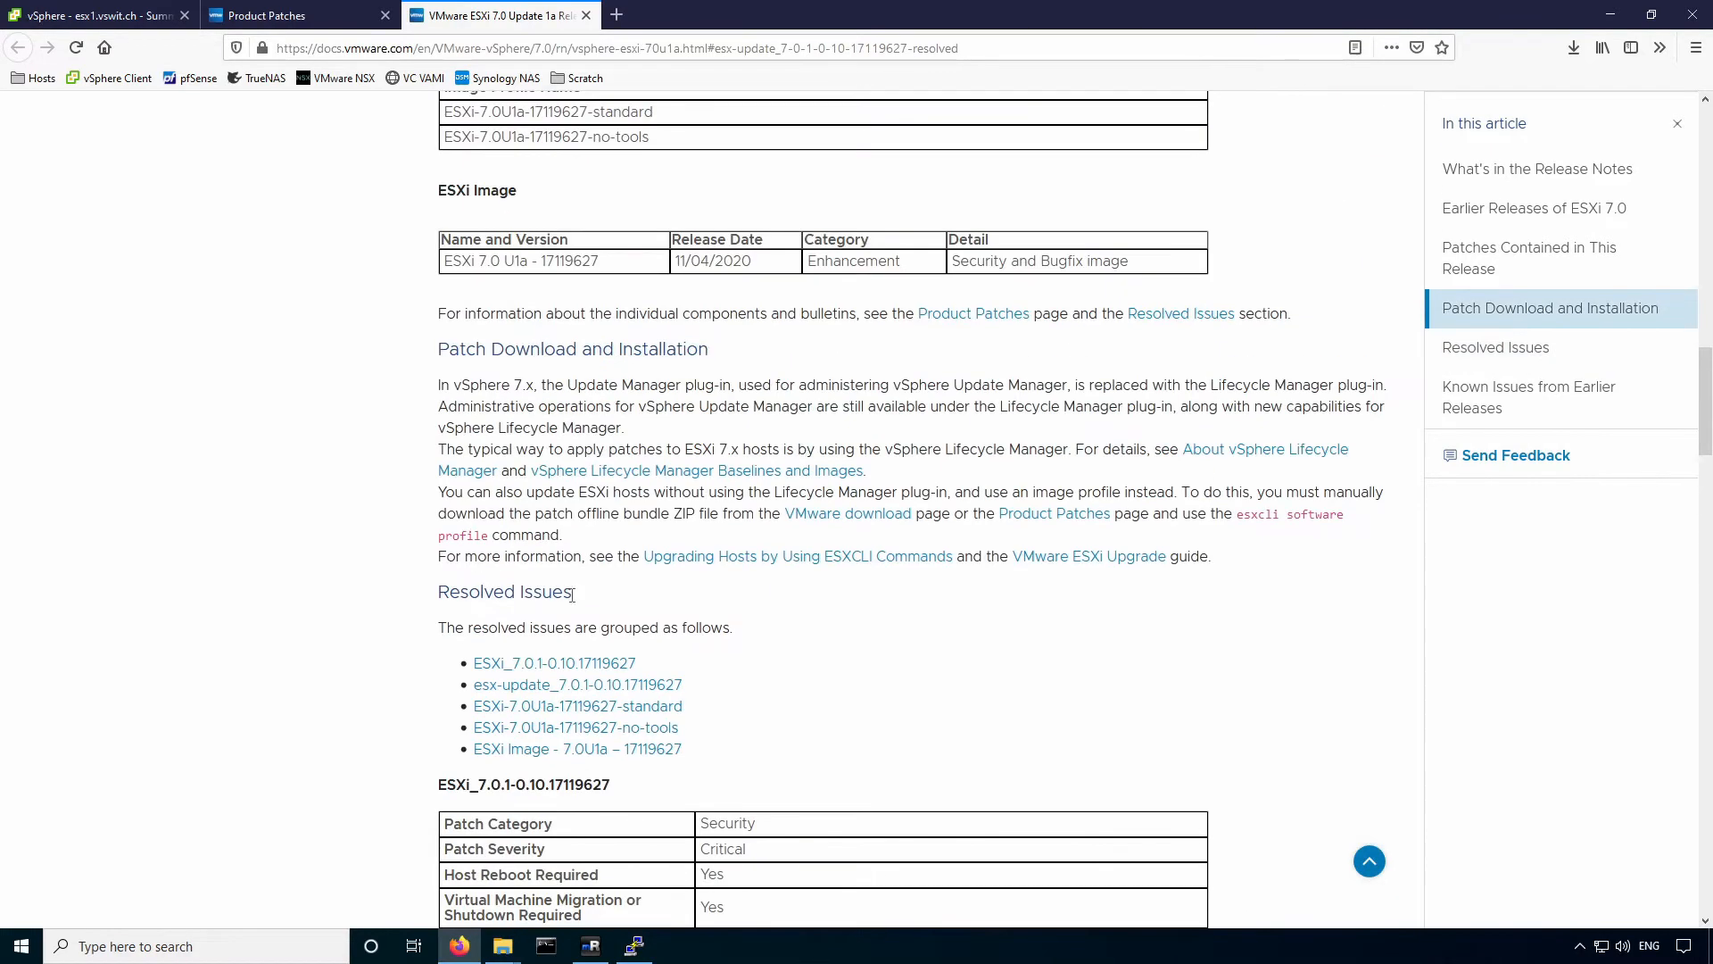
double_click(503, 591)
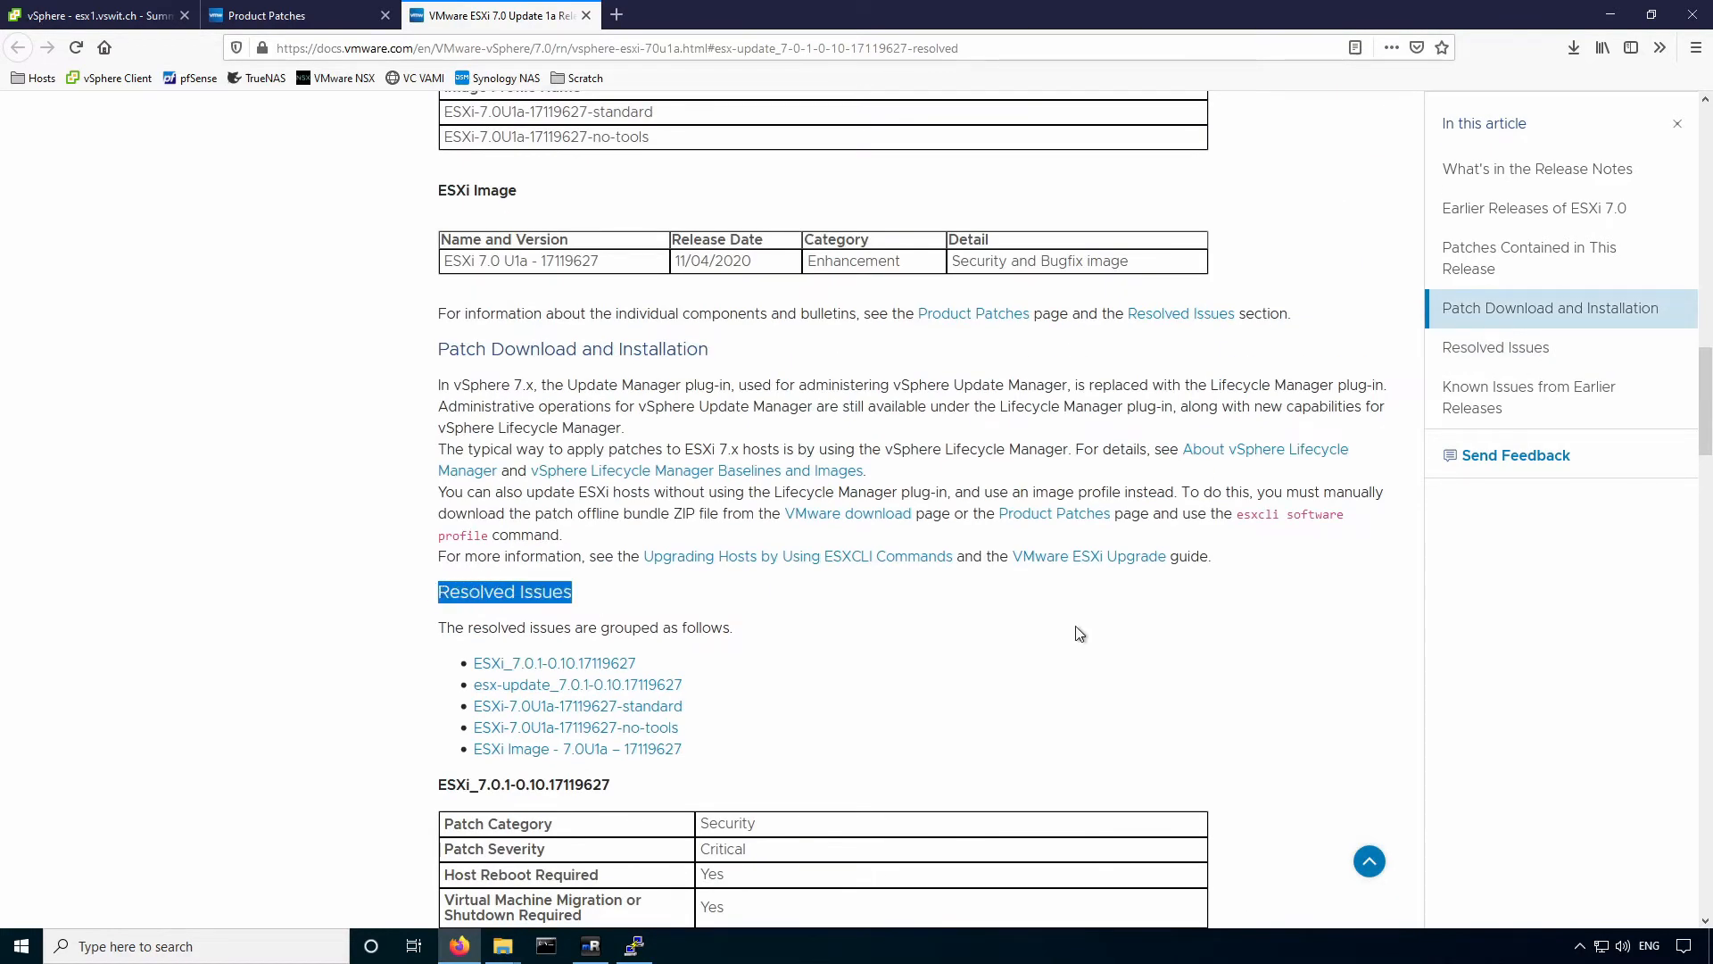
scroll(down, 3)
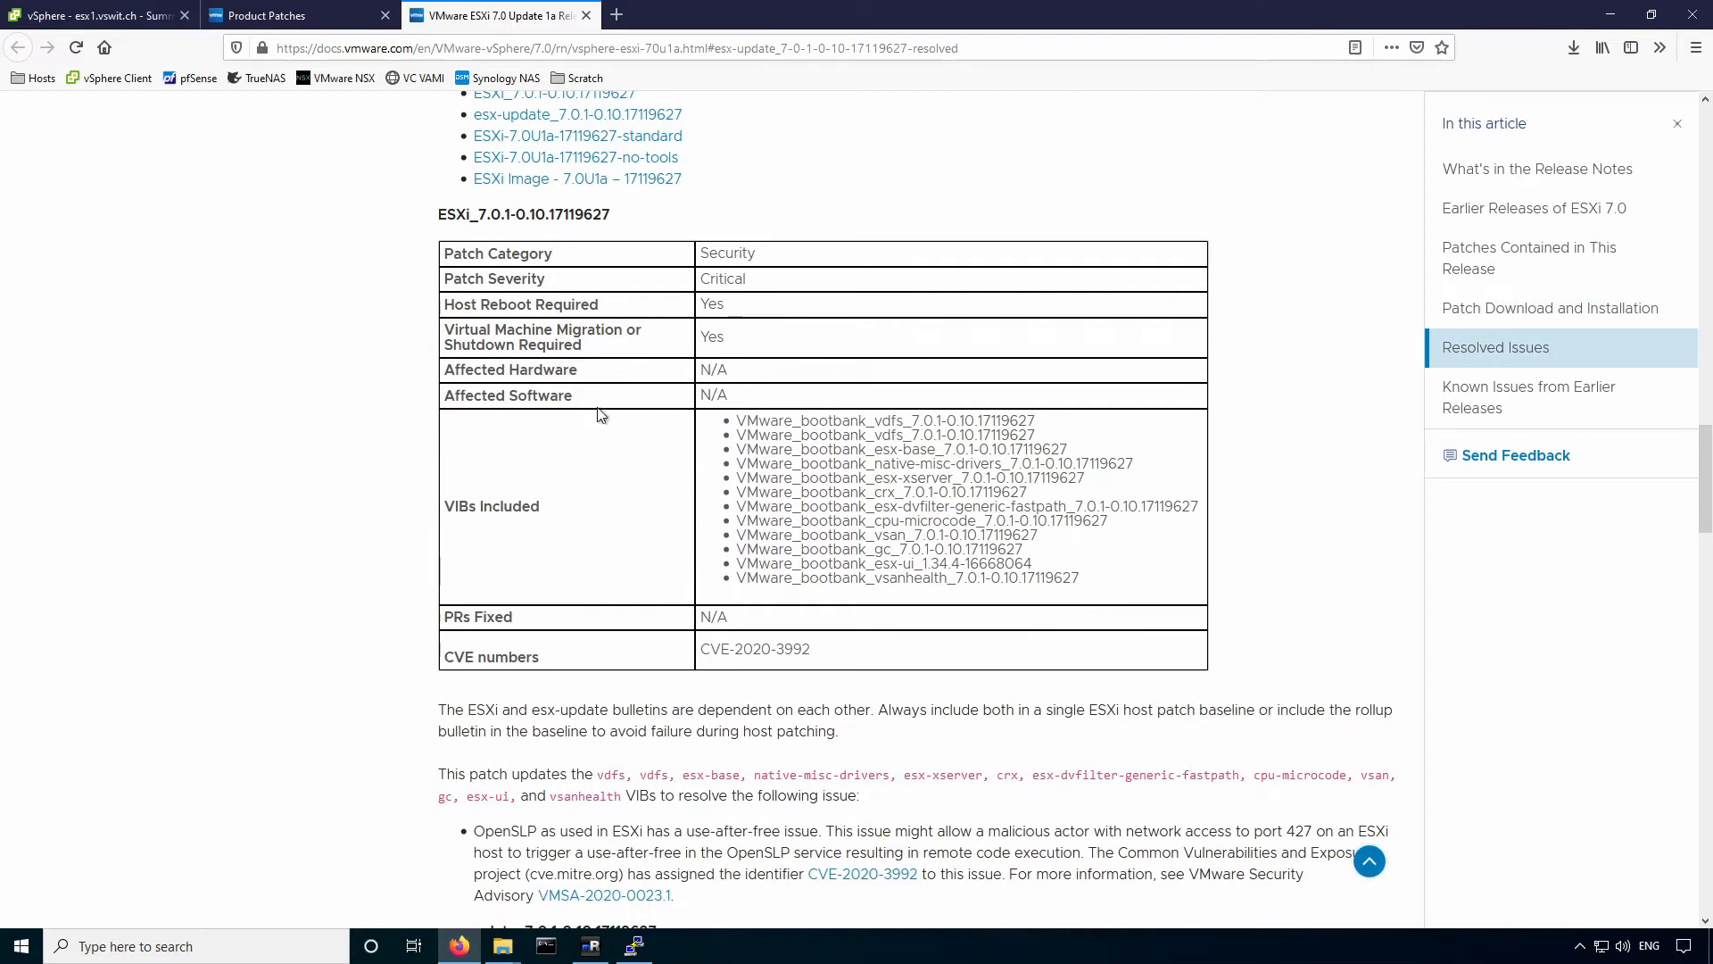
scroll(down, 3)
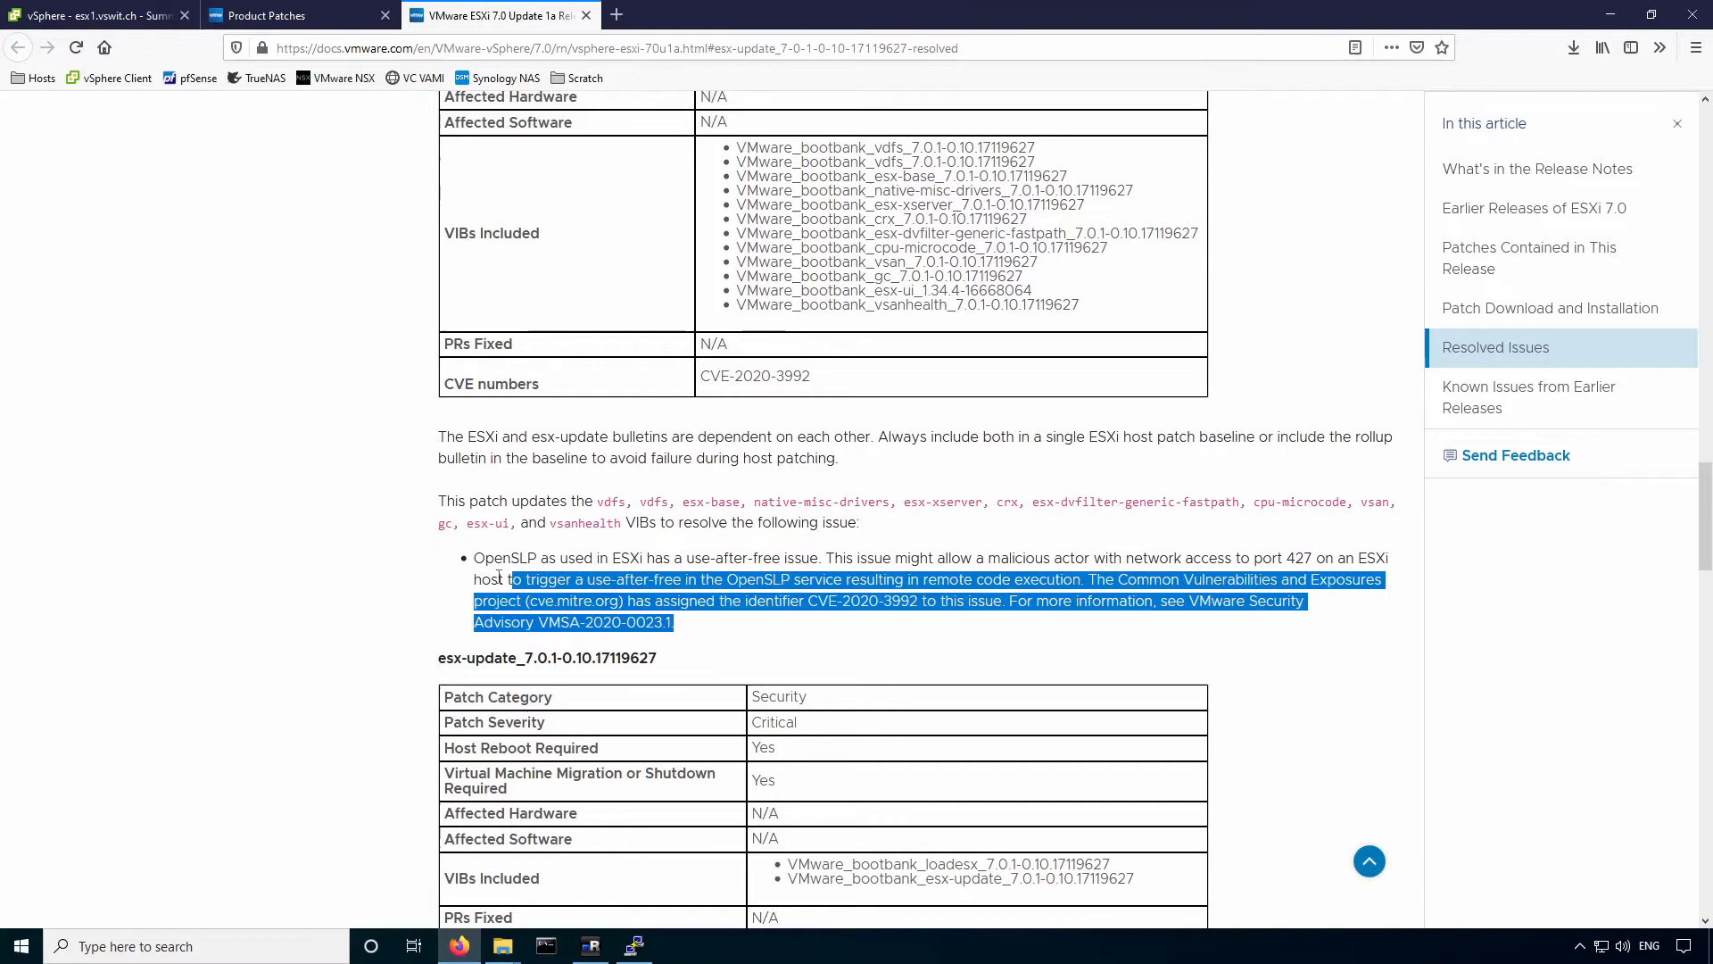
drag(508, 578, 473, 559)
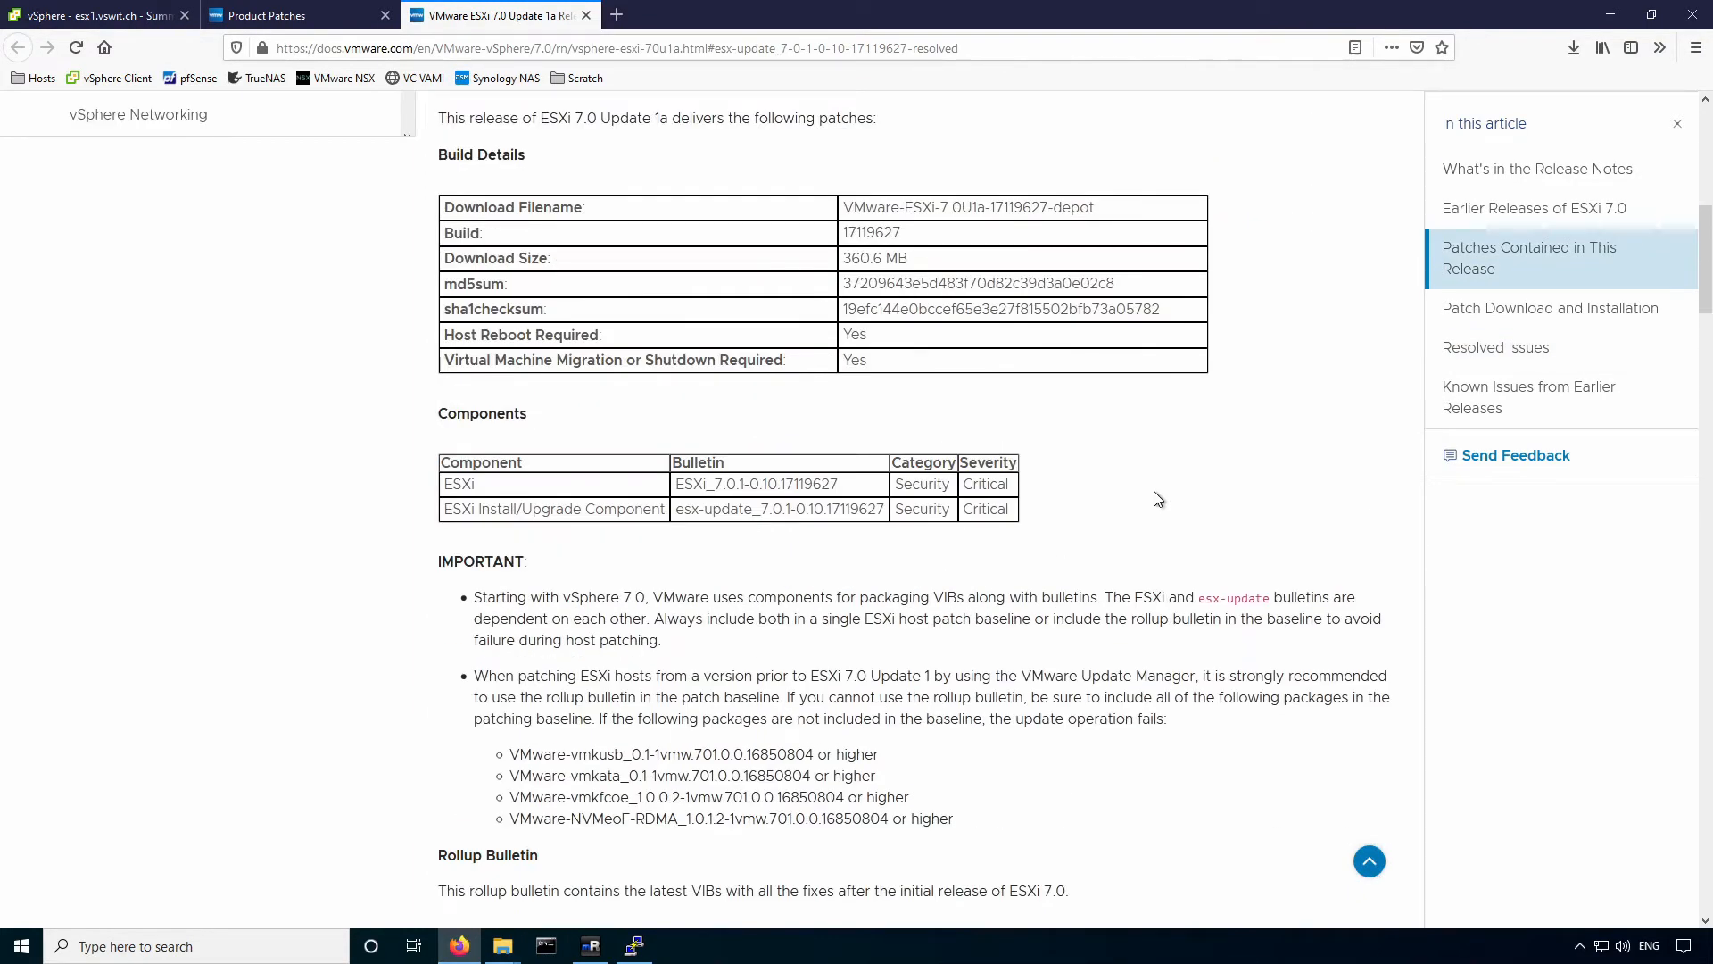
scroll(up, 3)
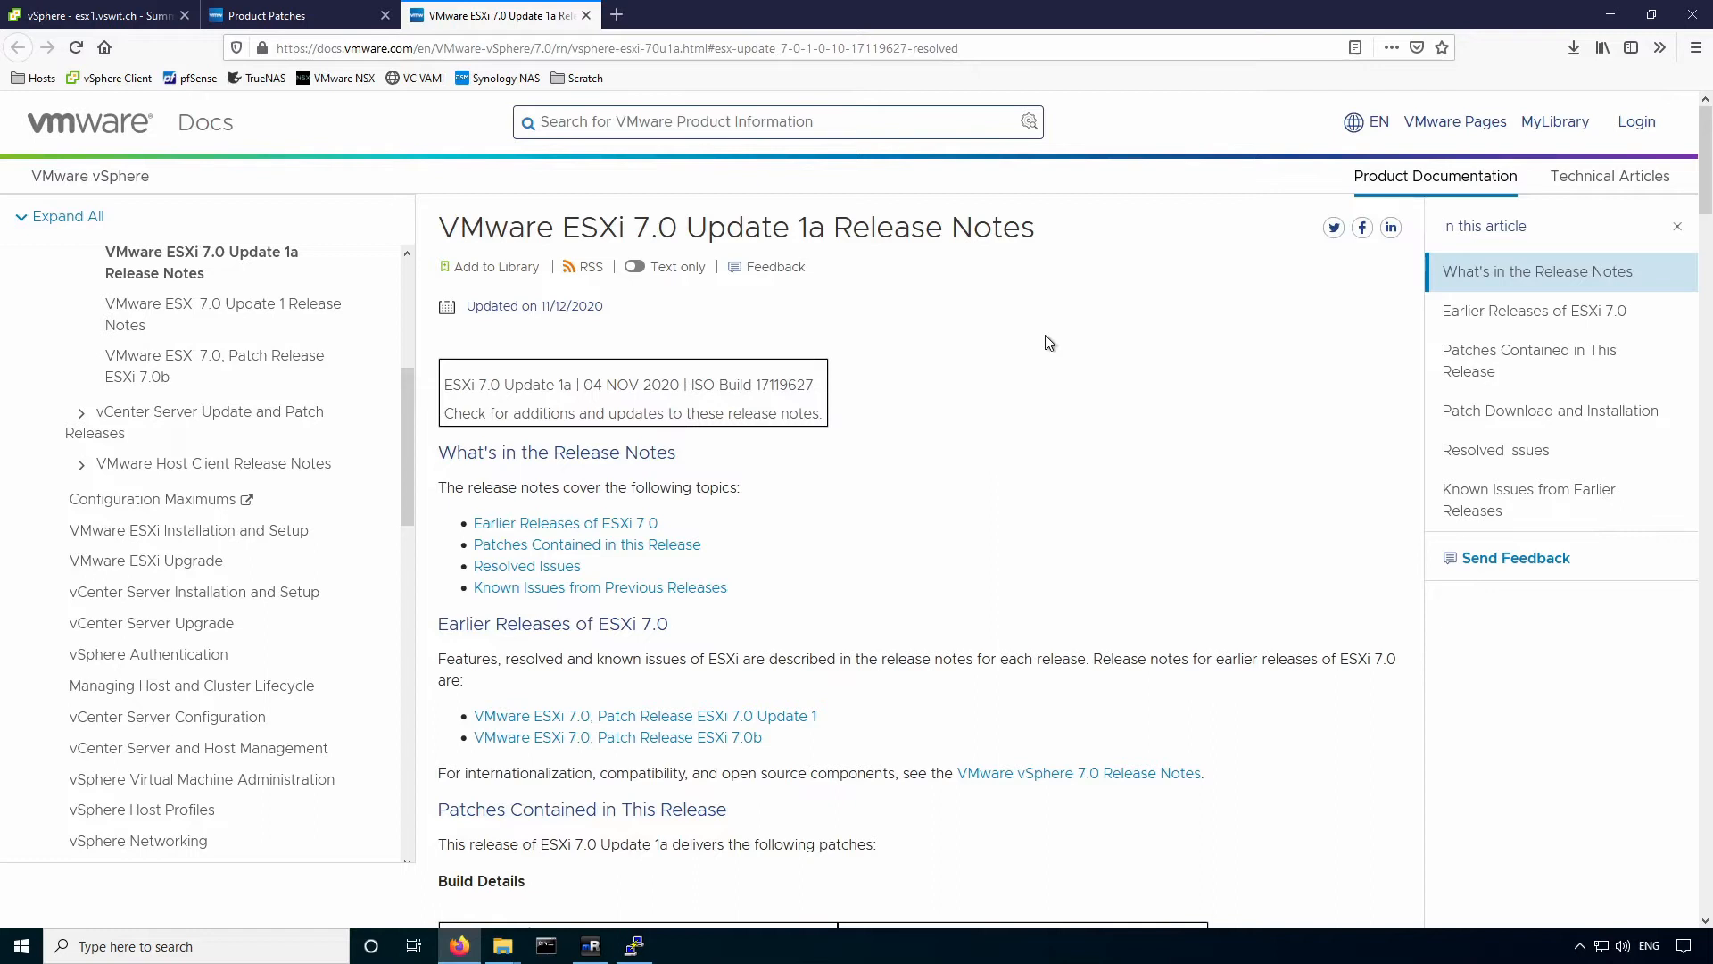
click(1571, 48)
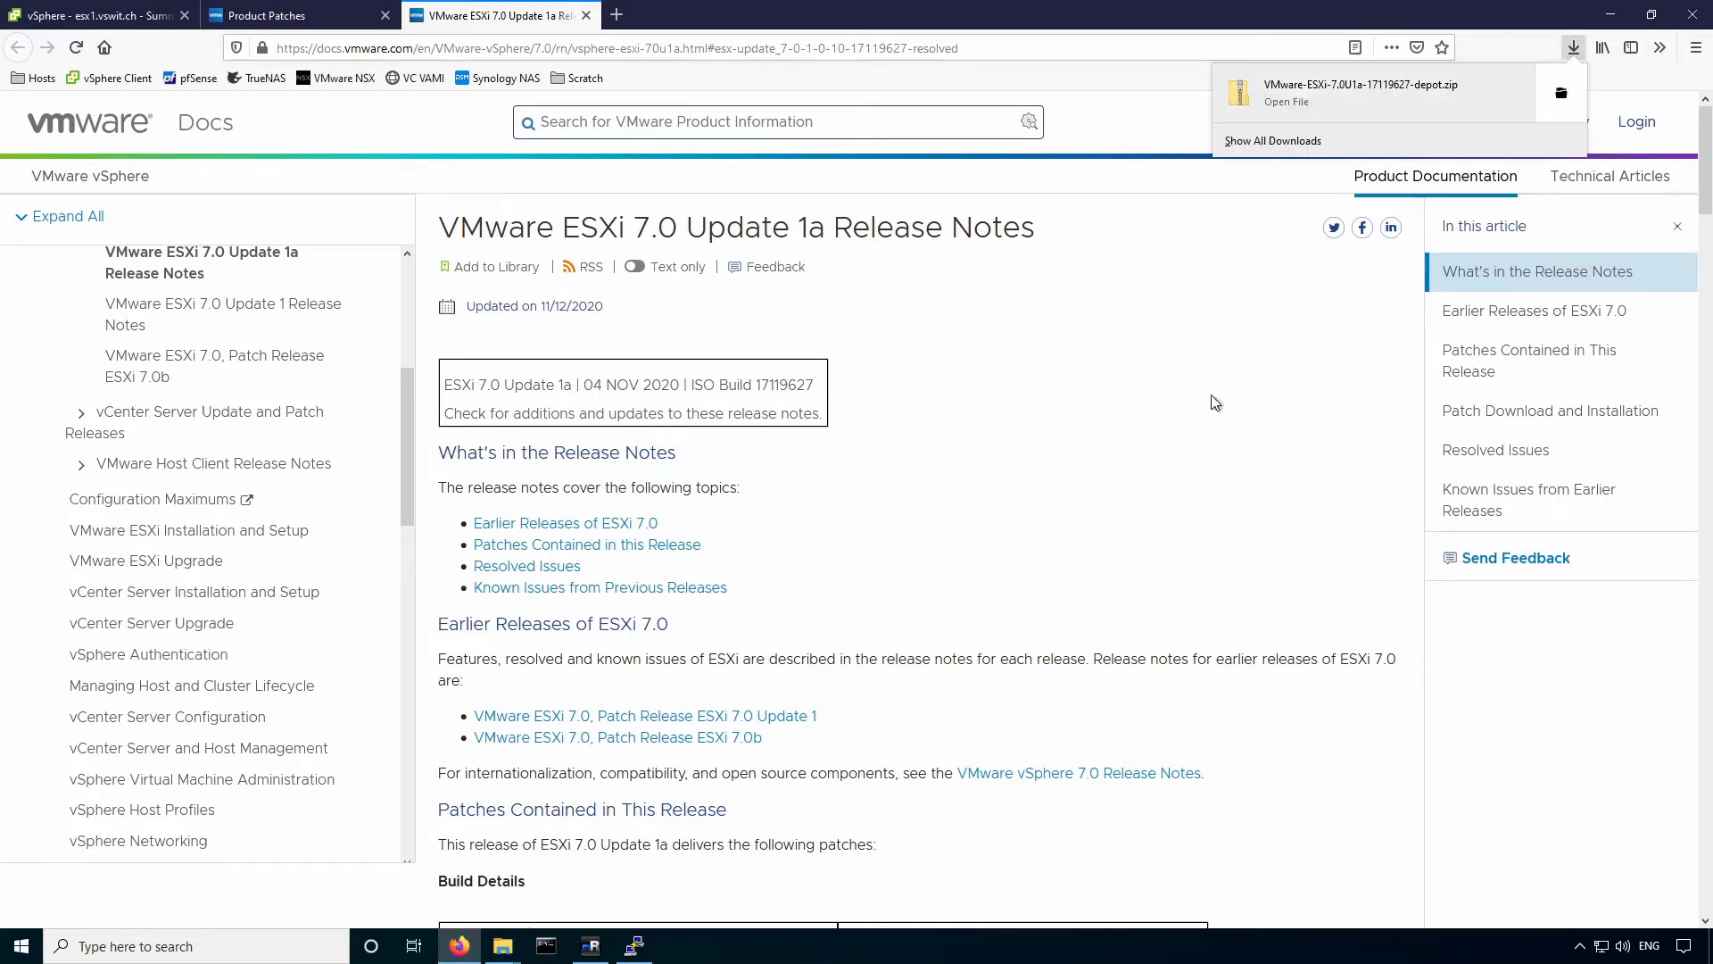
Dismiss the finished depot.zip download list and return to esx1's vSphere summary.
click(708, 432)
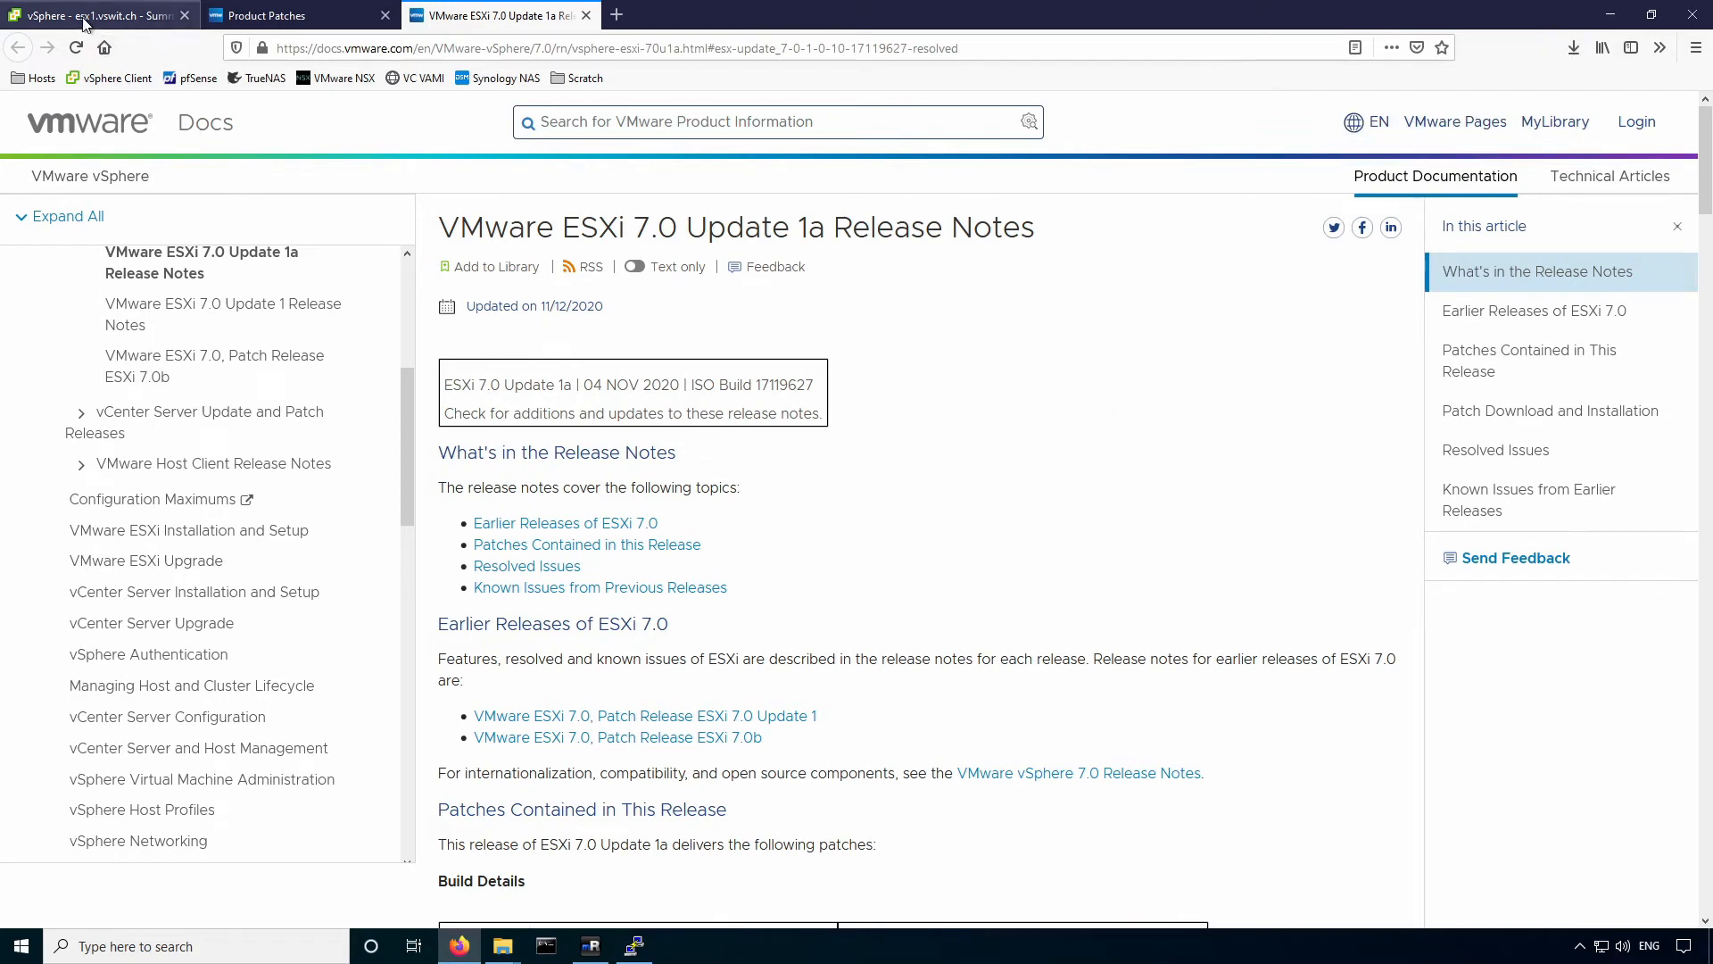
click(93, 14)
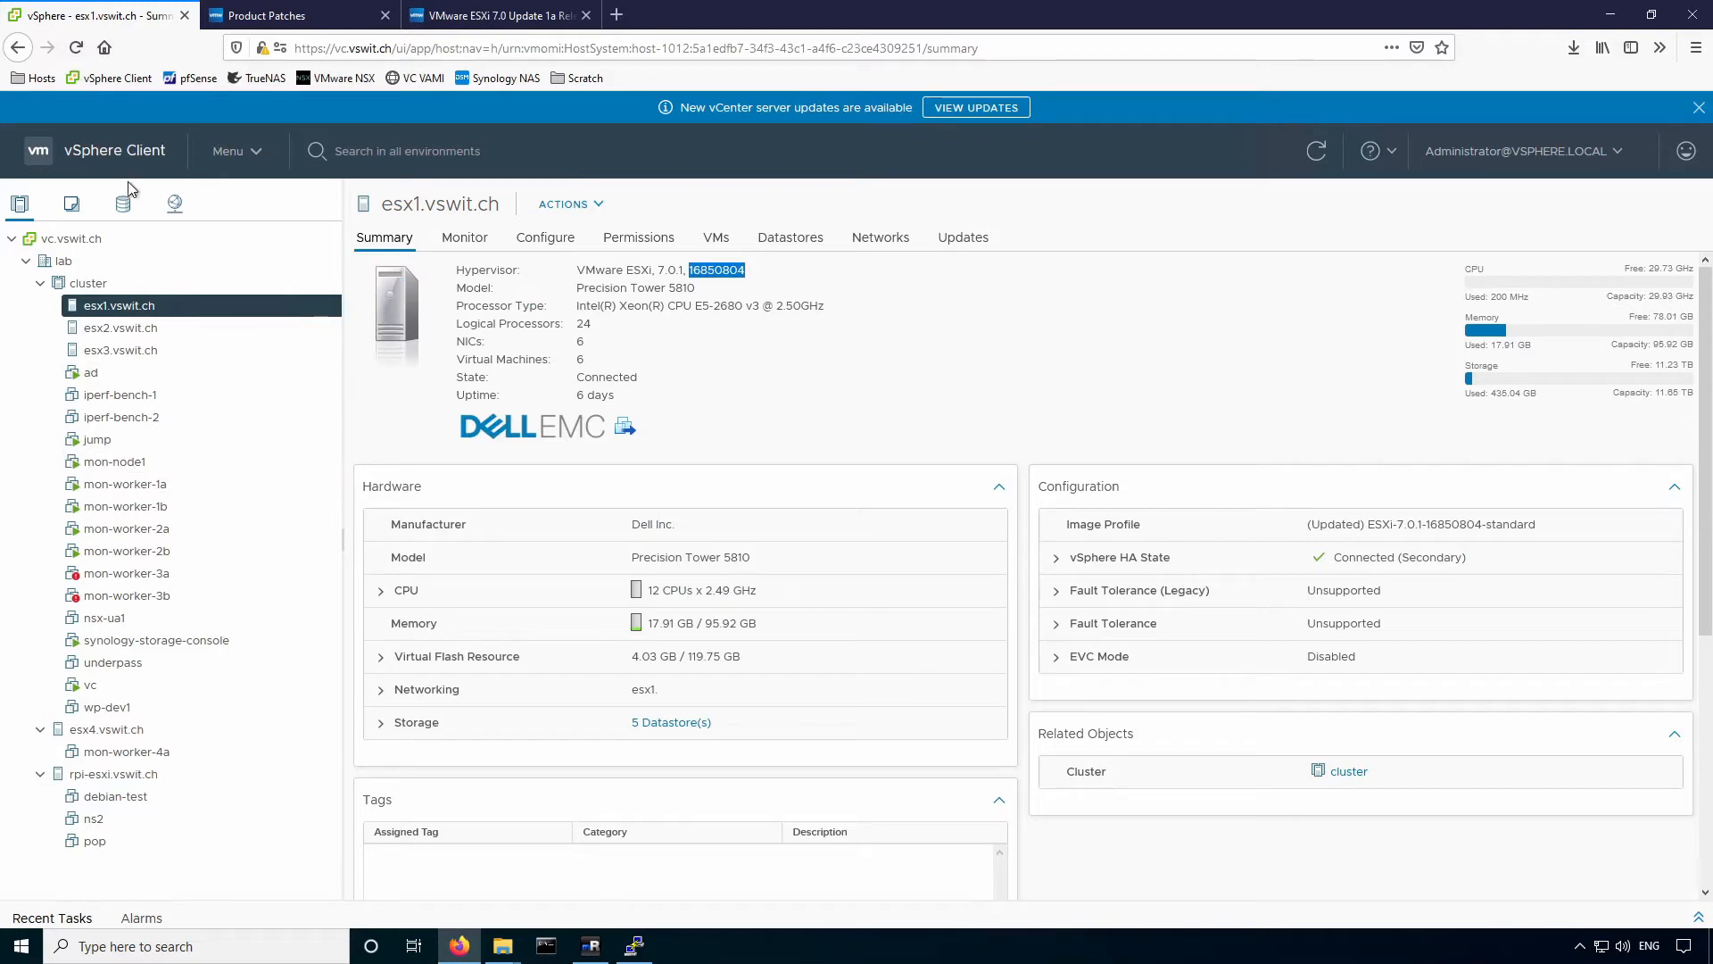
Upload VMware-ESXi-7.0U1a-17119627-depot.zip from Downloads to the shared-hdd datastore.
click(123, 205)
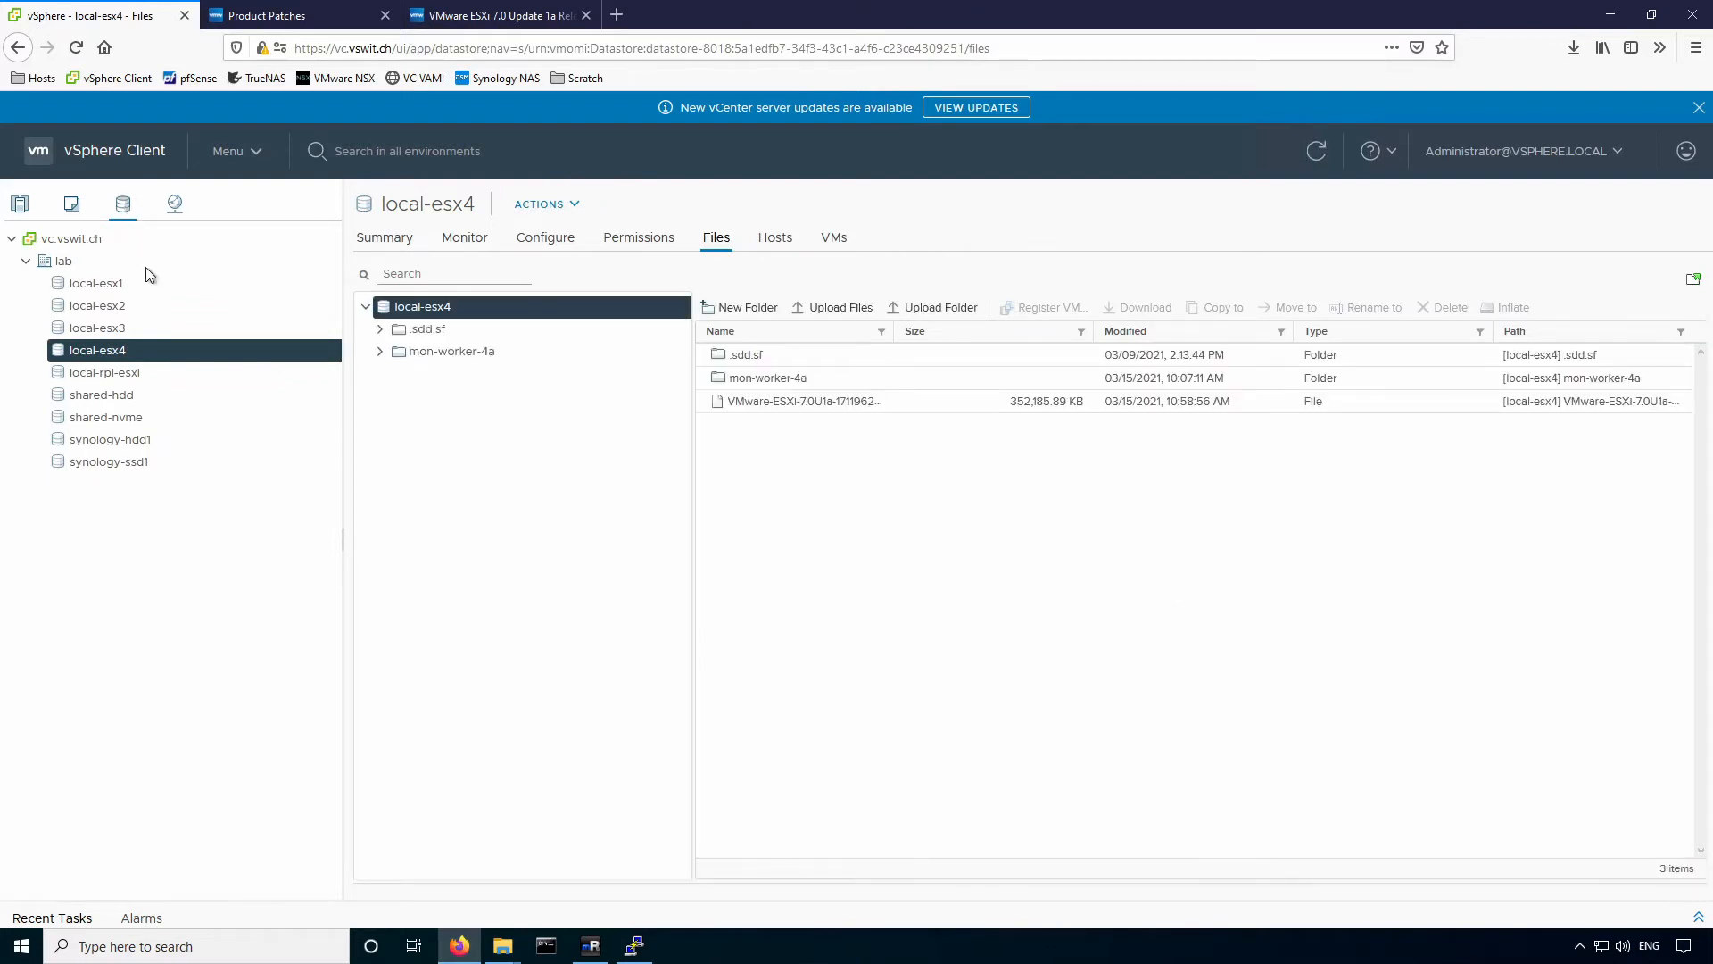
mouse_move(100, 395)
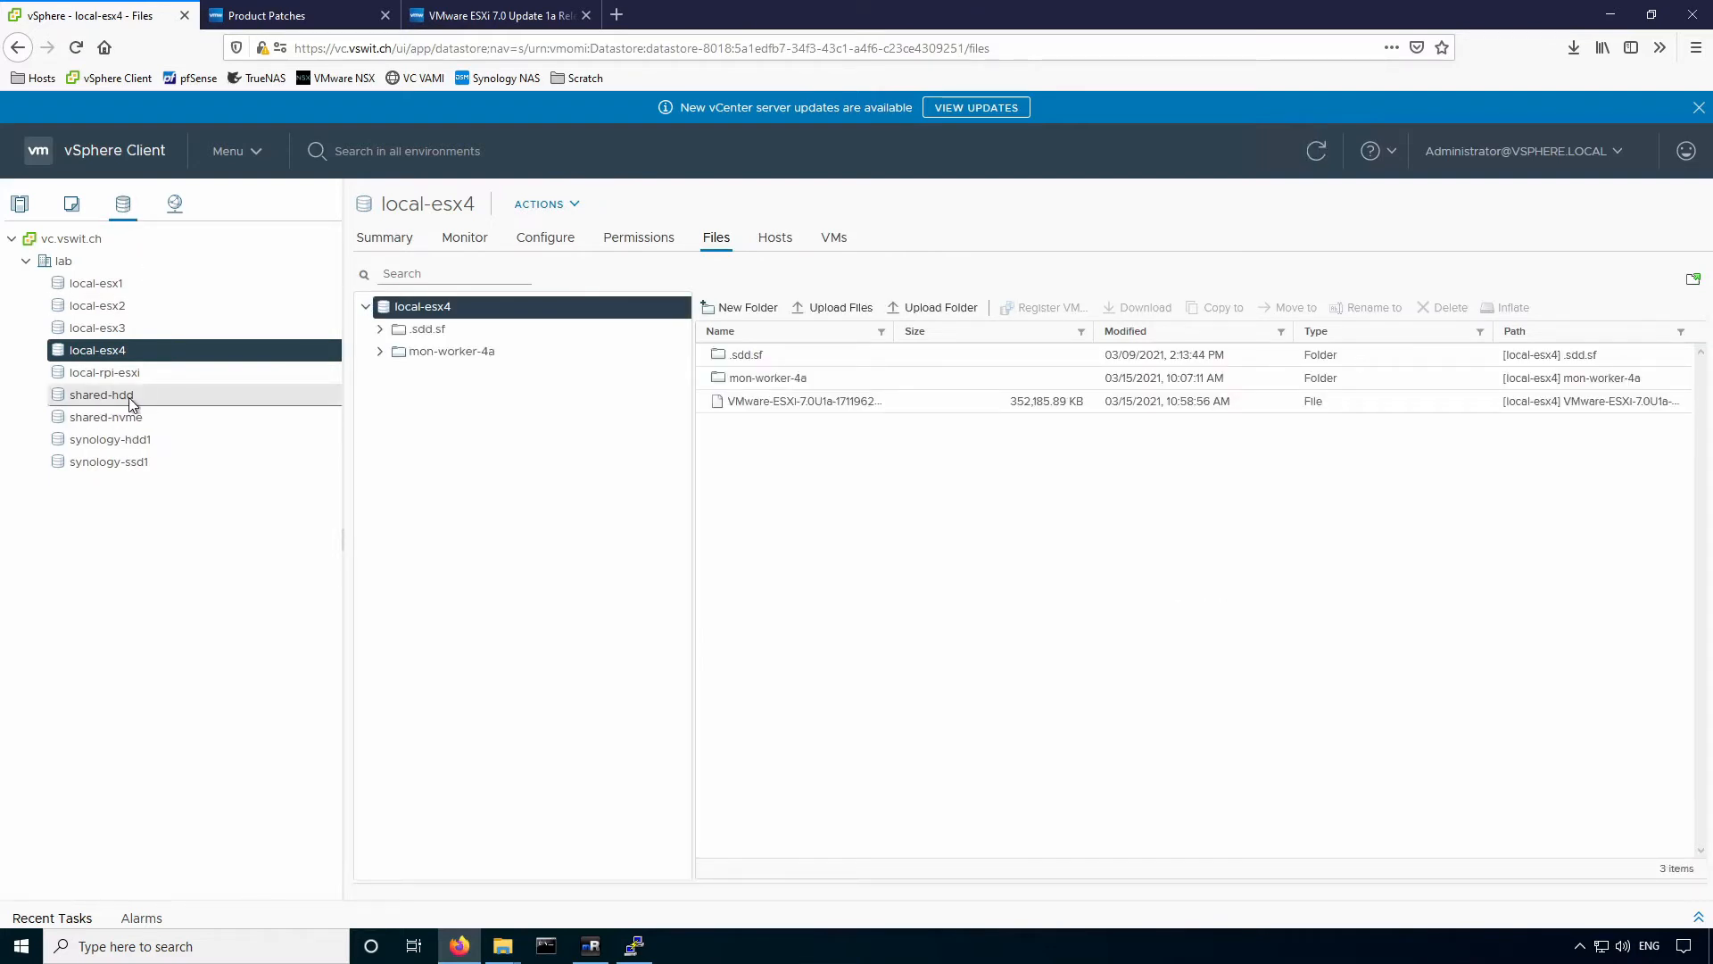
click(100, 395)
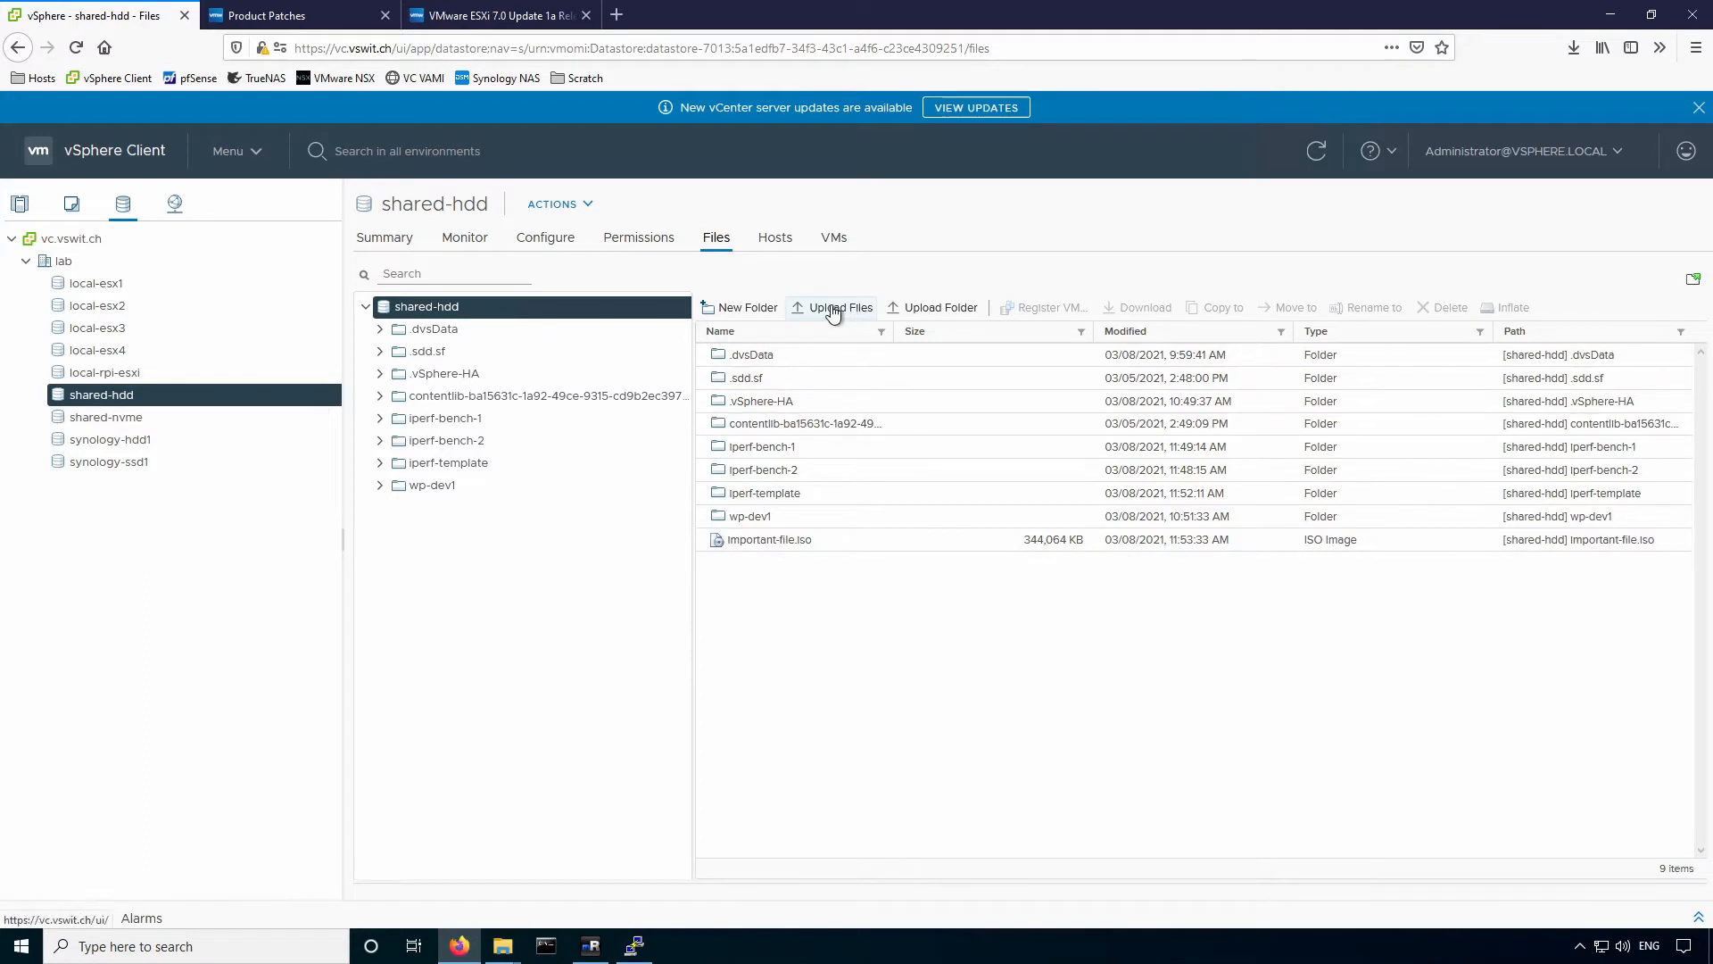
click(839, 307)
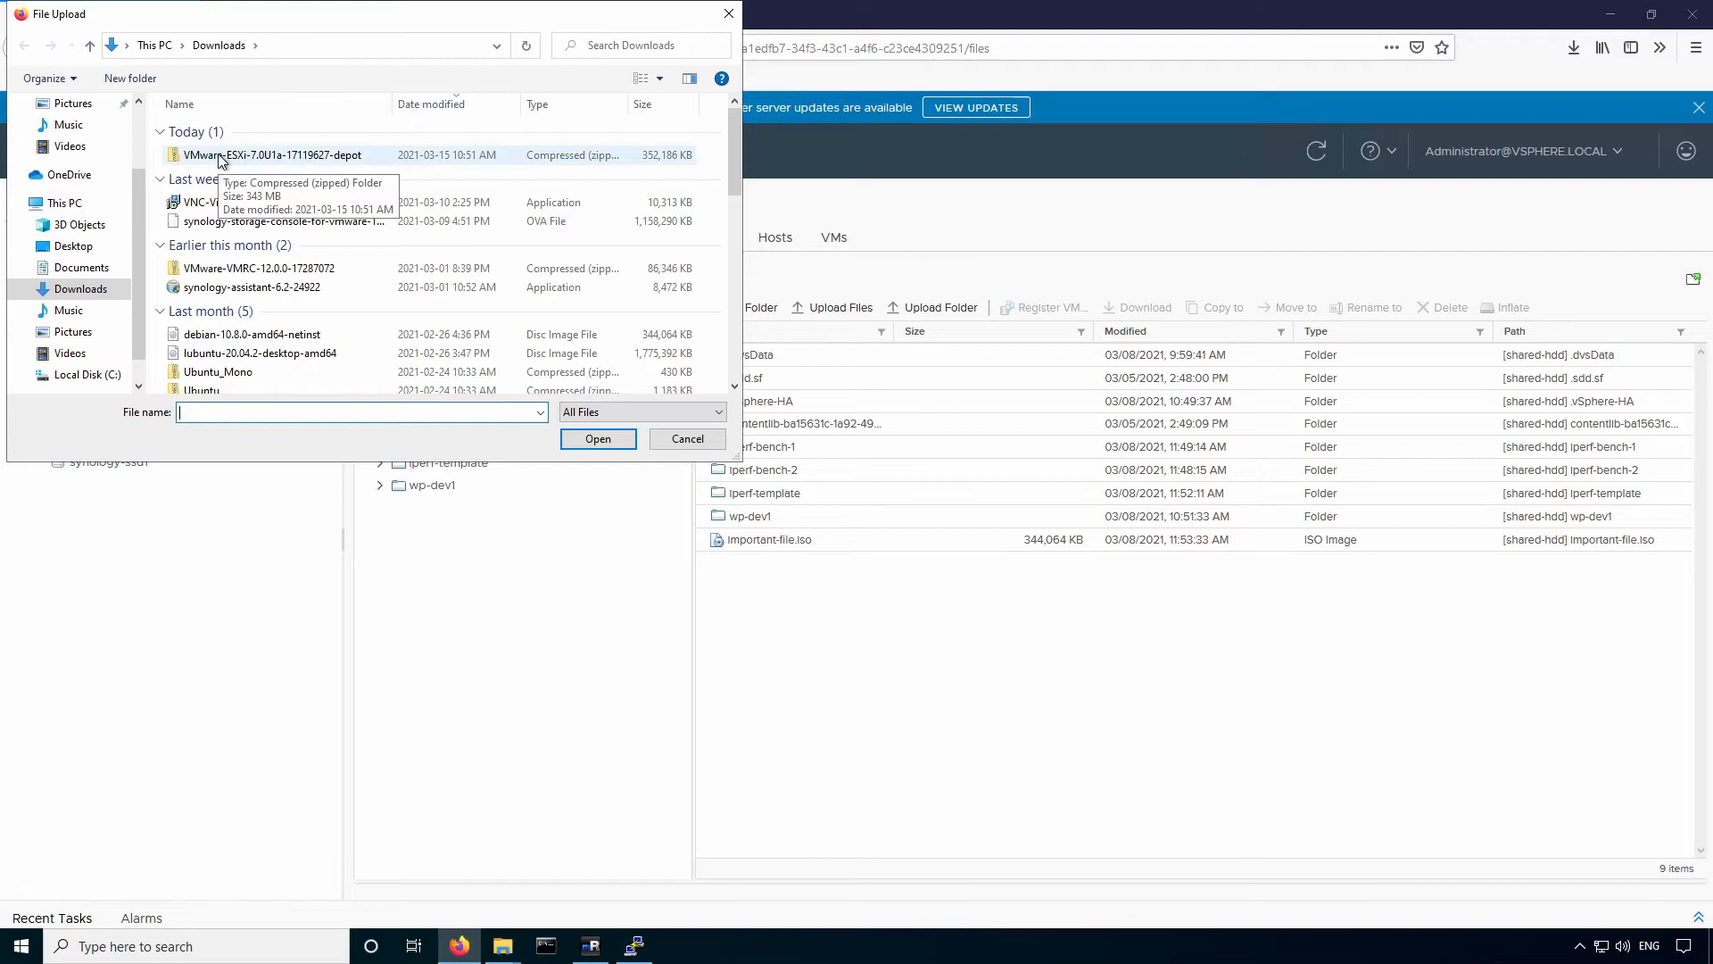
mouse_move(324, 163)
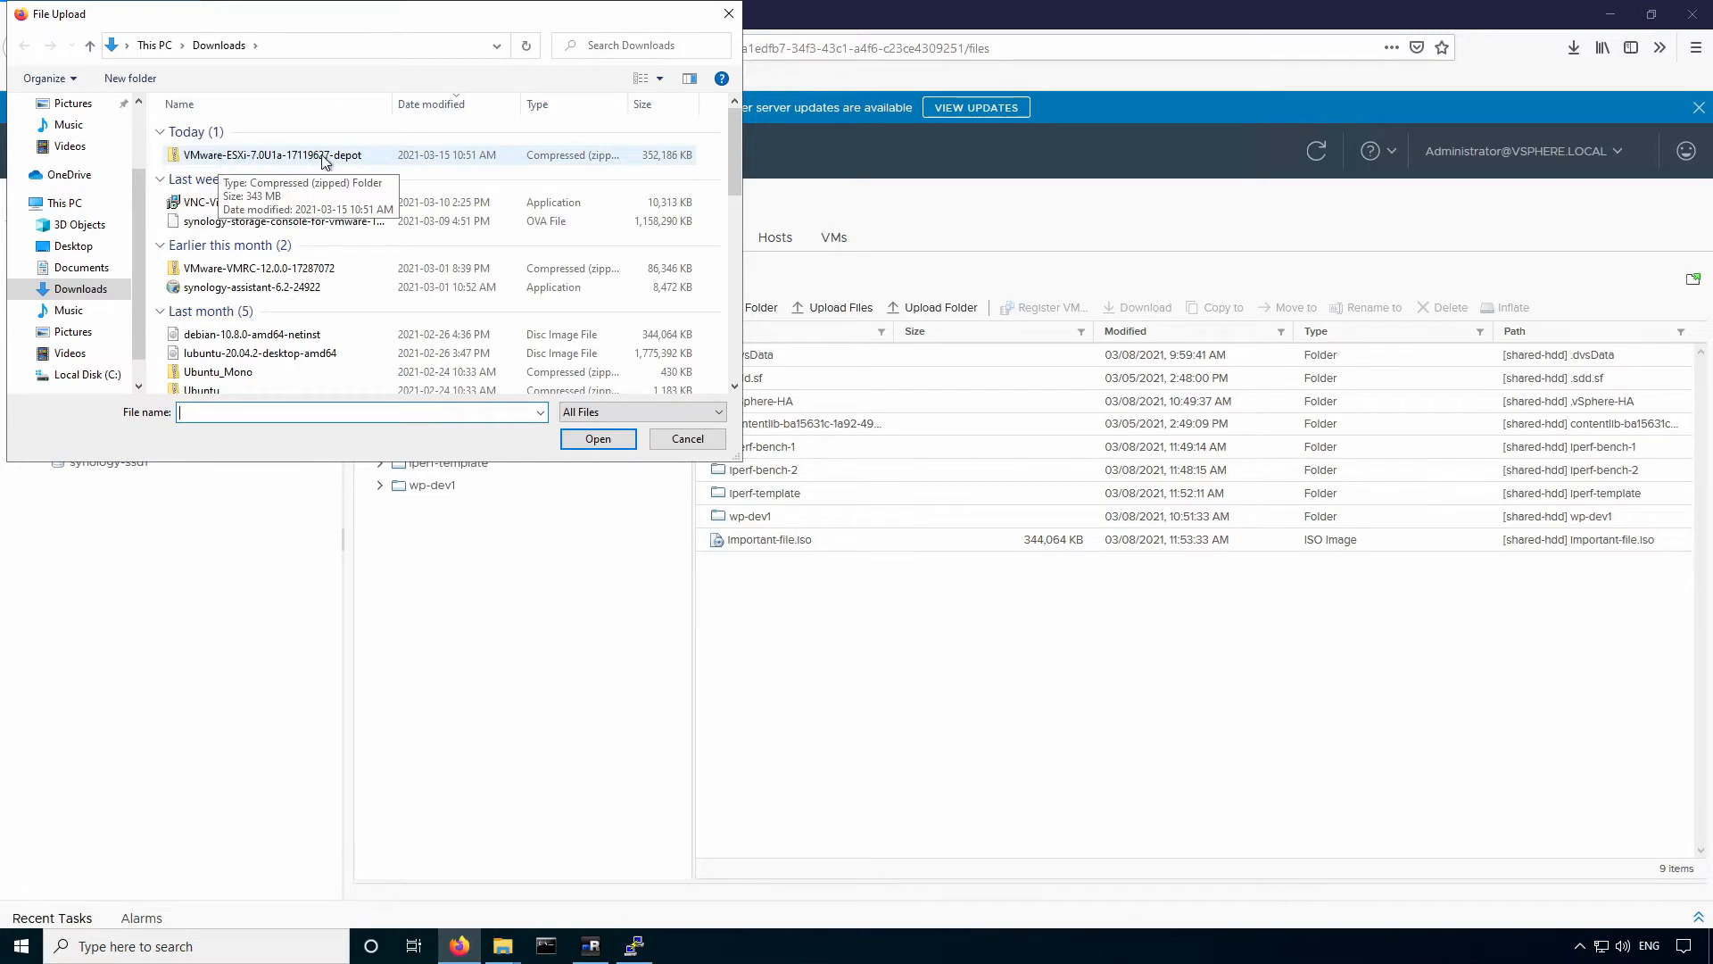
click(271, 154)
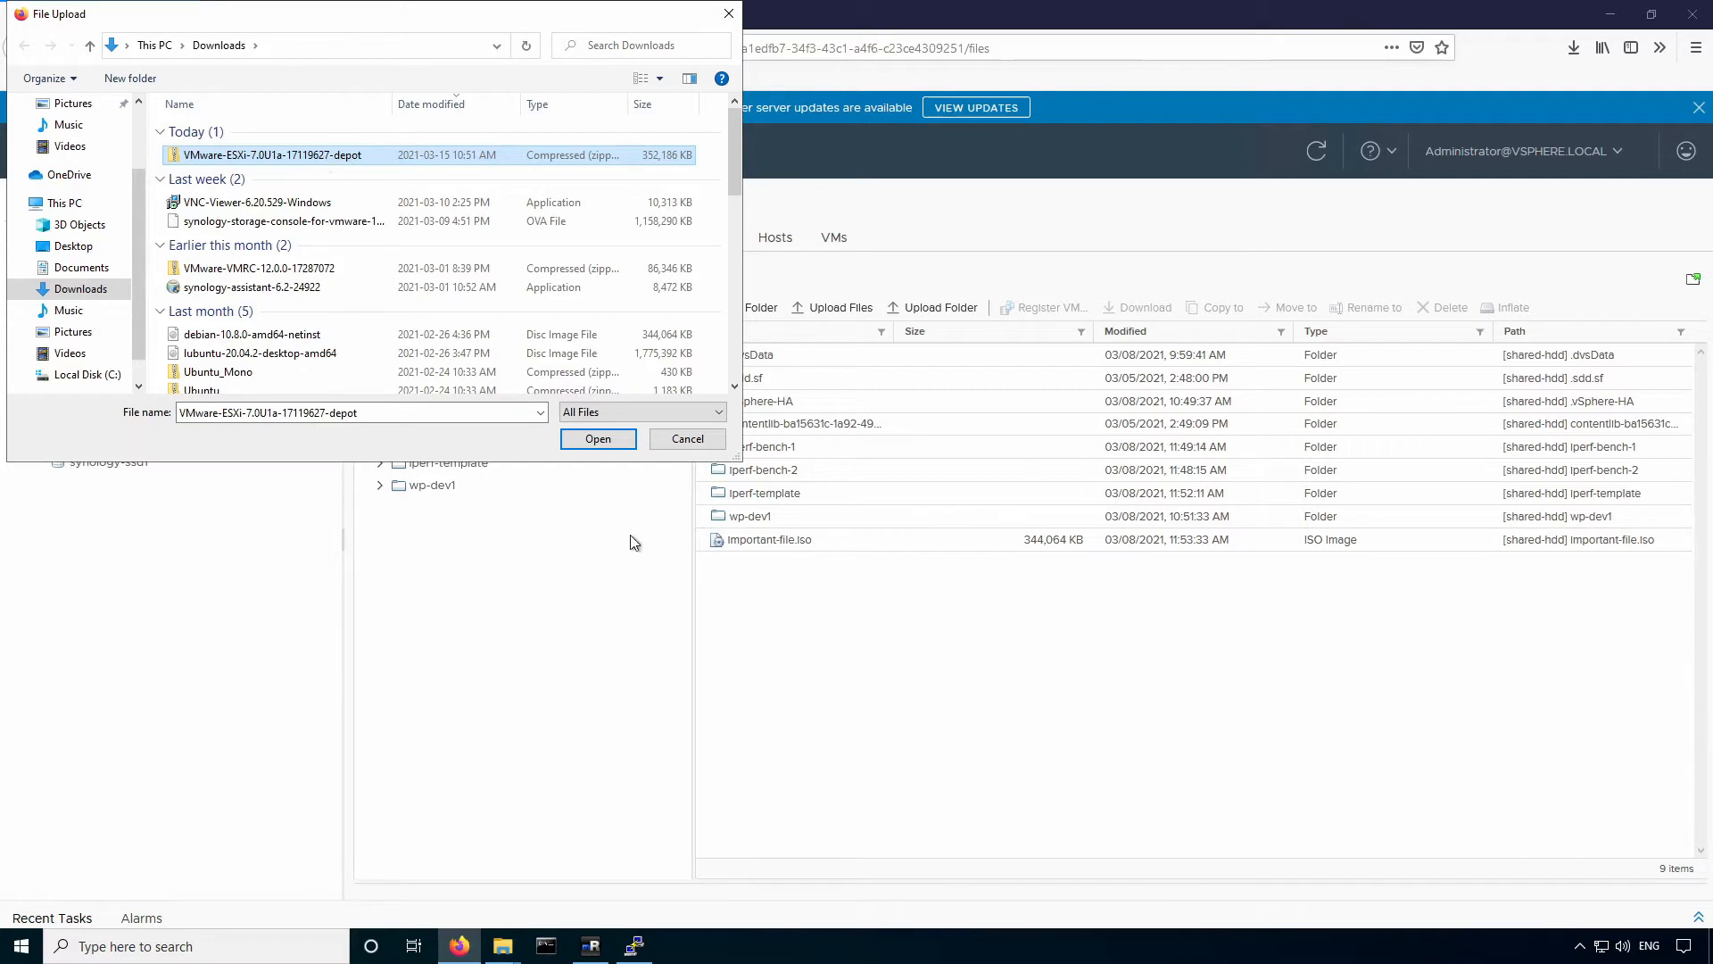
click(598, 439)
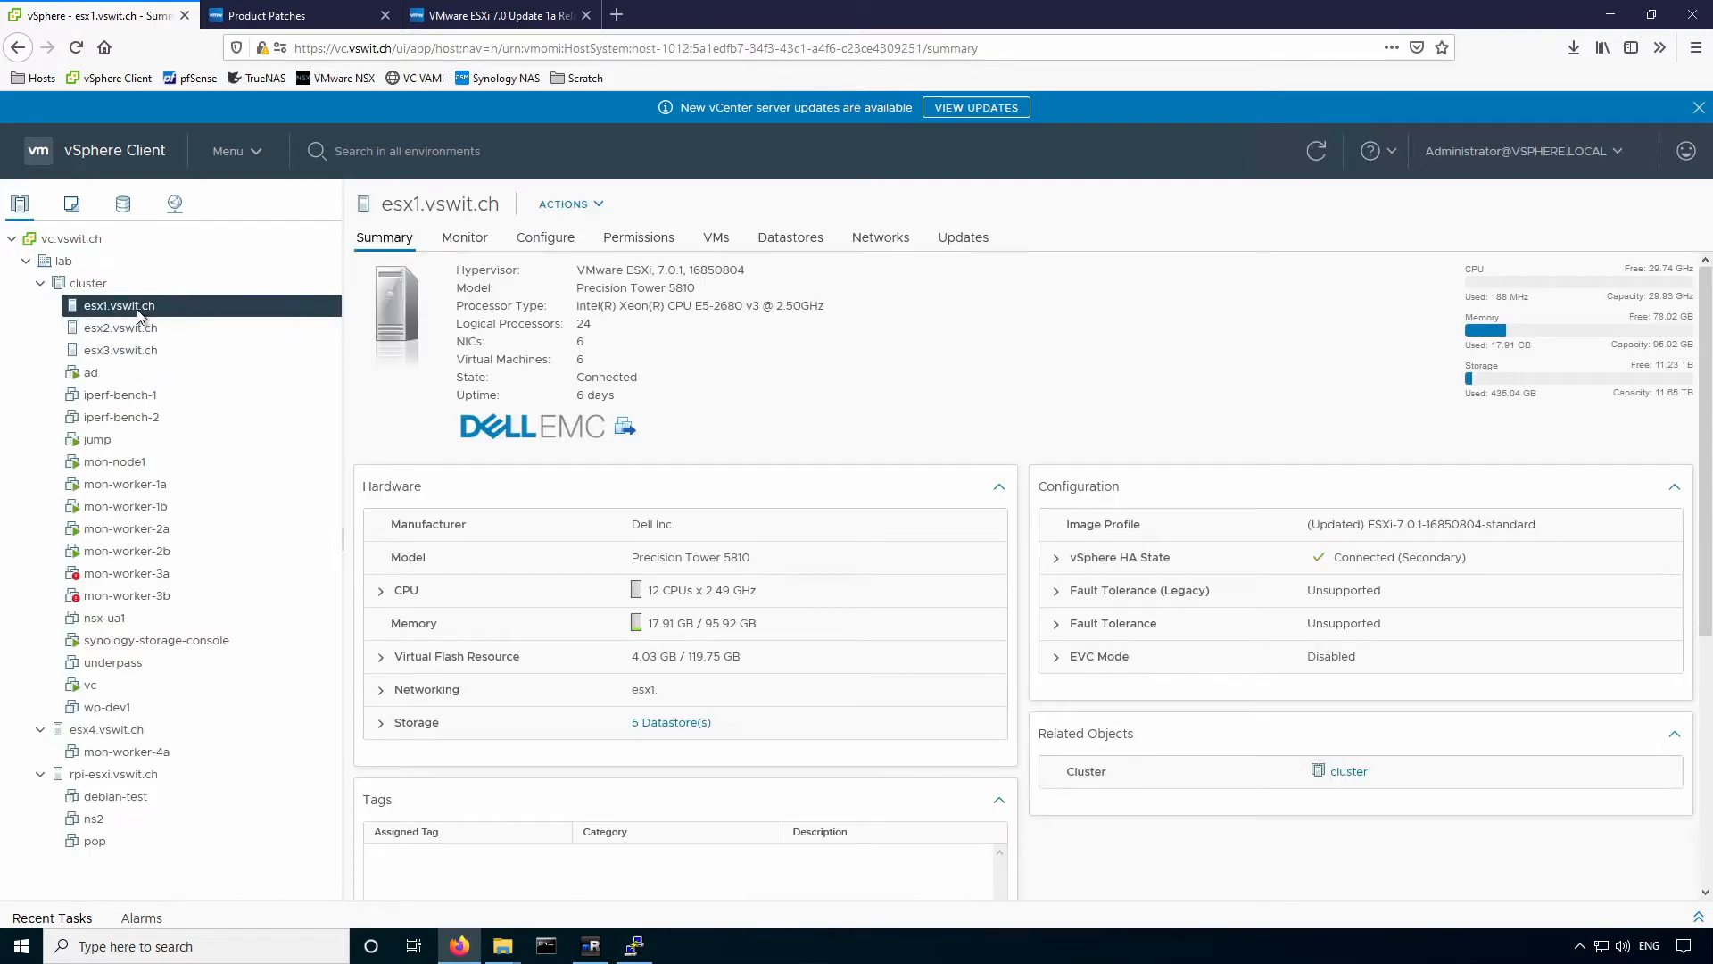
Put esx1.vswit.ch into maintenance mode, accepting the powered-on VM warning.
right_click(118, 305)
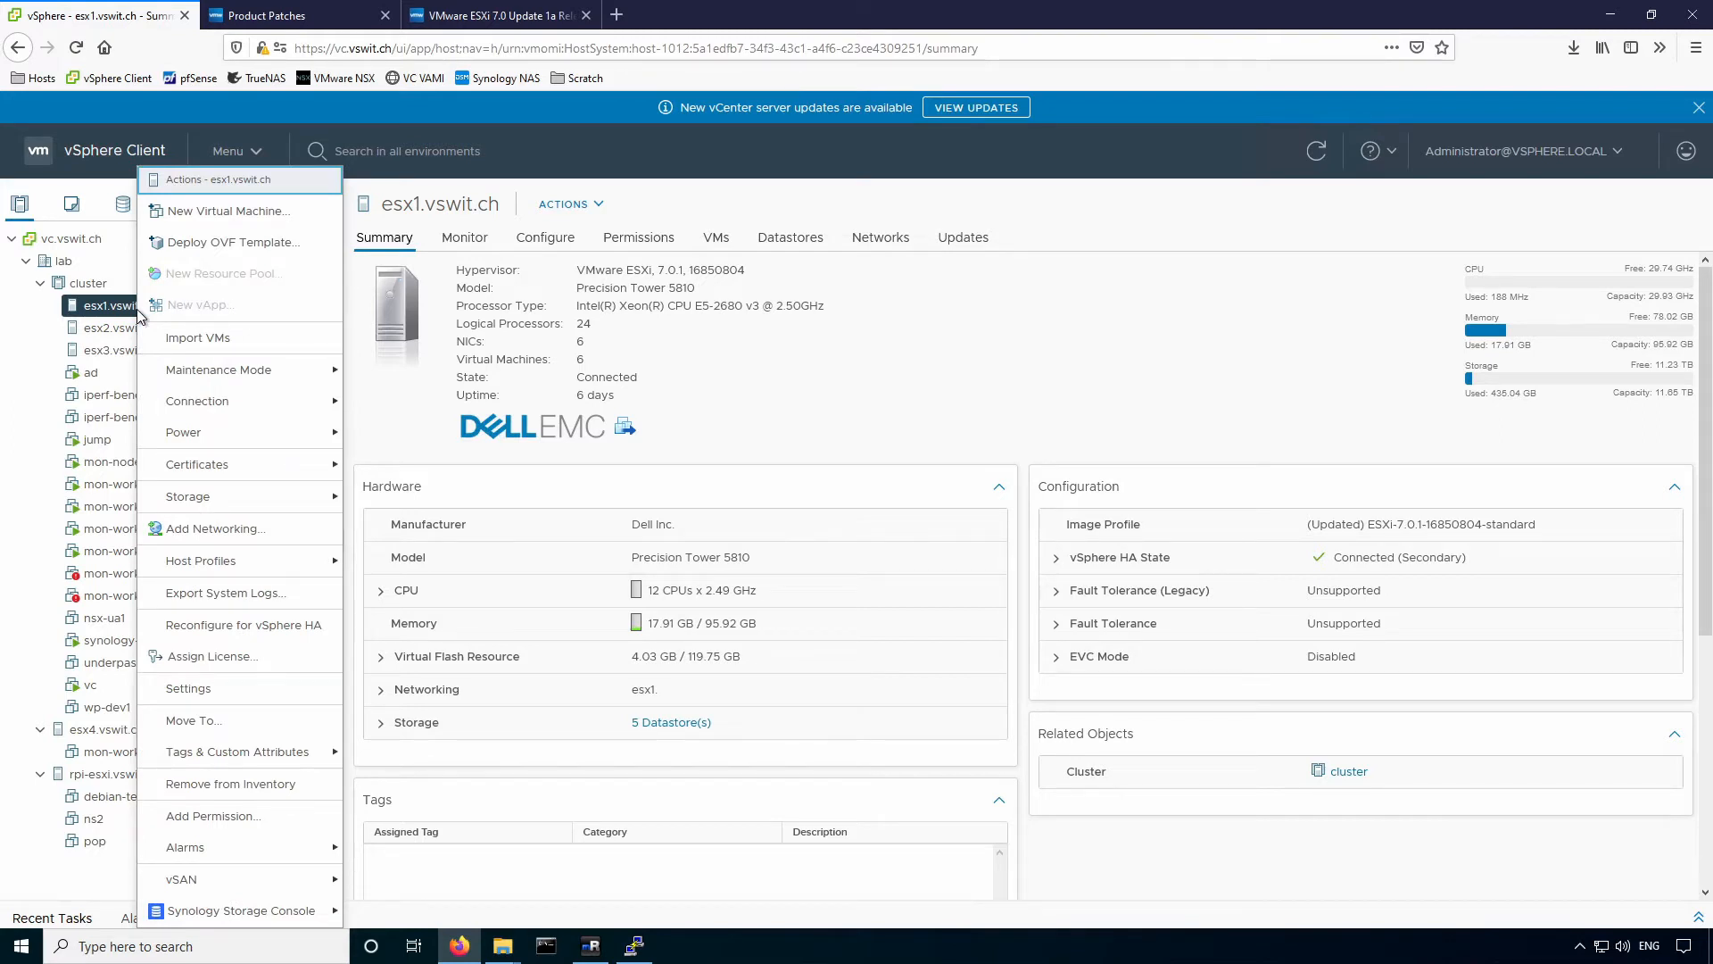
mouse_move(217, 370)
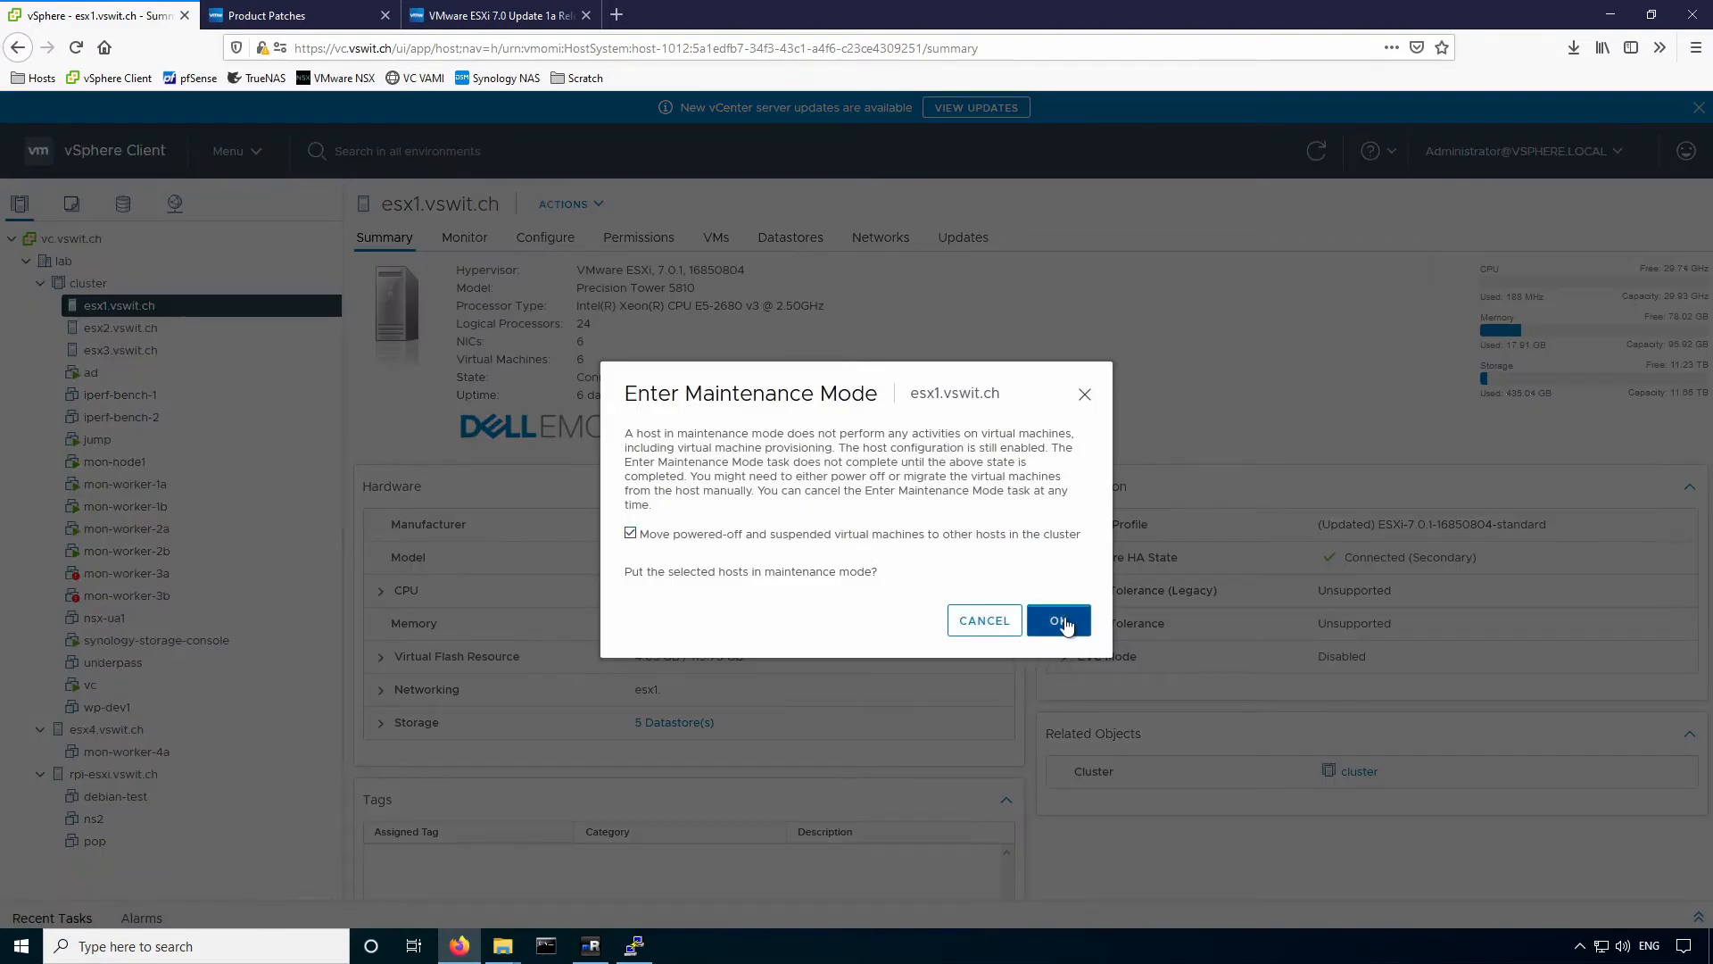
click(1057, 620)
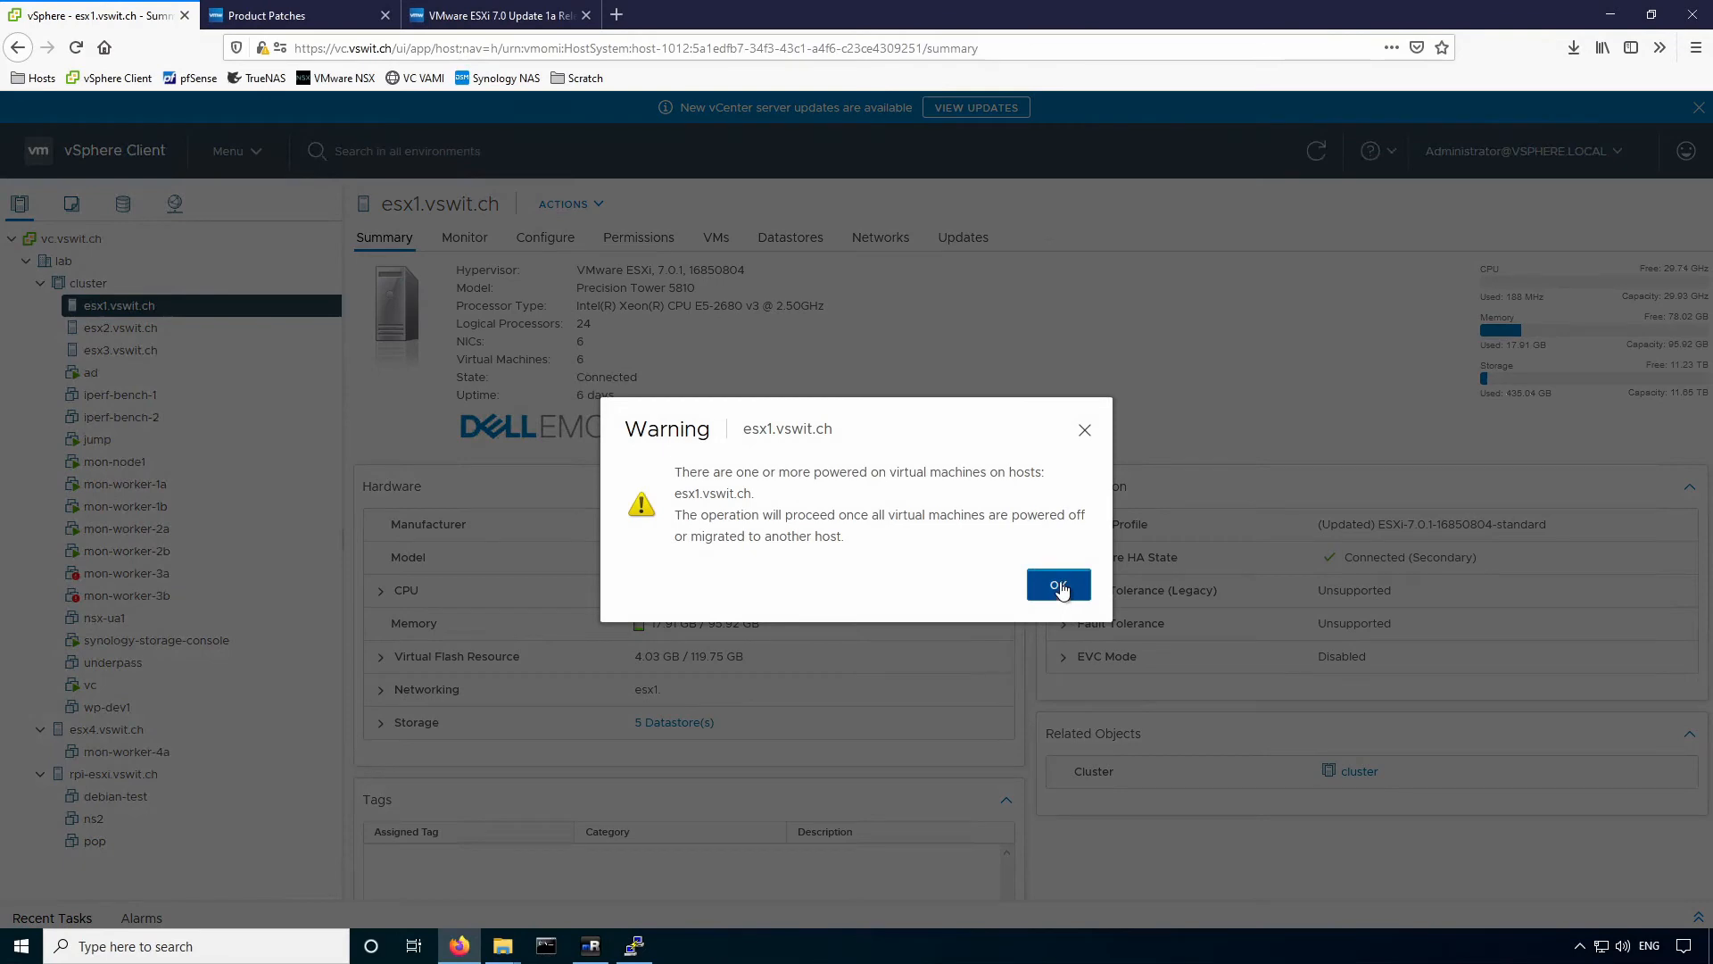
click(1055, 586)
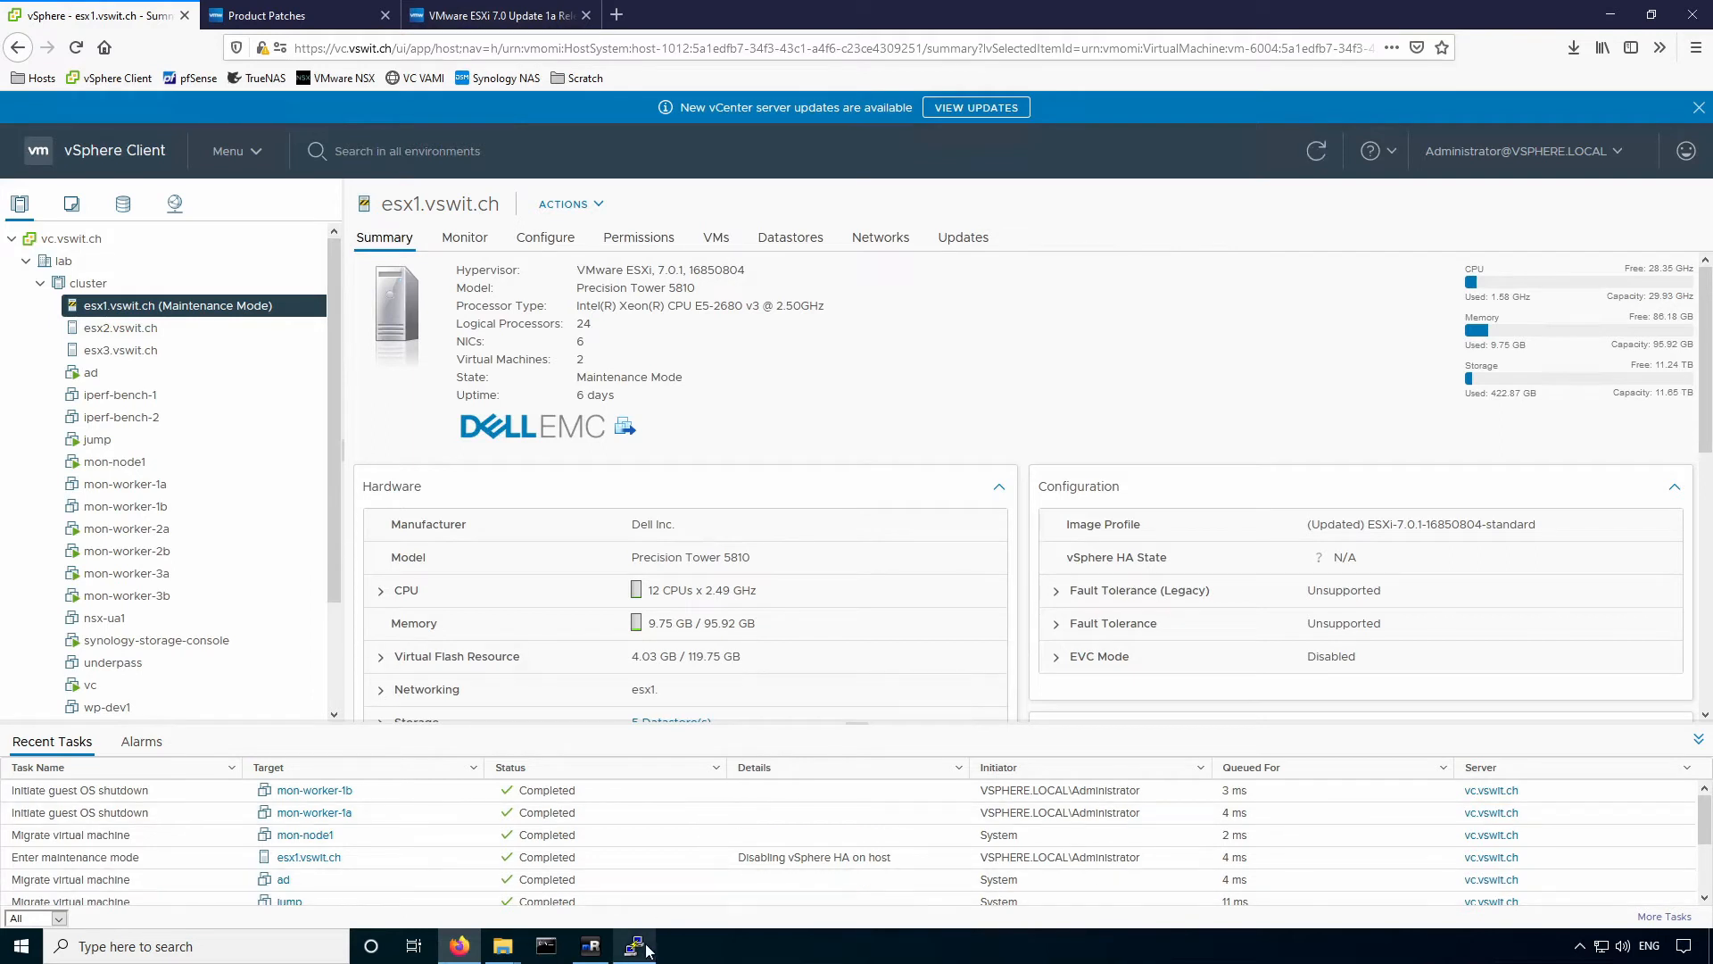
List /vmfs/volumes/shared-hdd on esx1 to confirm the depot zip, and begin the esxcli update command.
click(634, 946)
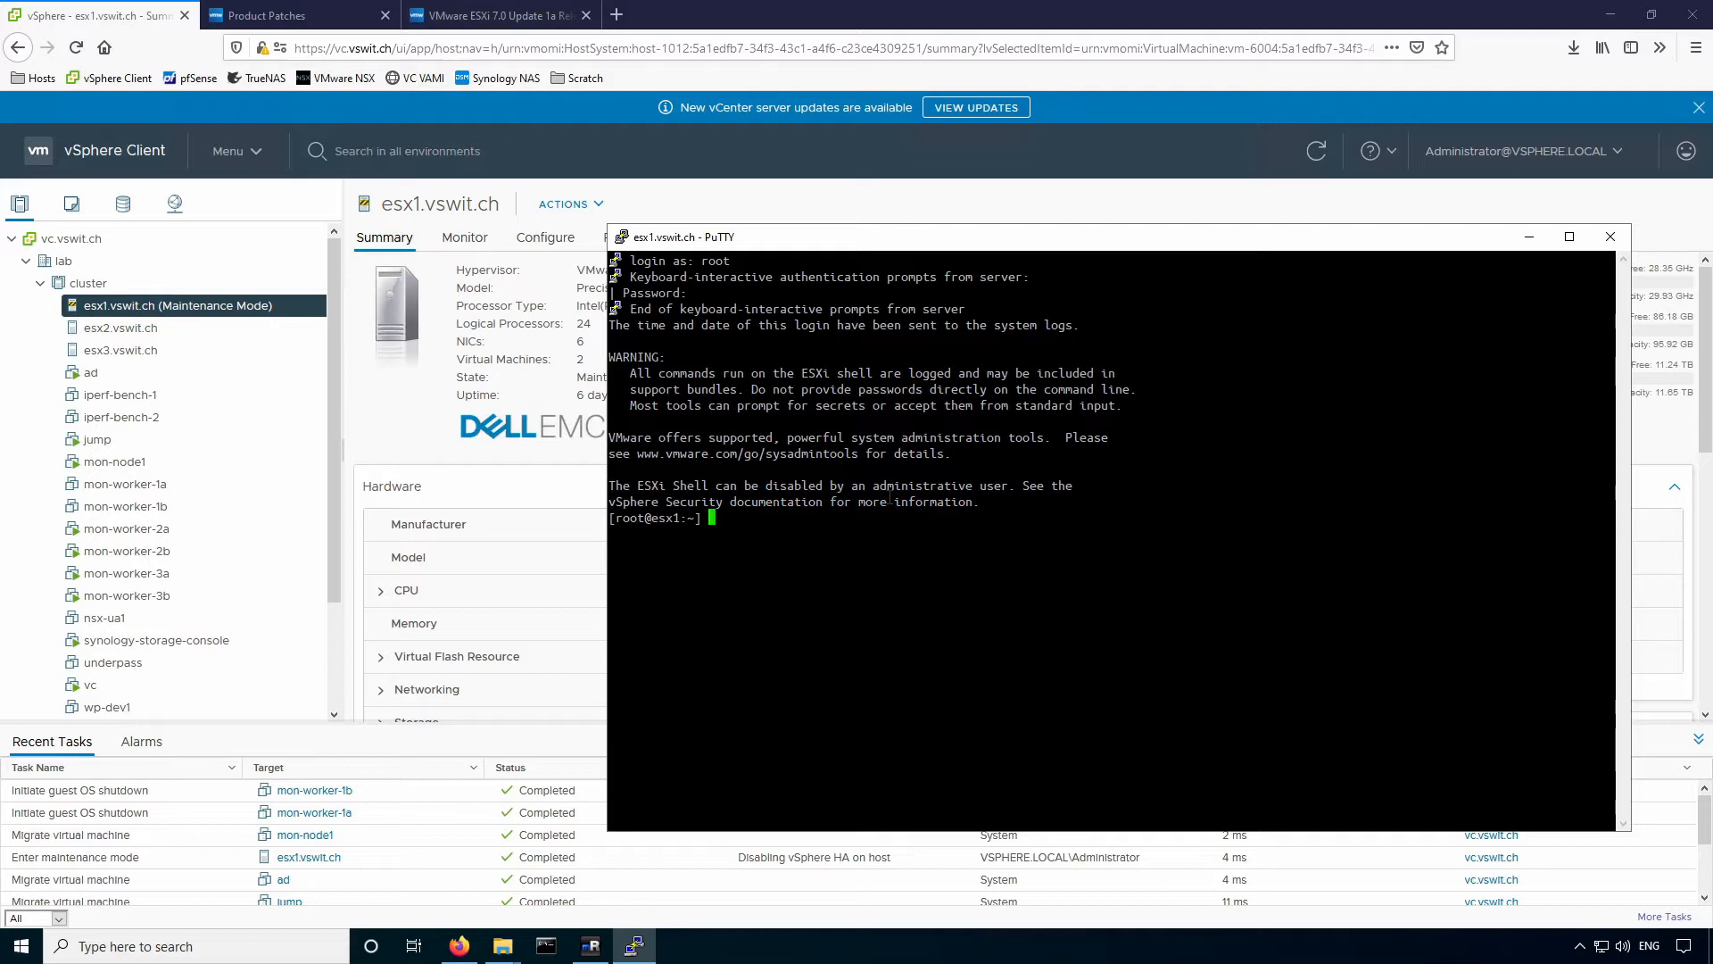
text(ls /vmfs/volumes)
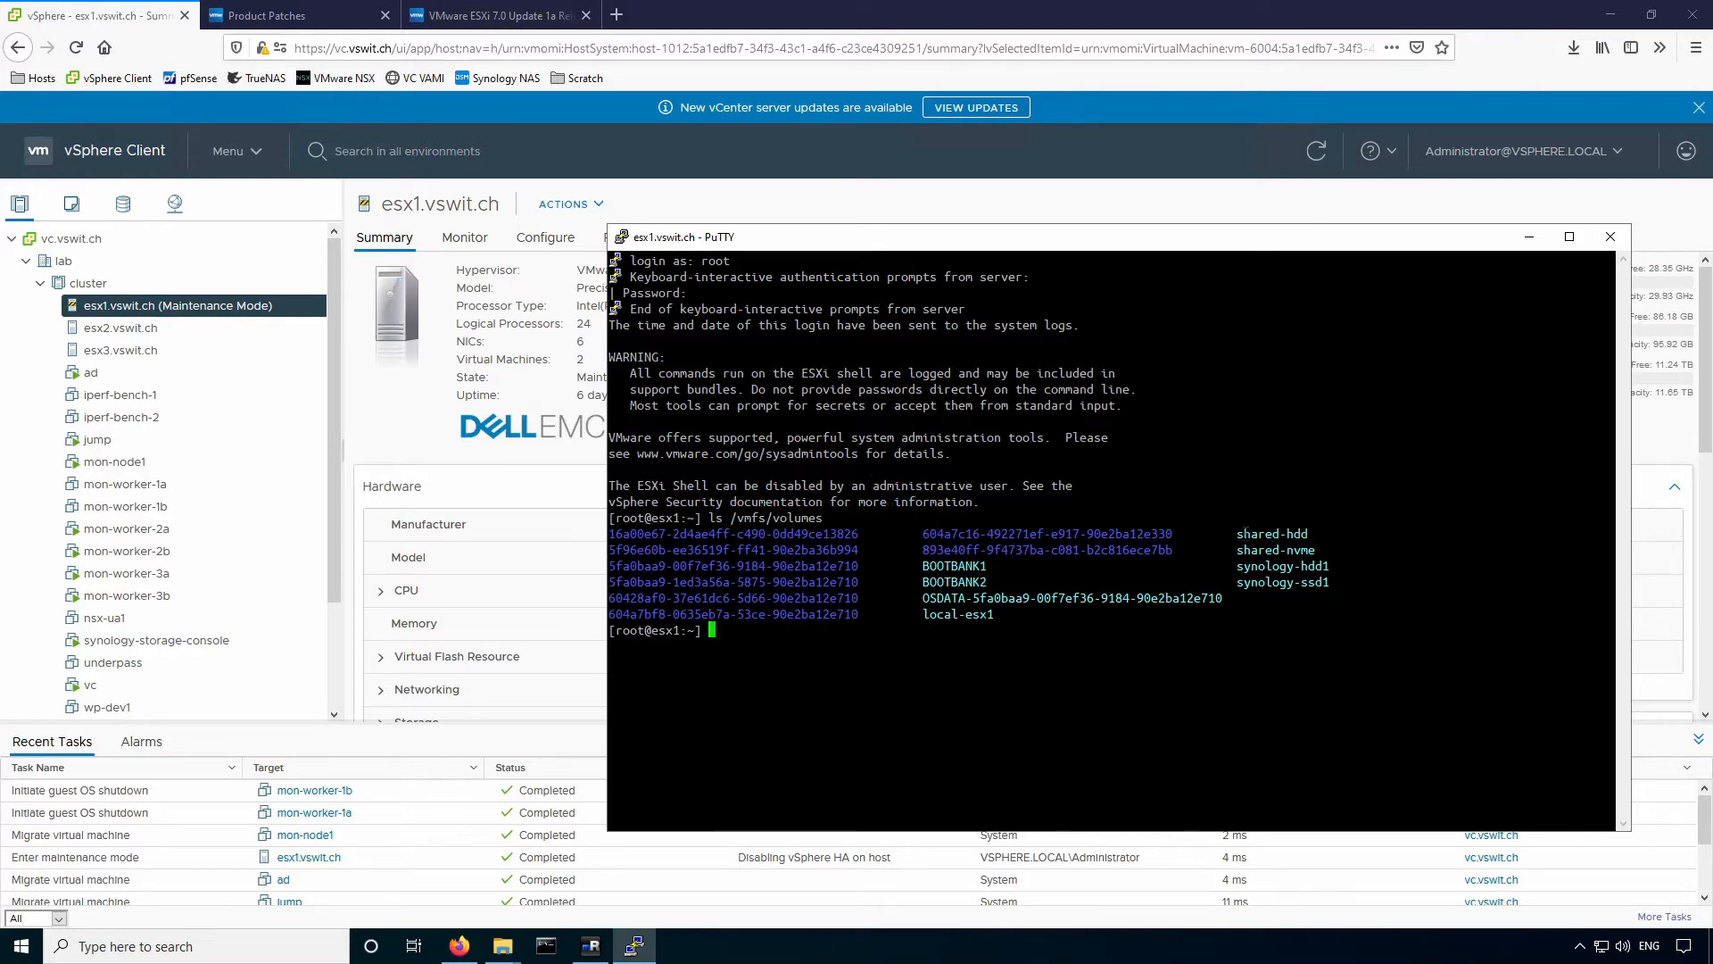
double_click(1269, 533)
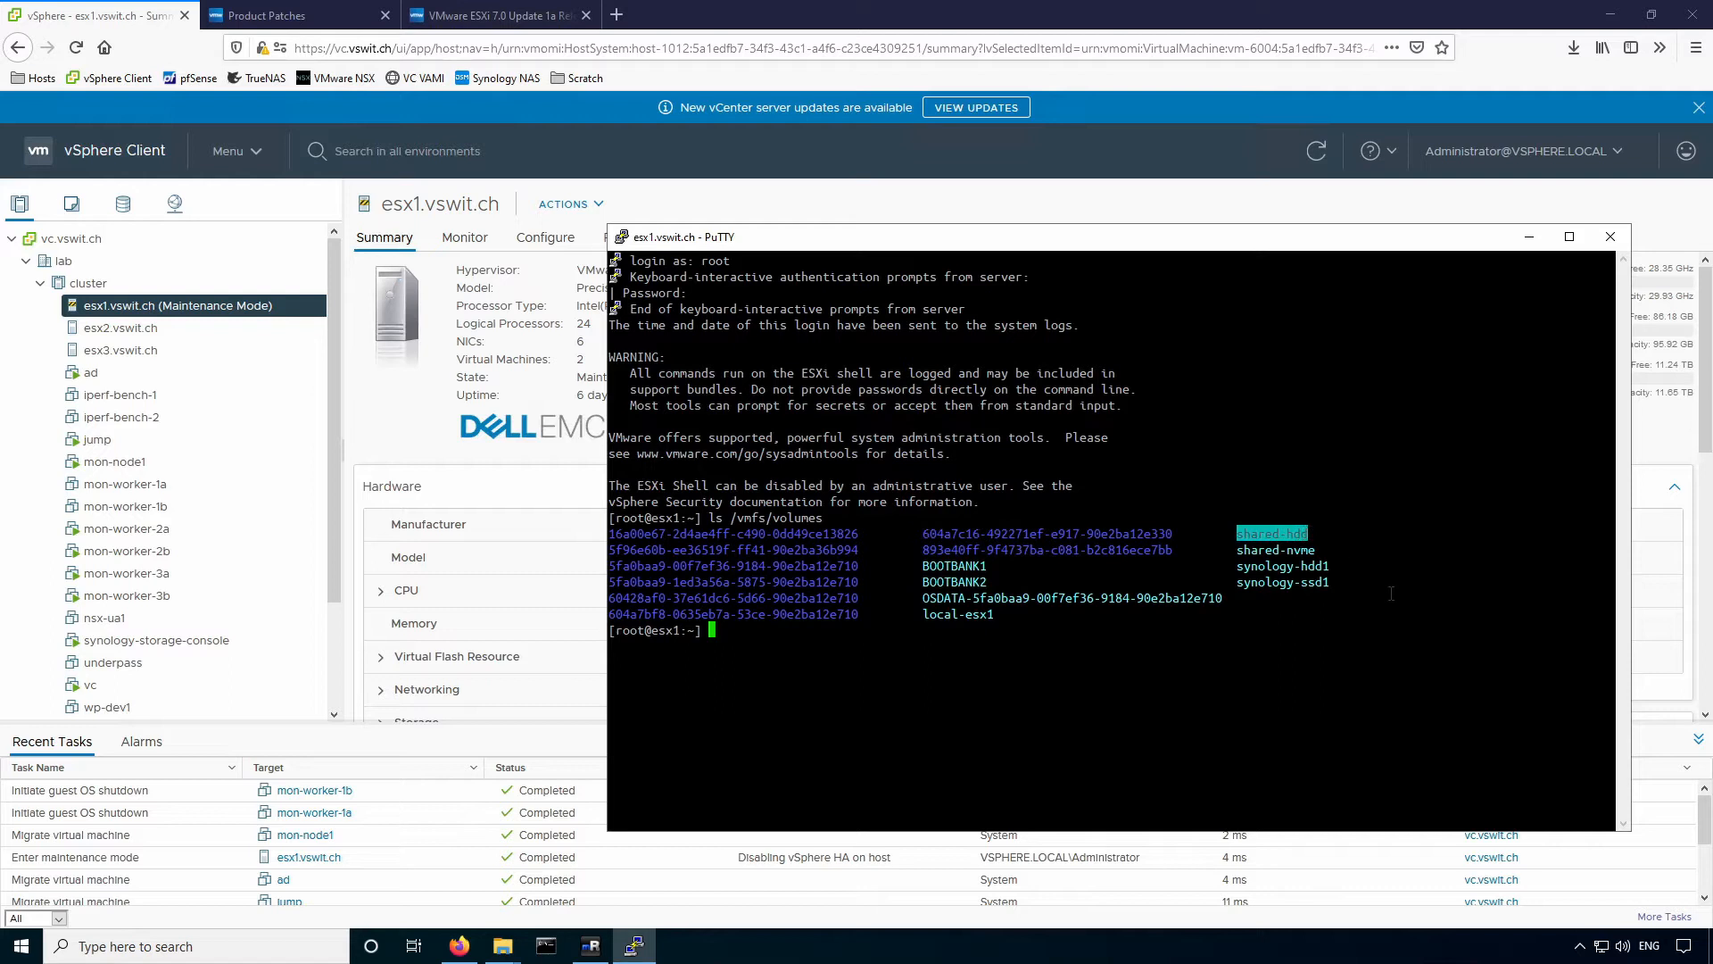
text(ls /vmfs/volumes/shared-hdd)
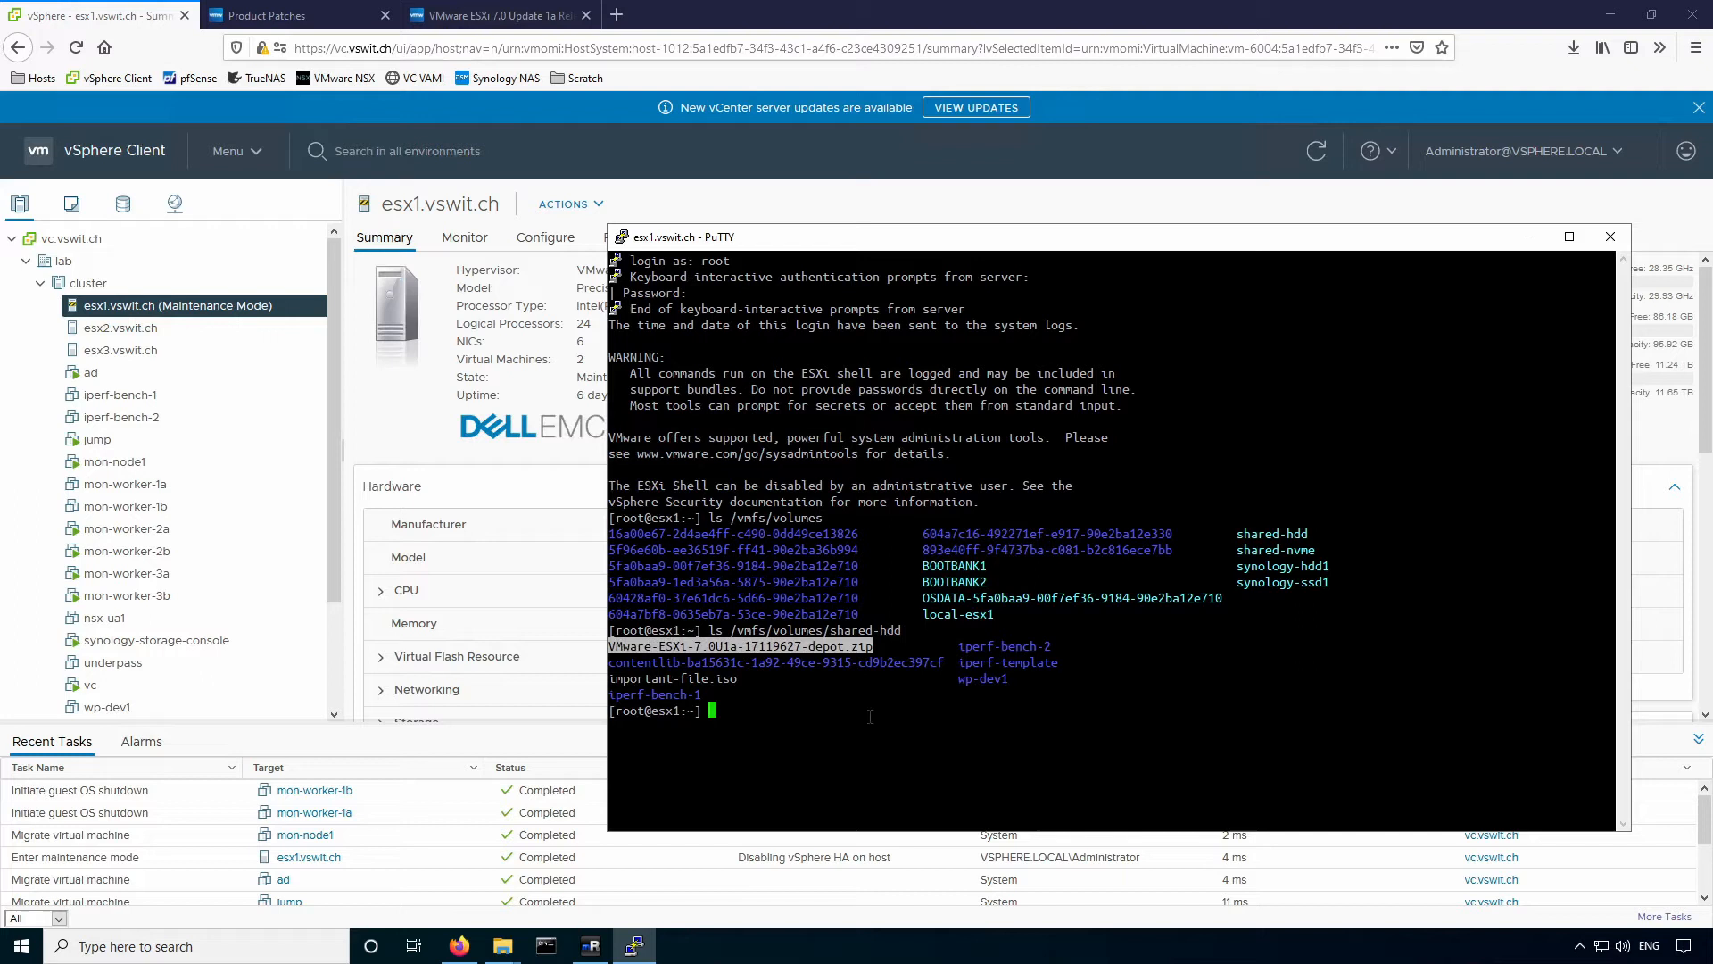
mouse_move(860, 700)
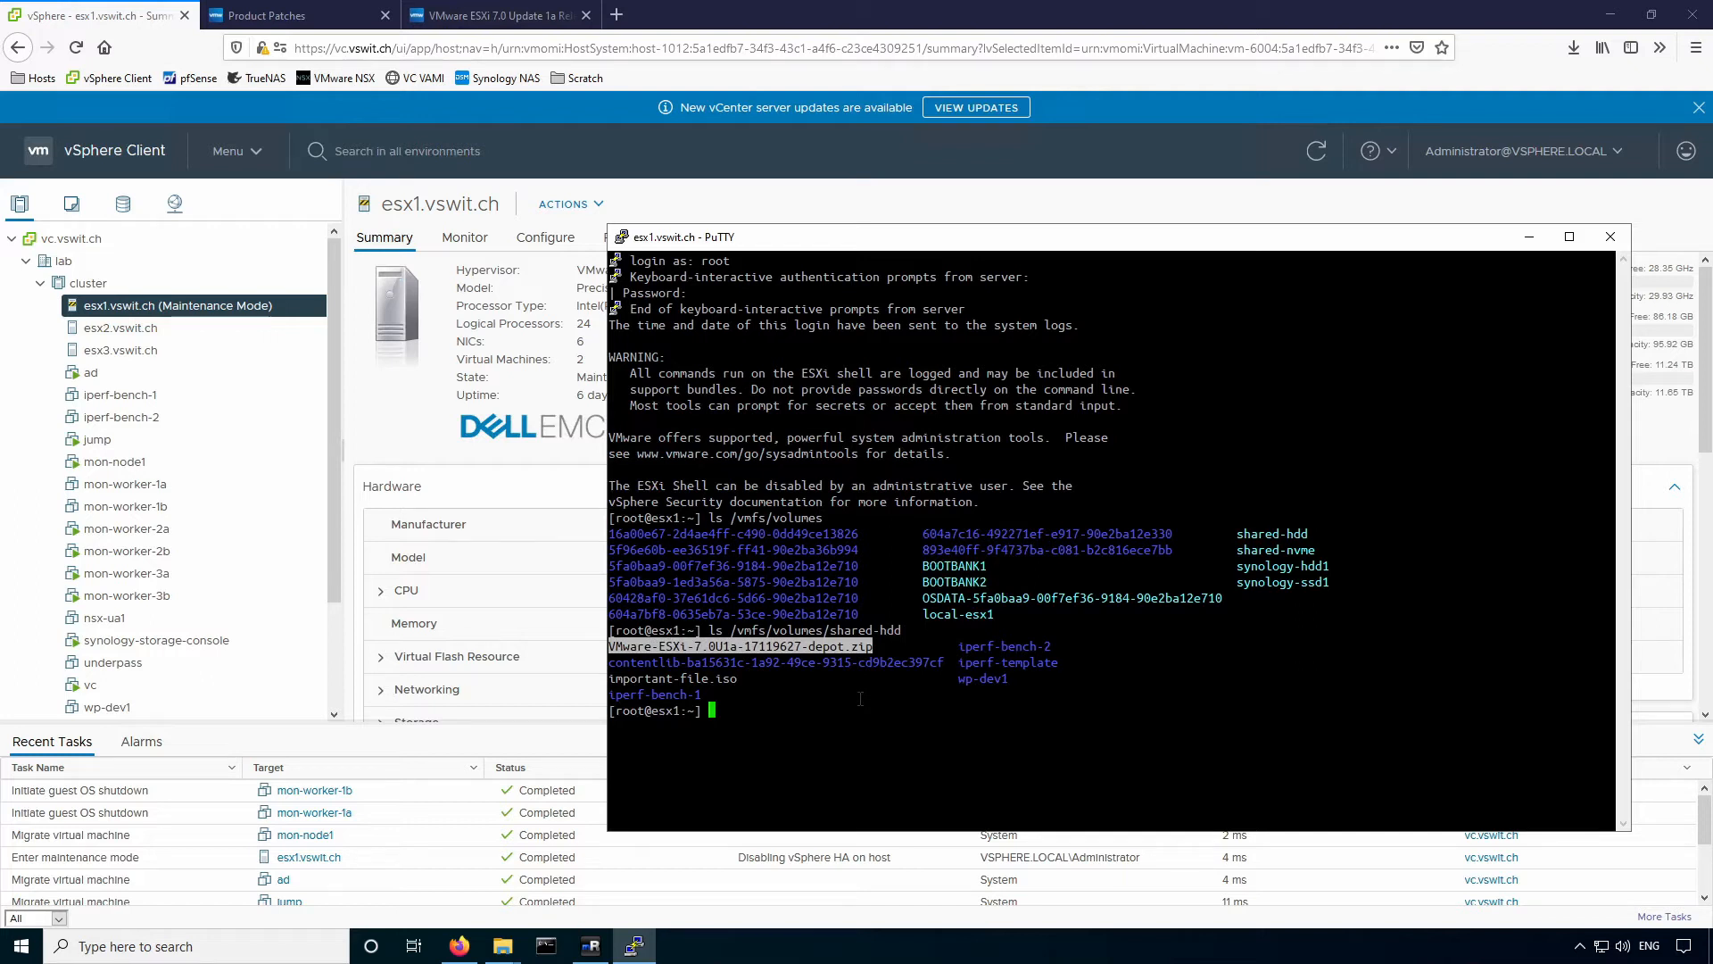
text(esxcli software vib update)
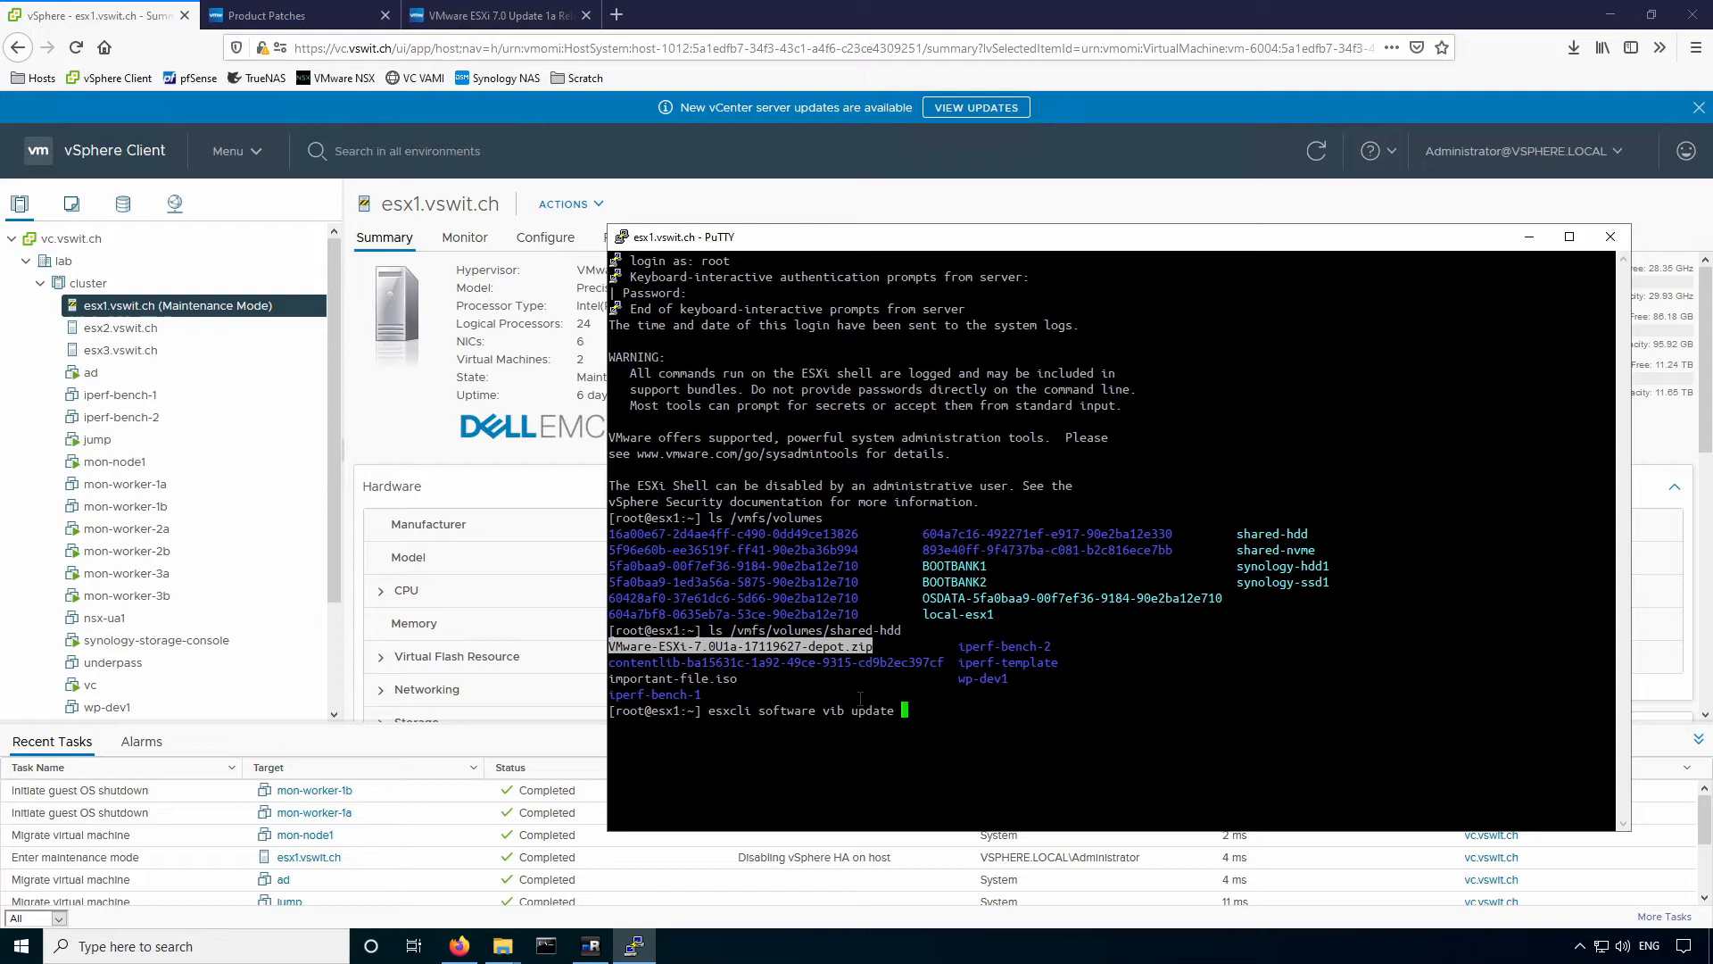
Run esxcli software vib update with --depot=/vmfs/volumes/shared-hdd/VMware-ESXi-7.0U1a-17119627-depot.zip.
text(--depot=)
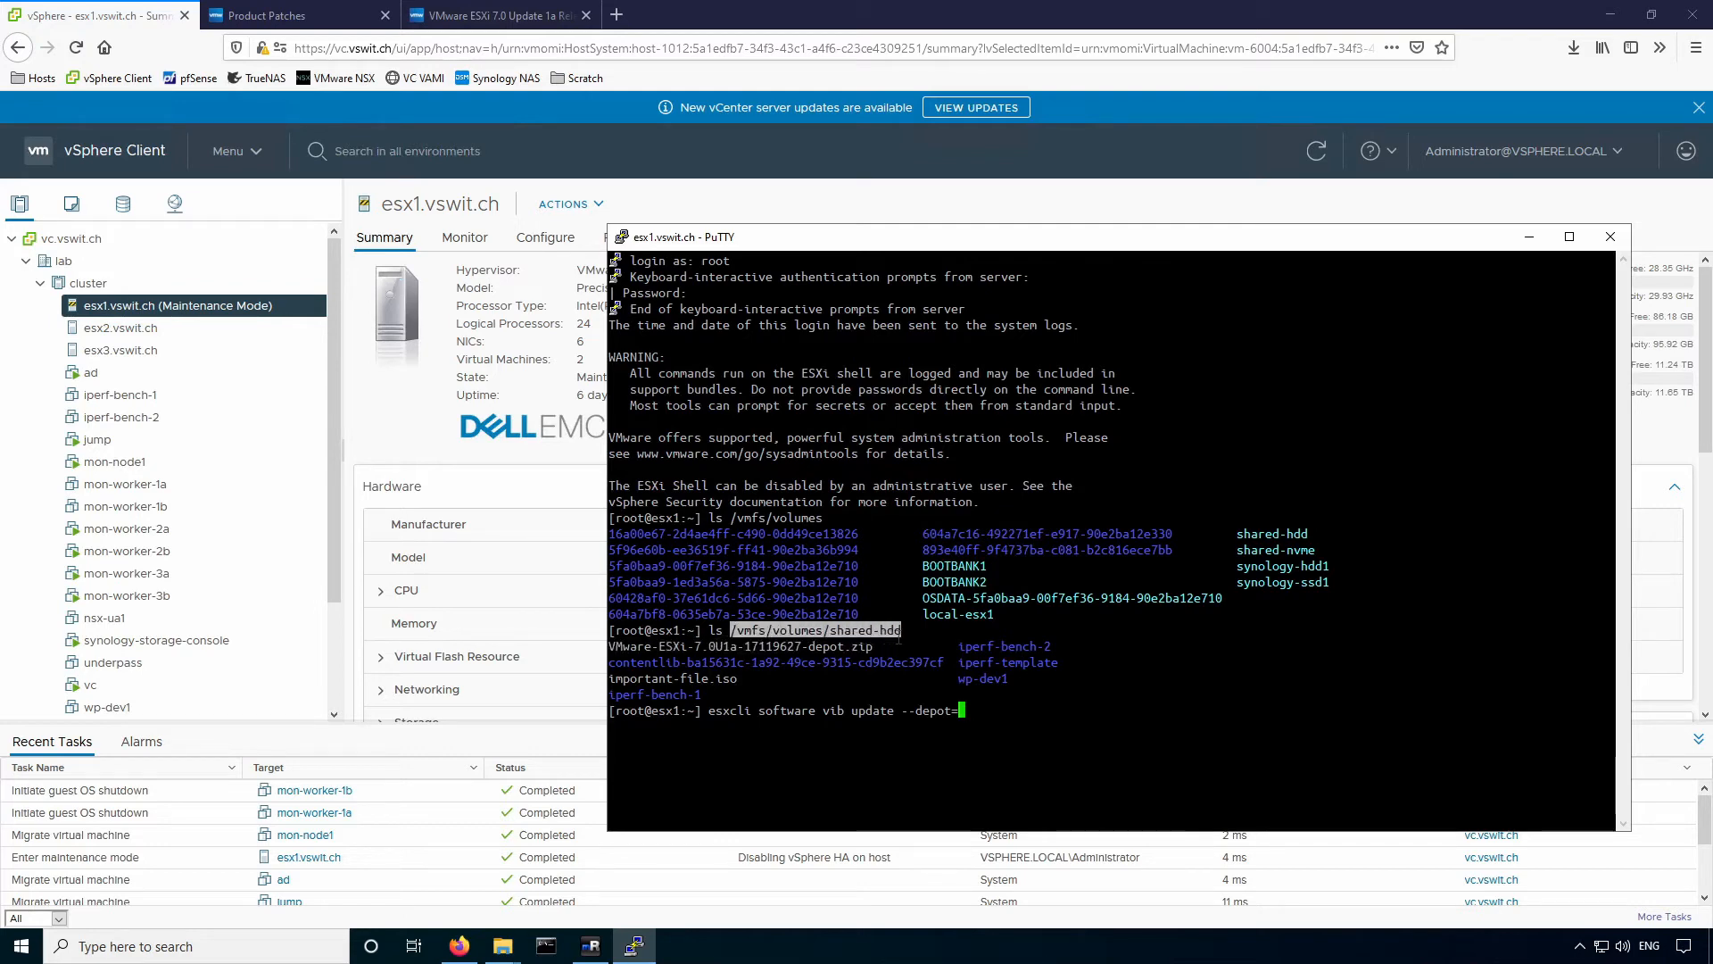
text(/vmfs/volumes/shared-hdd)
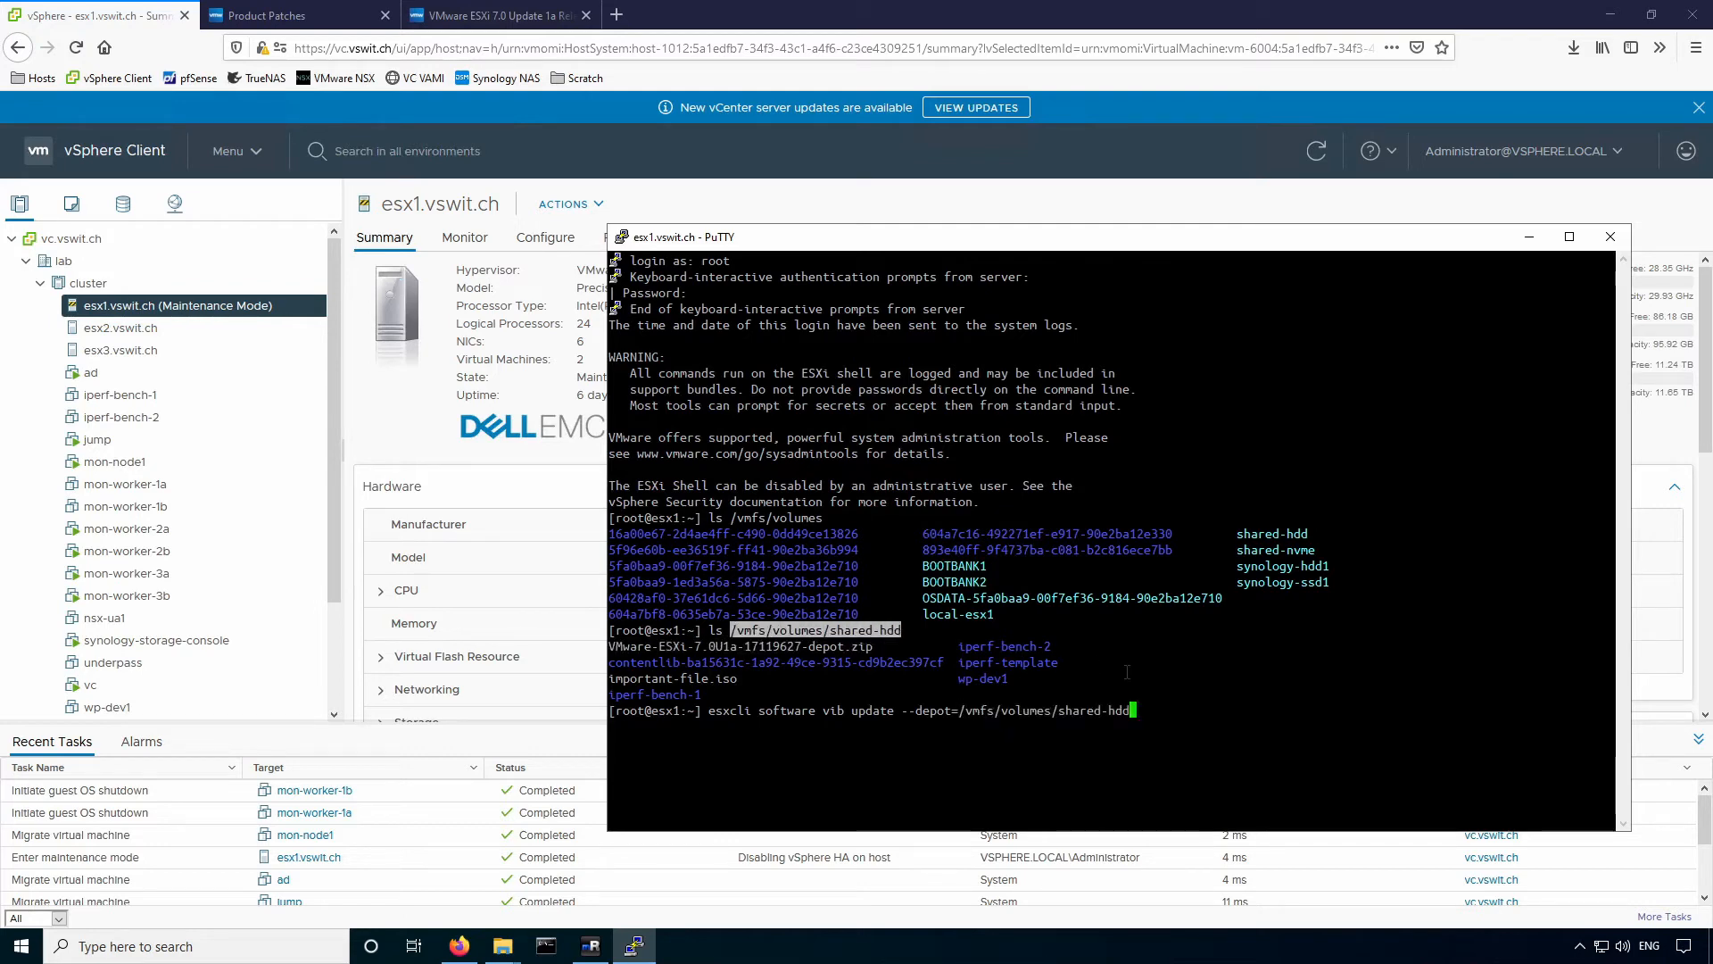
text(/)
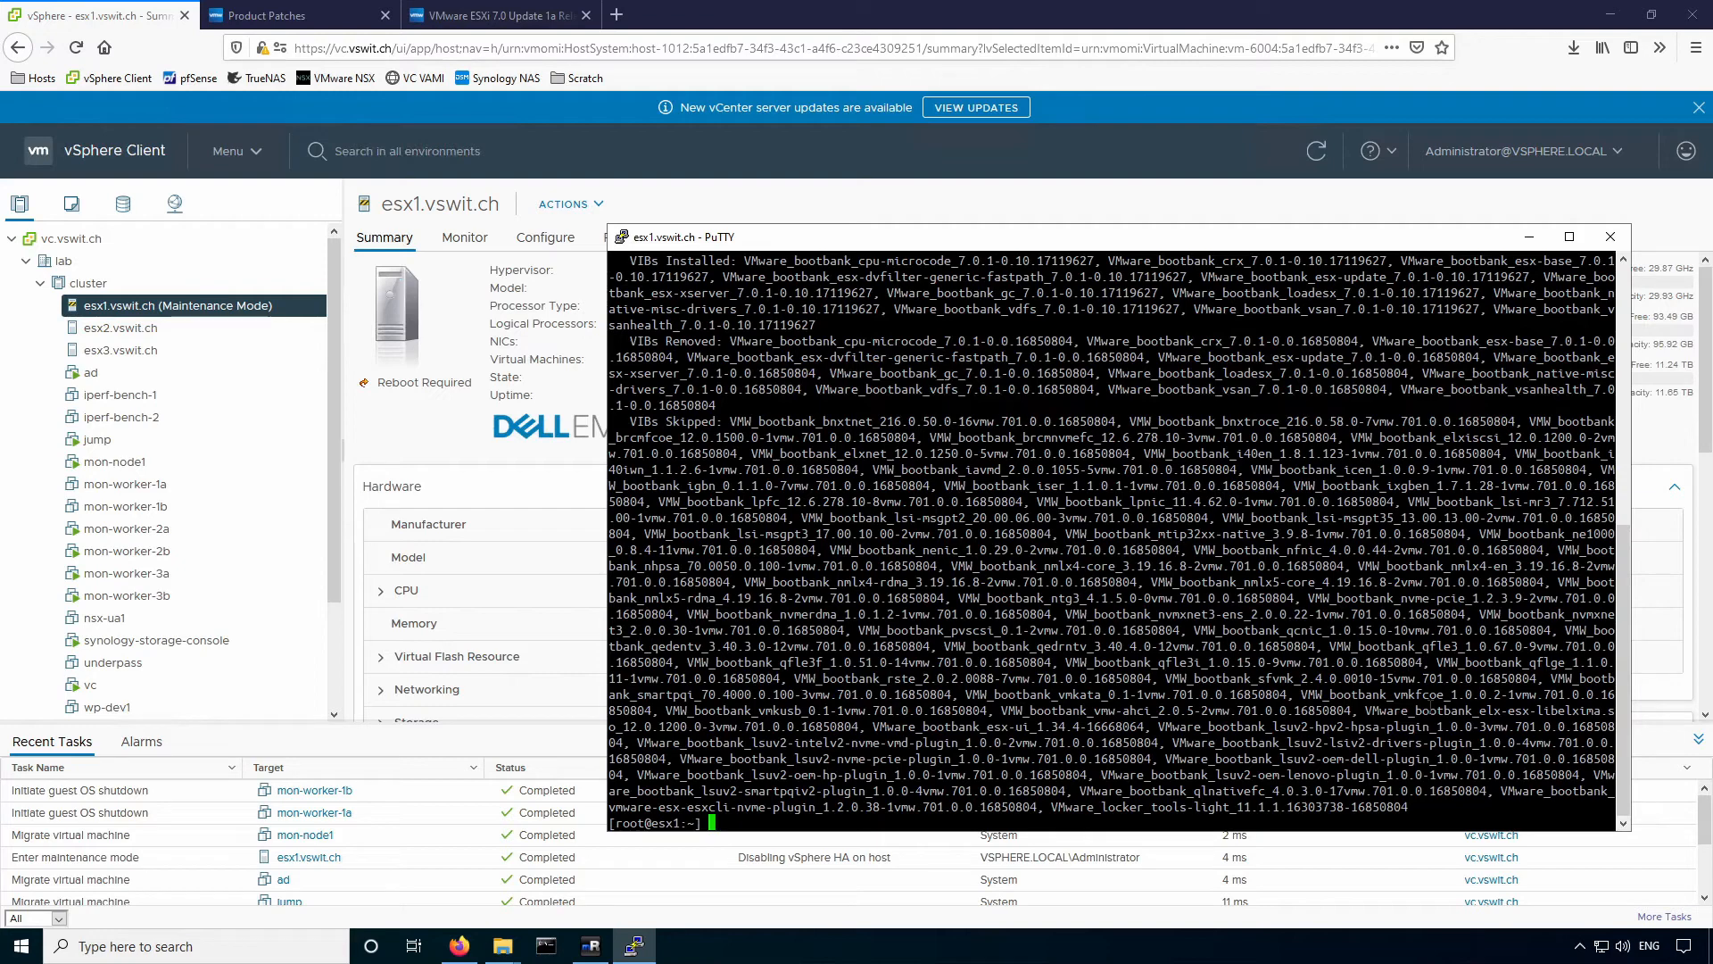
mouse_move(48, 491)
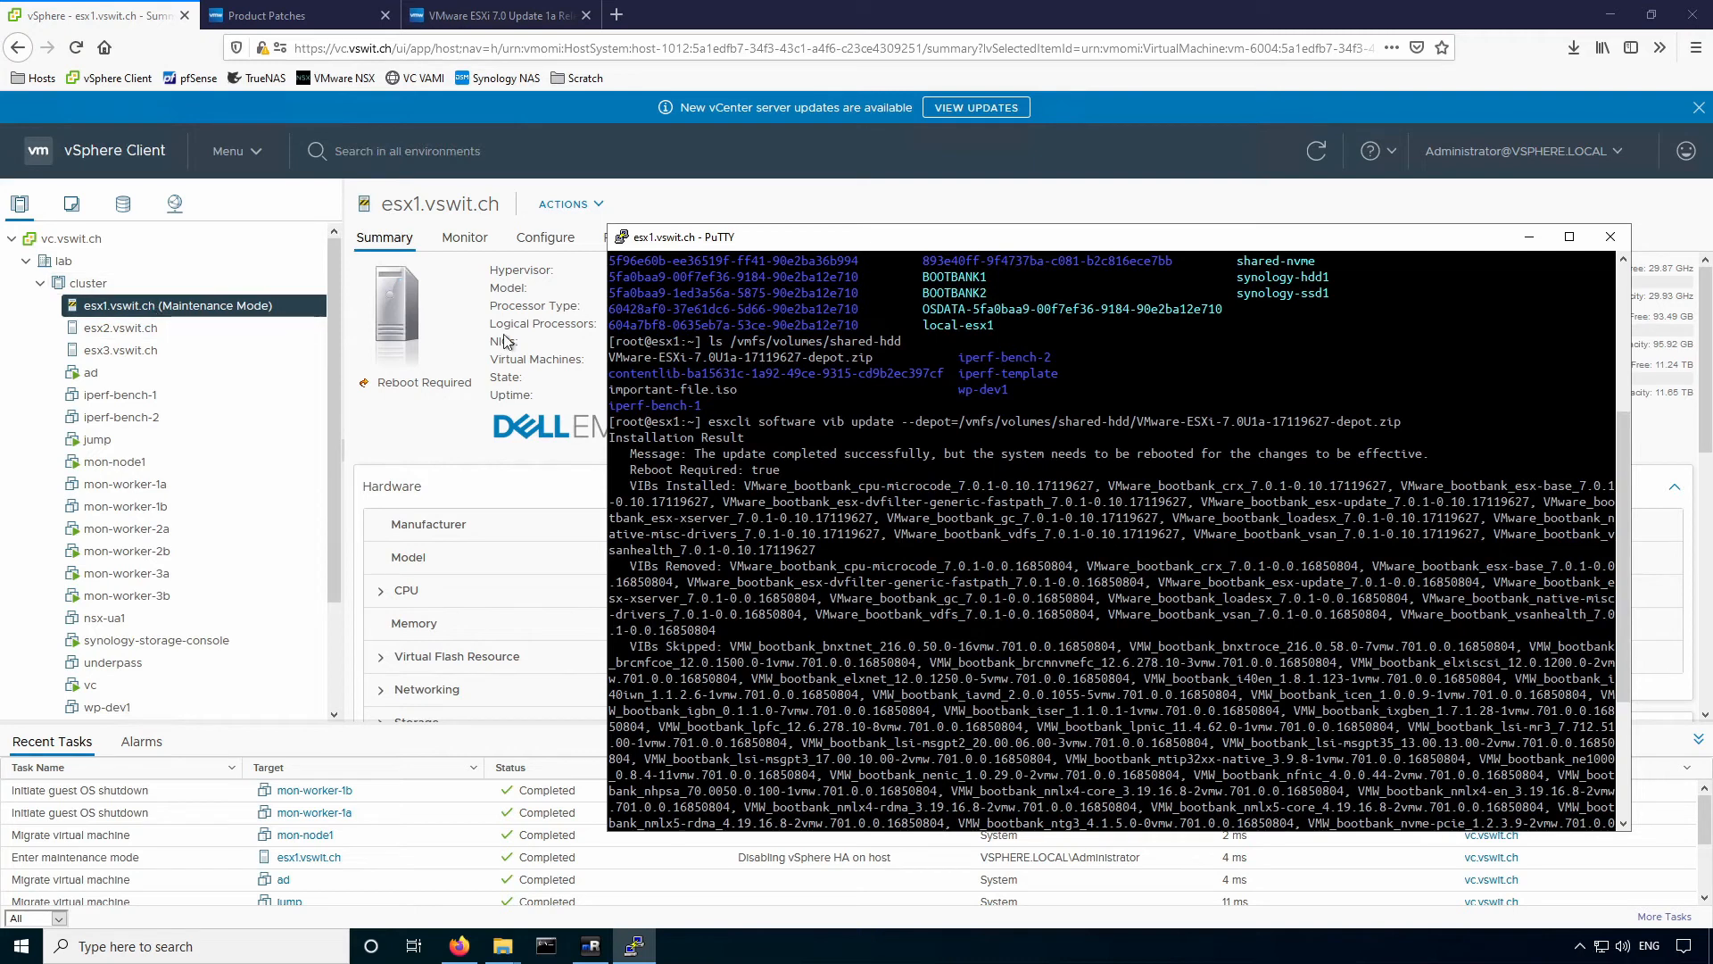
click(1608, 236)
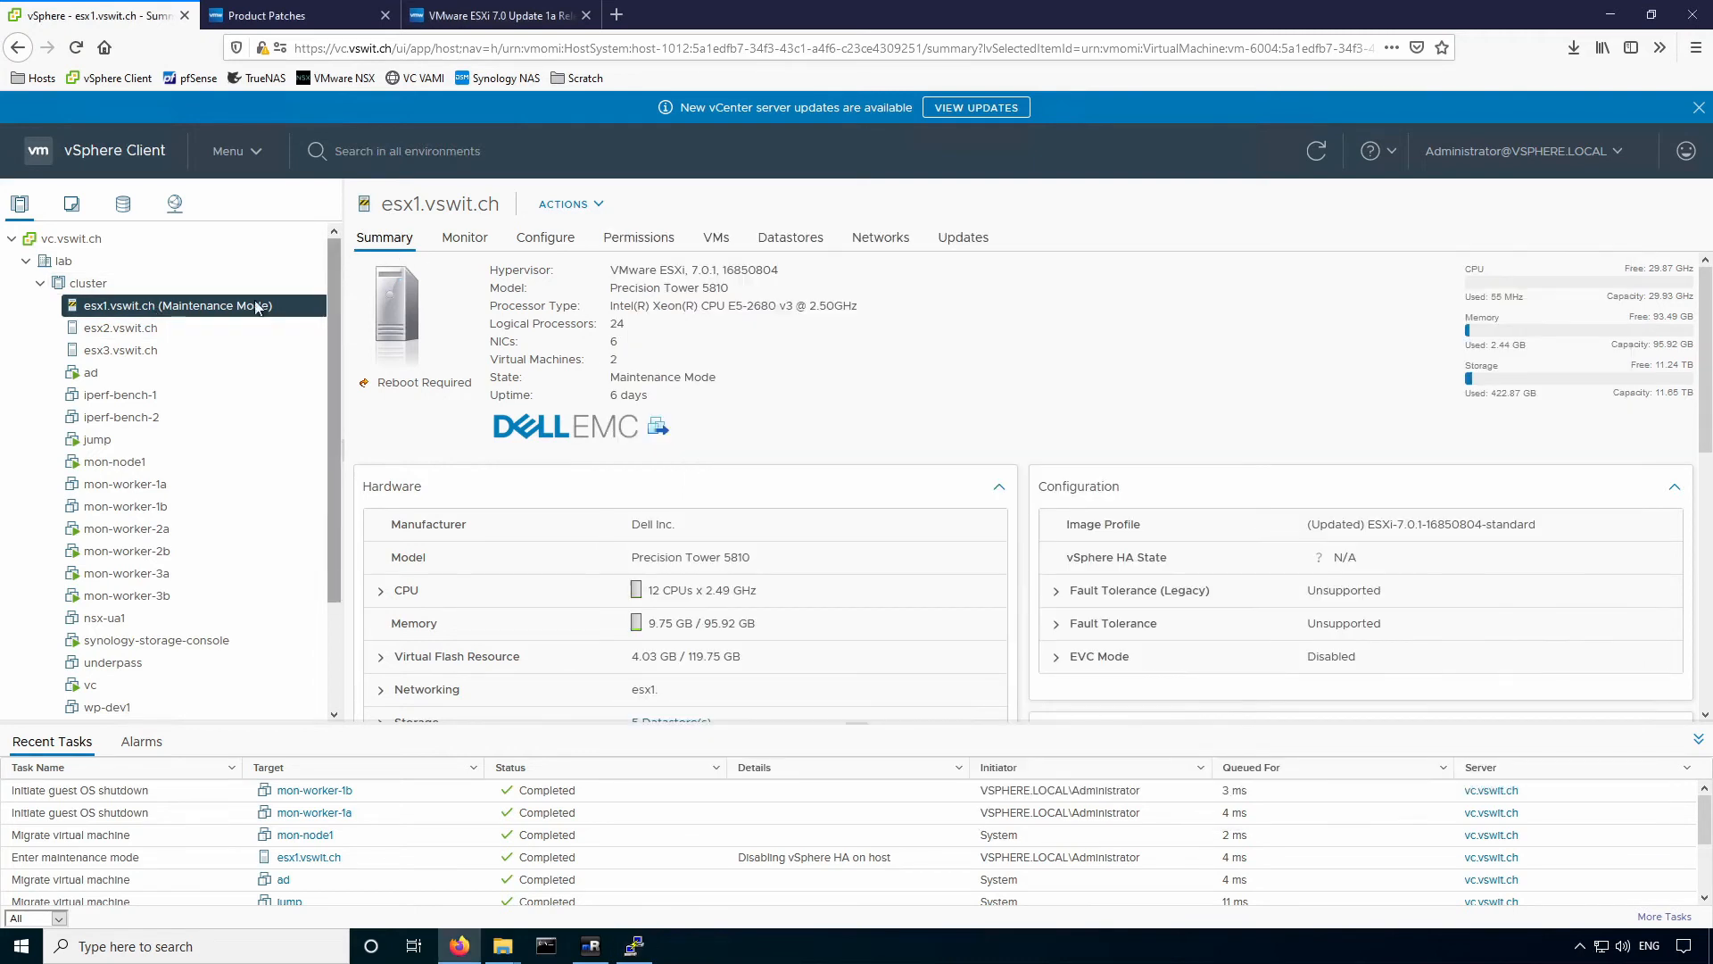
mouse_move(272, 367)
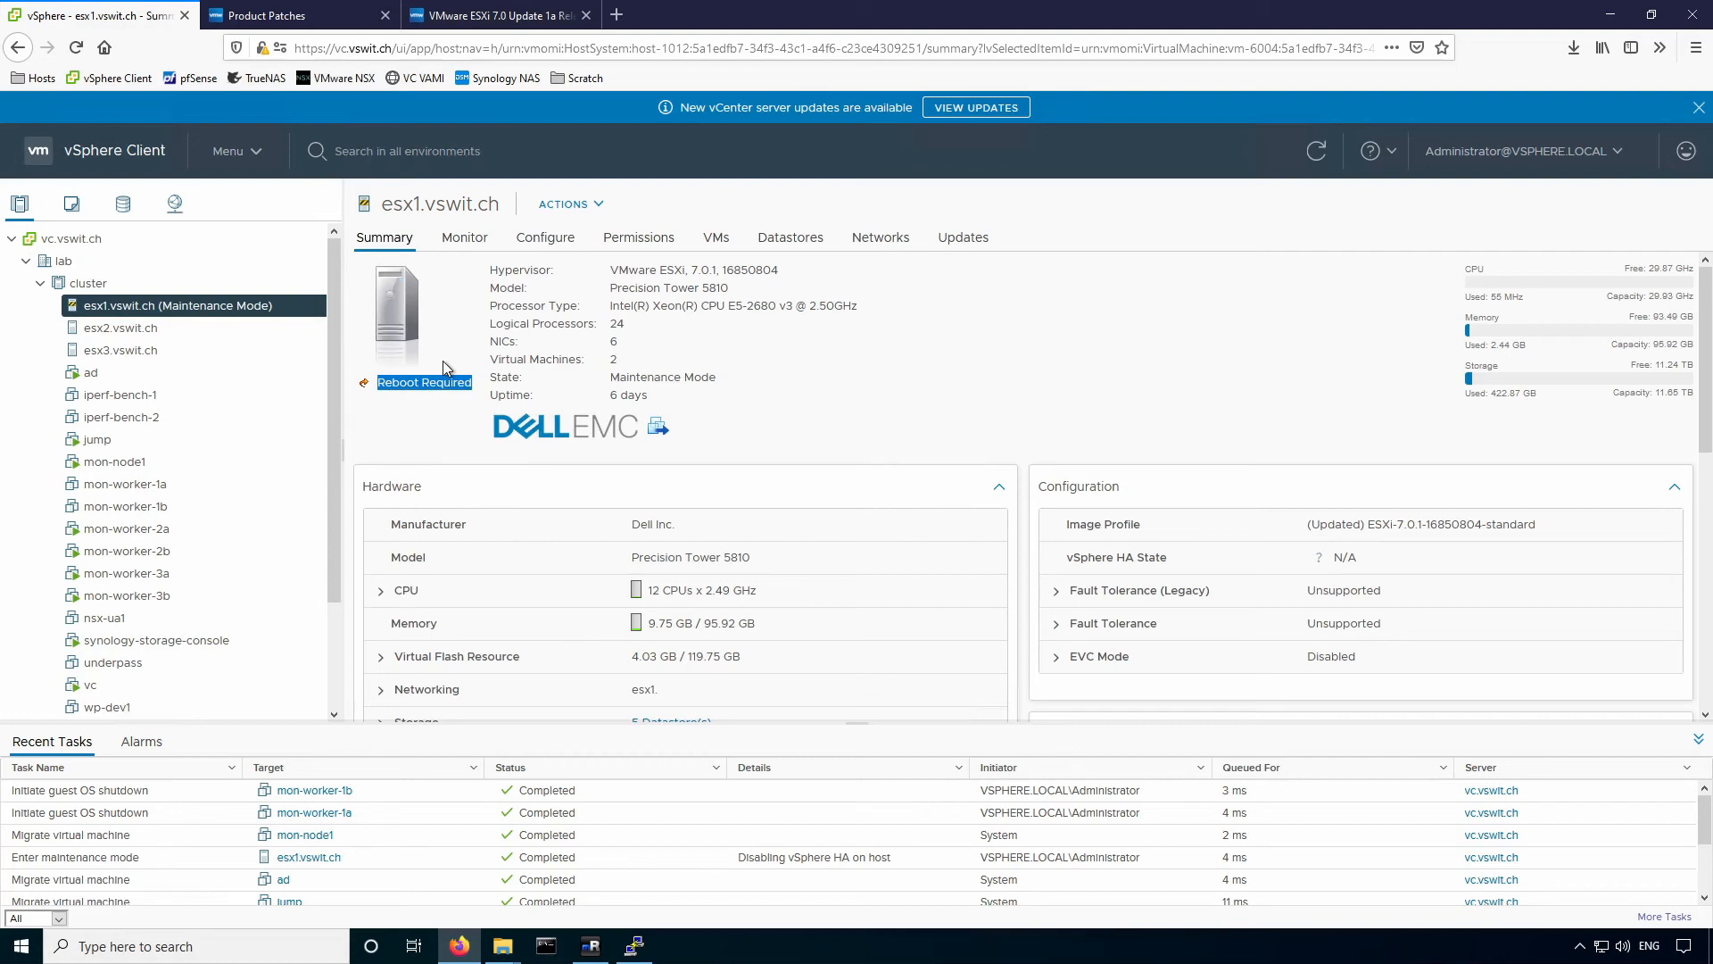
click(633, 946)
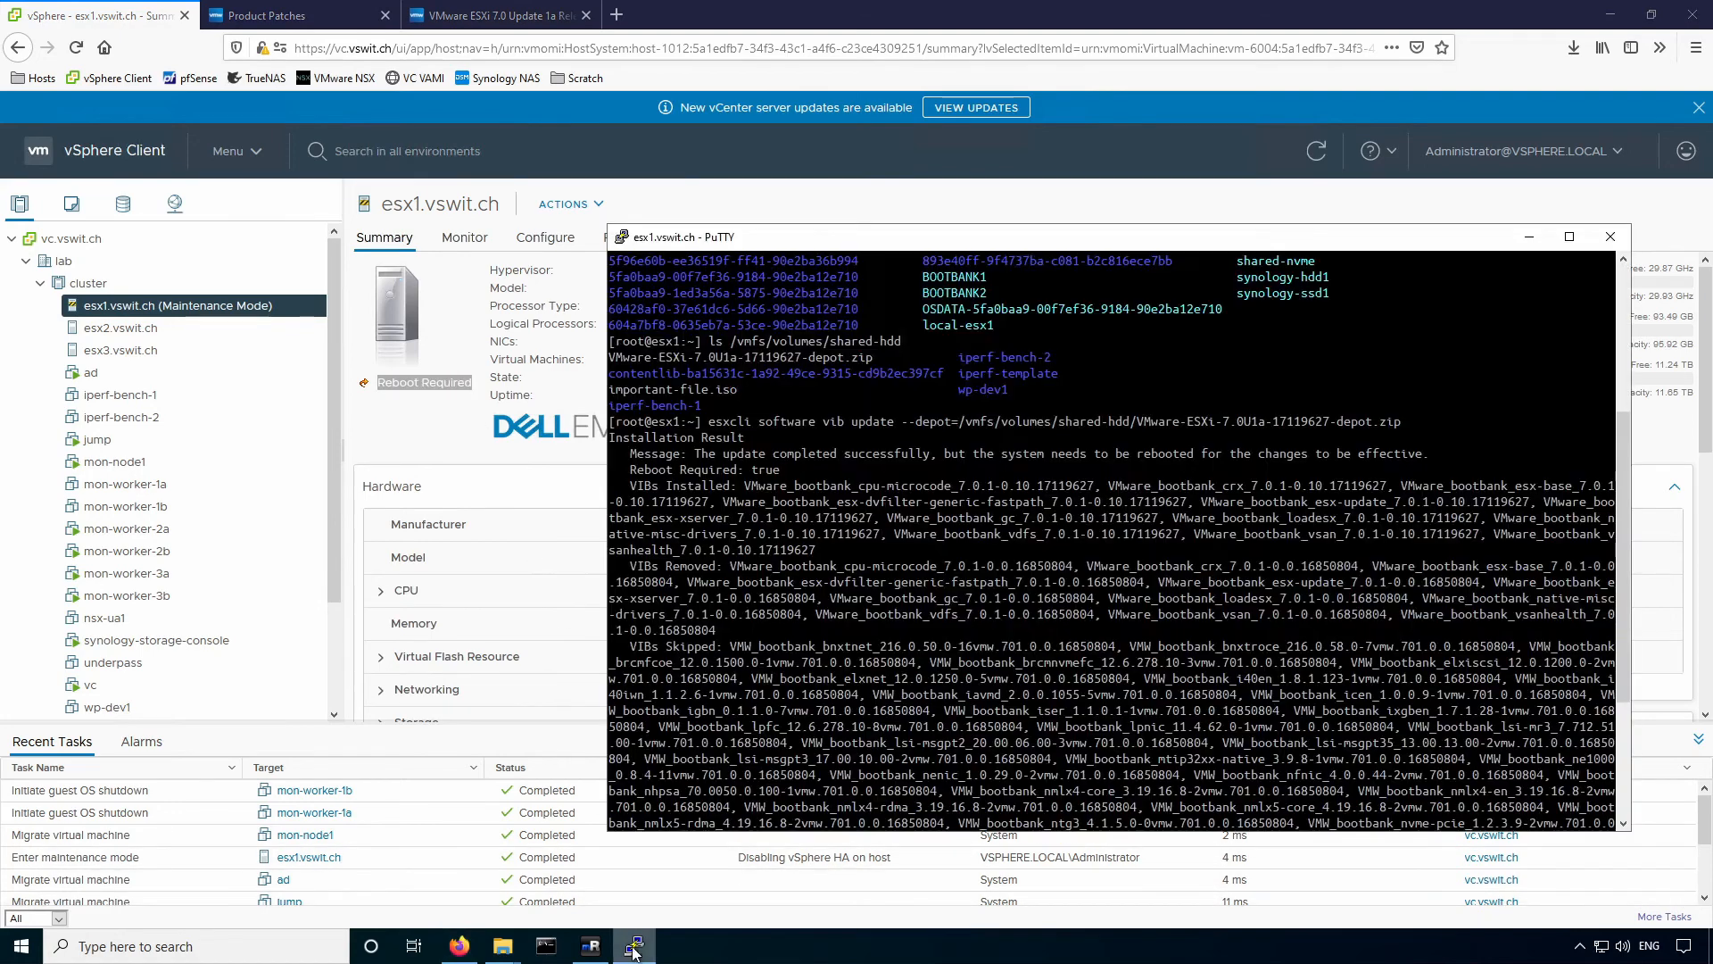
Check vmware -vl still shows build 16850804, then reboot esx1.
scroll(down, 3)
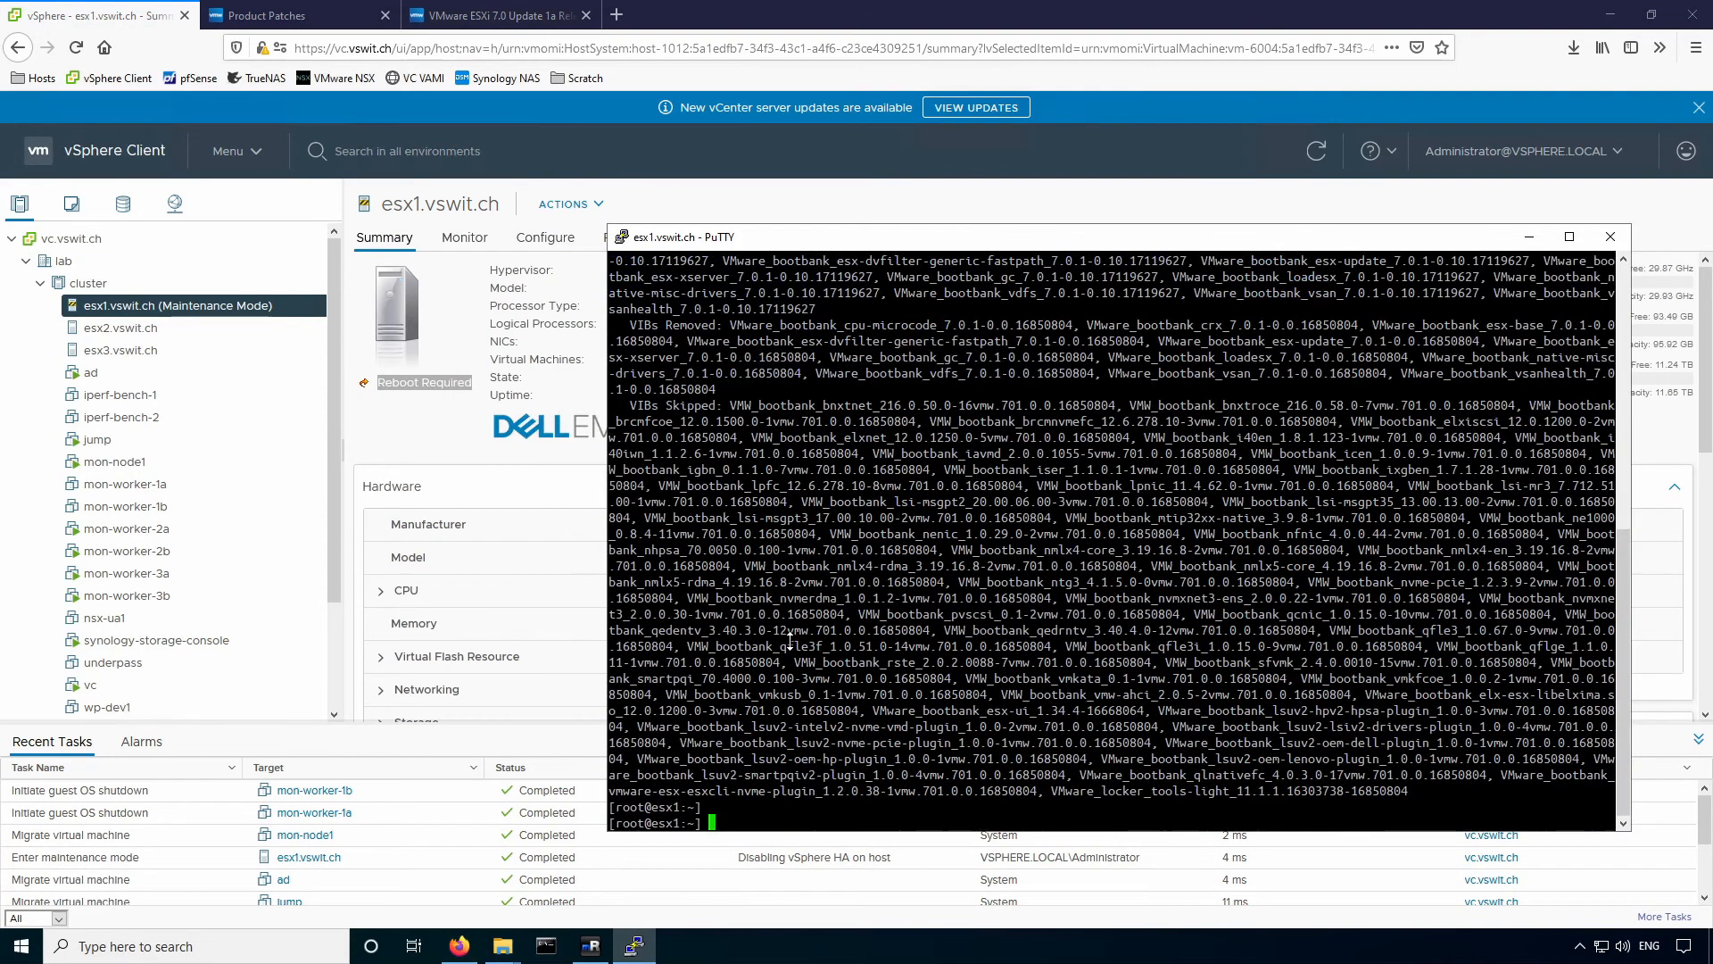
text(vmware -vl)
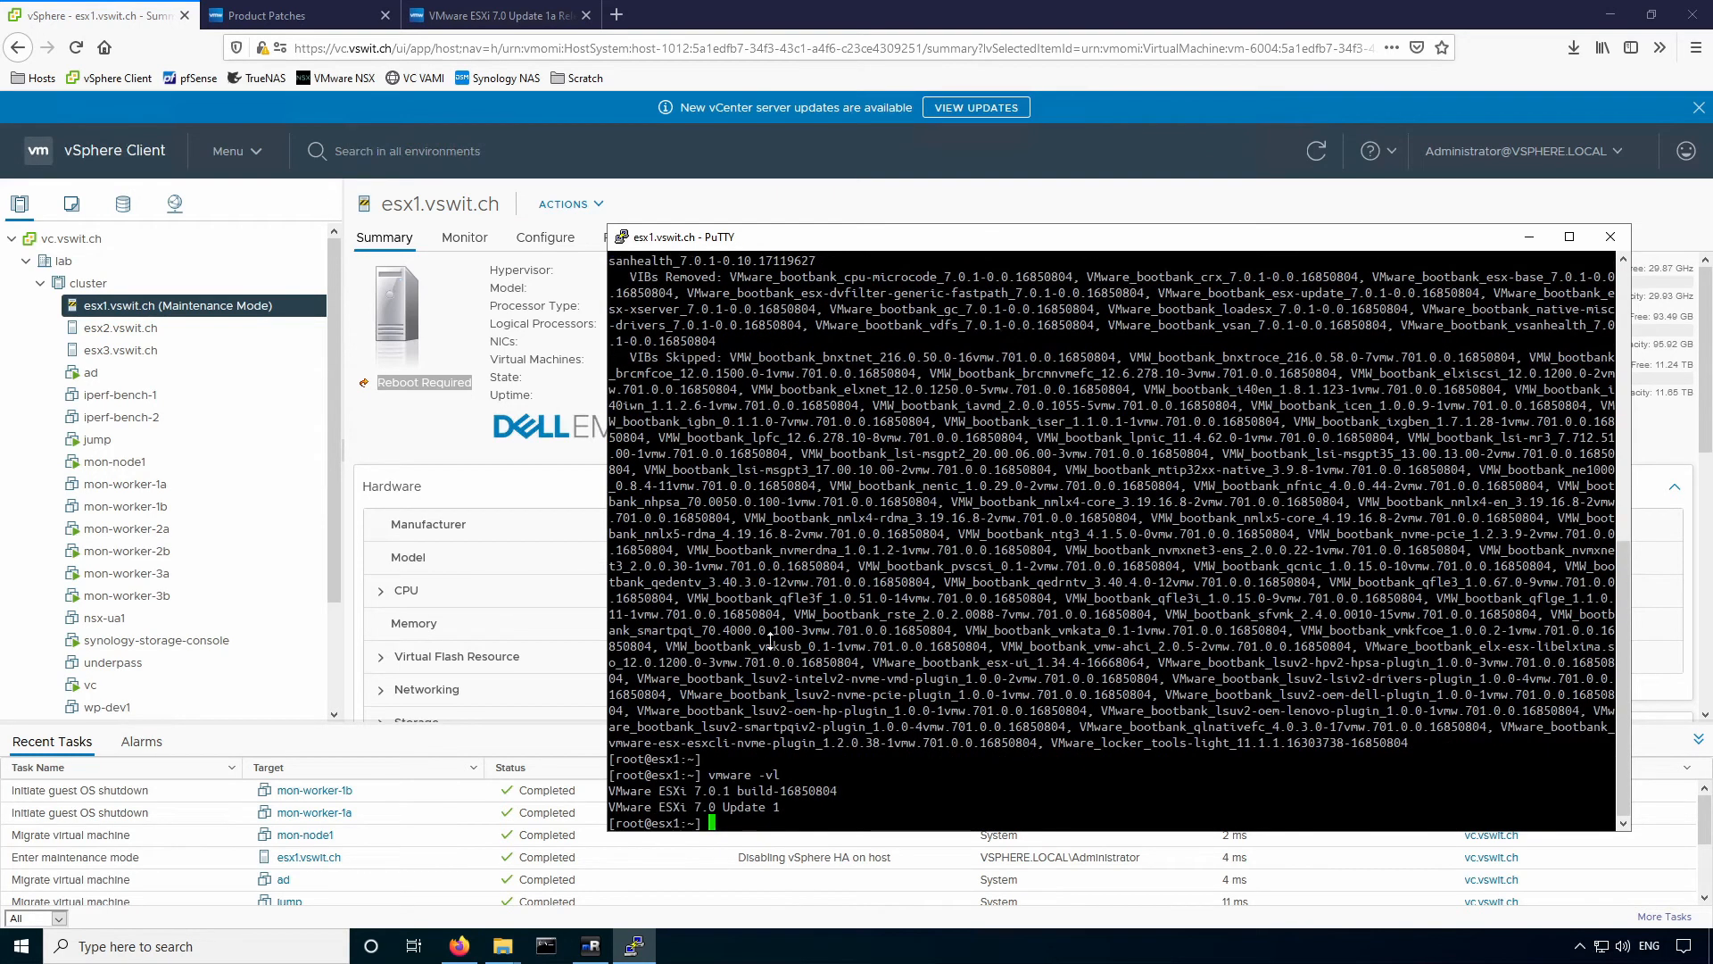
mouse_move(845, 792)
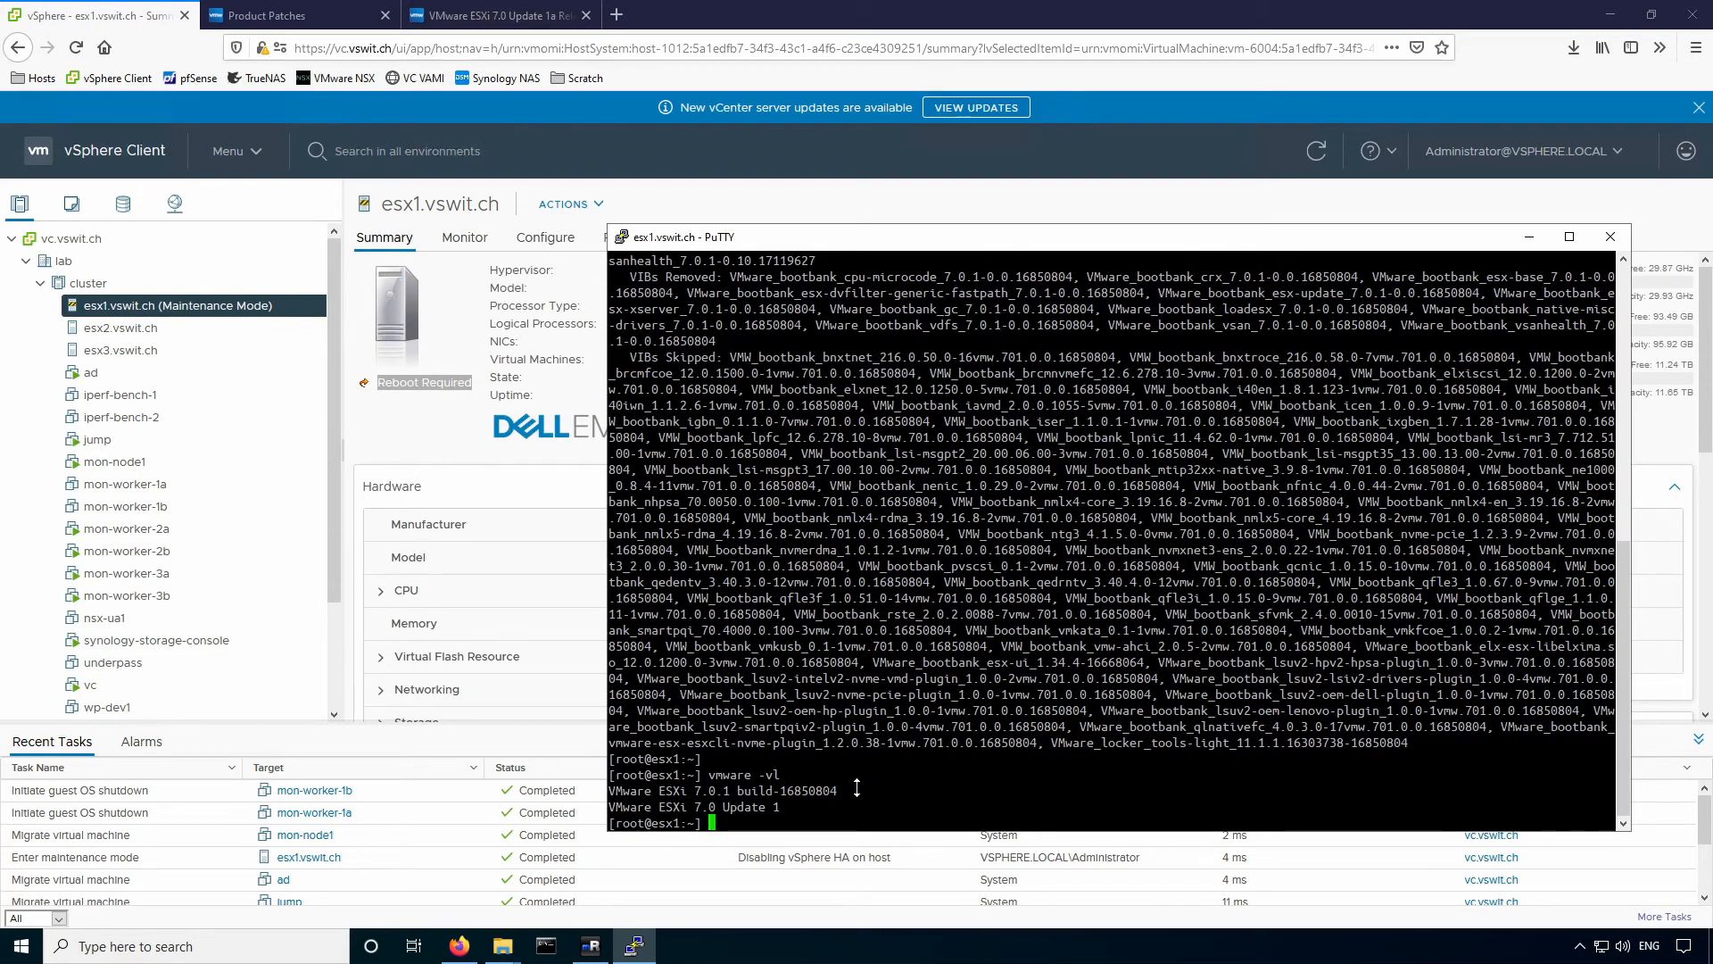
text(reboot)
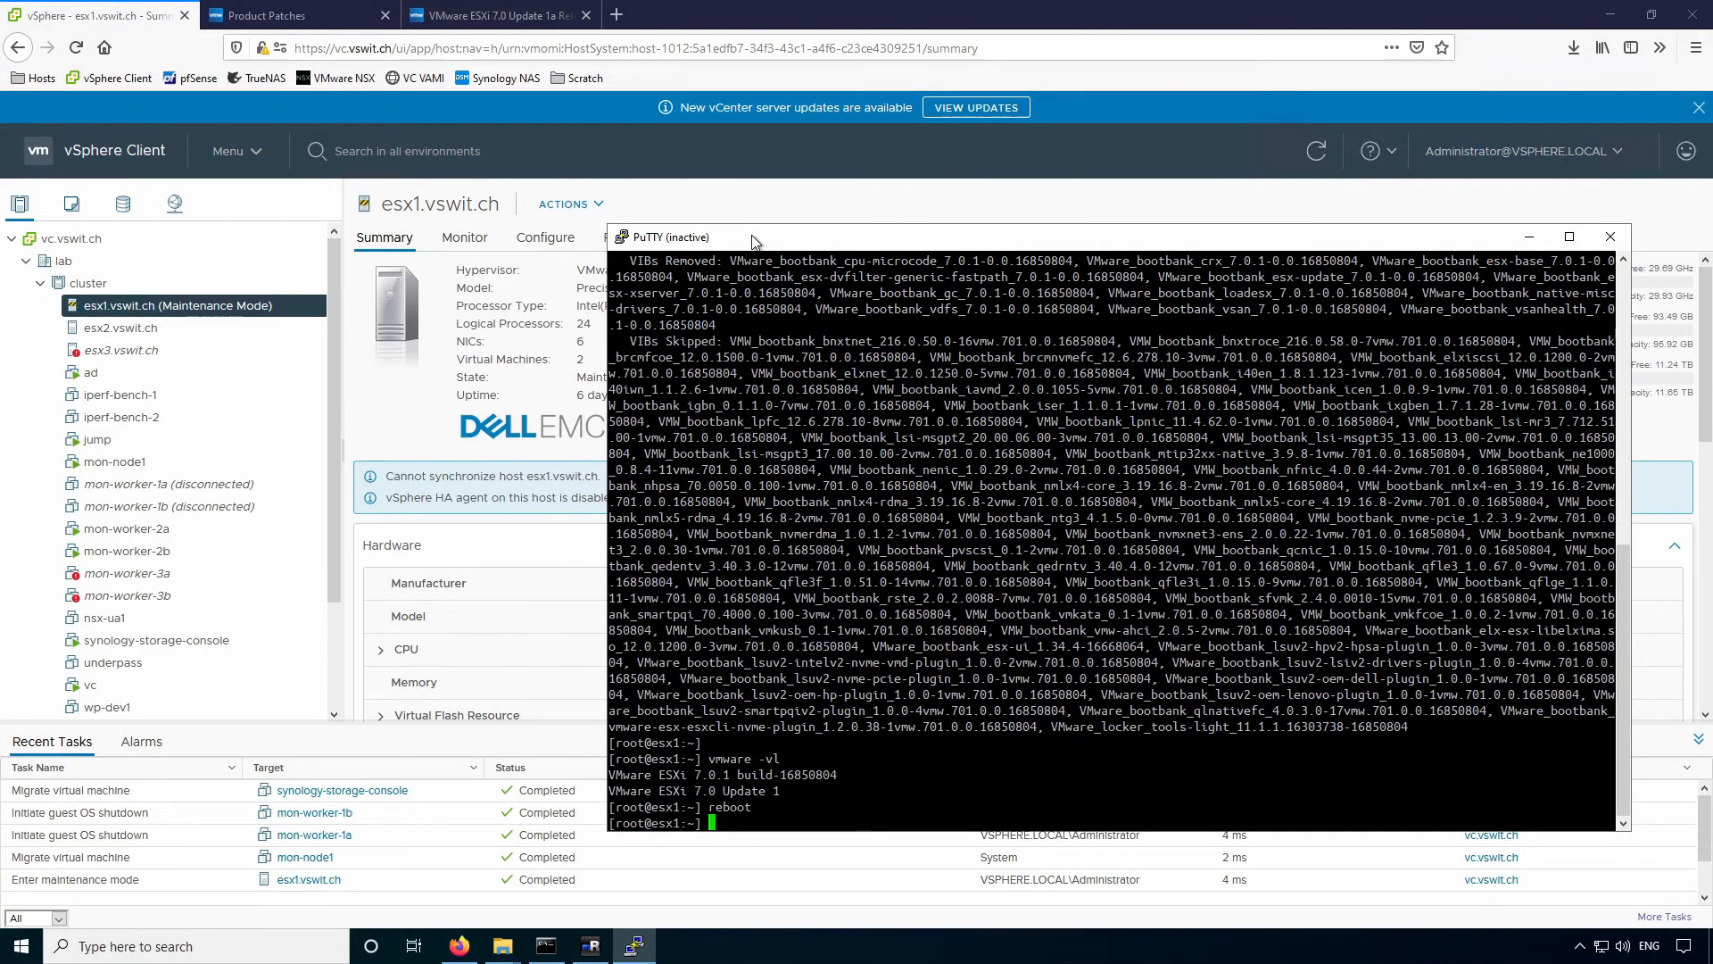
mouse_move(230, 252)
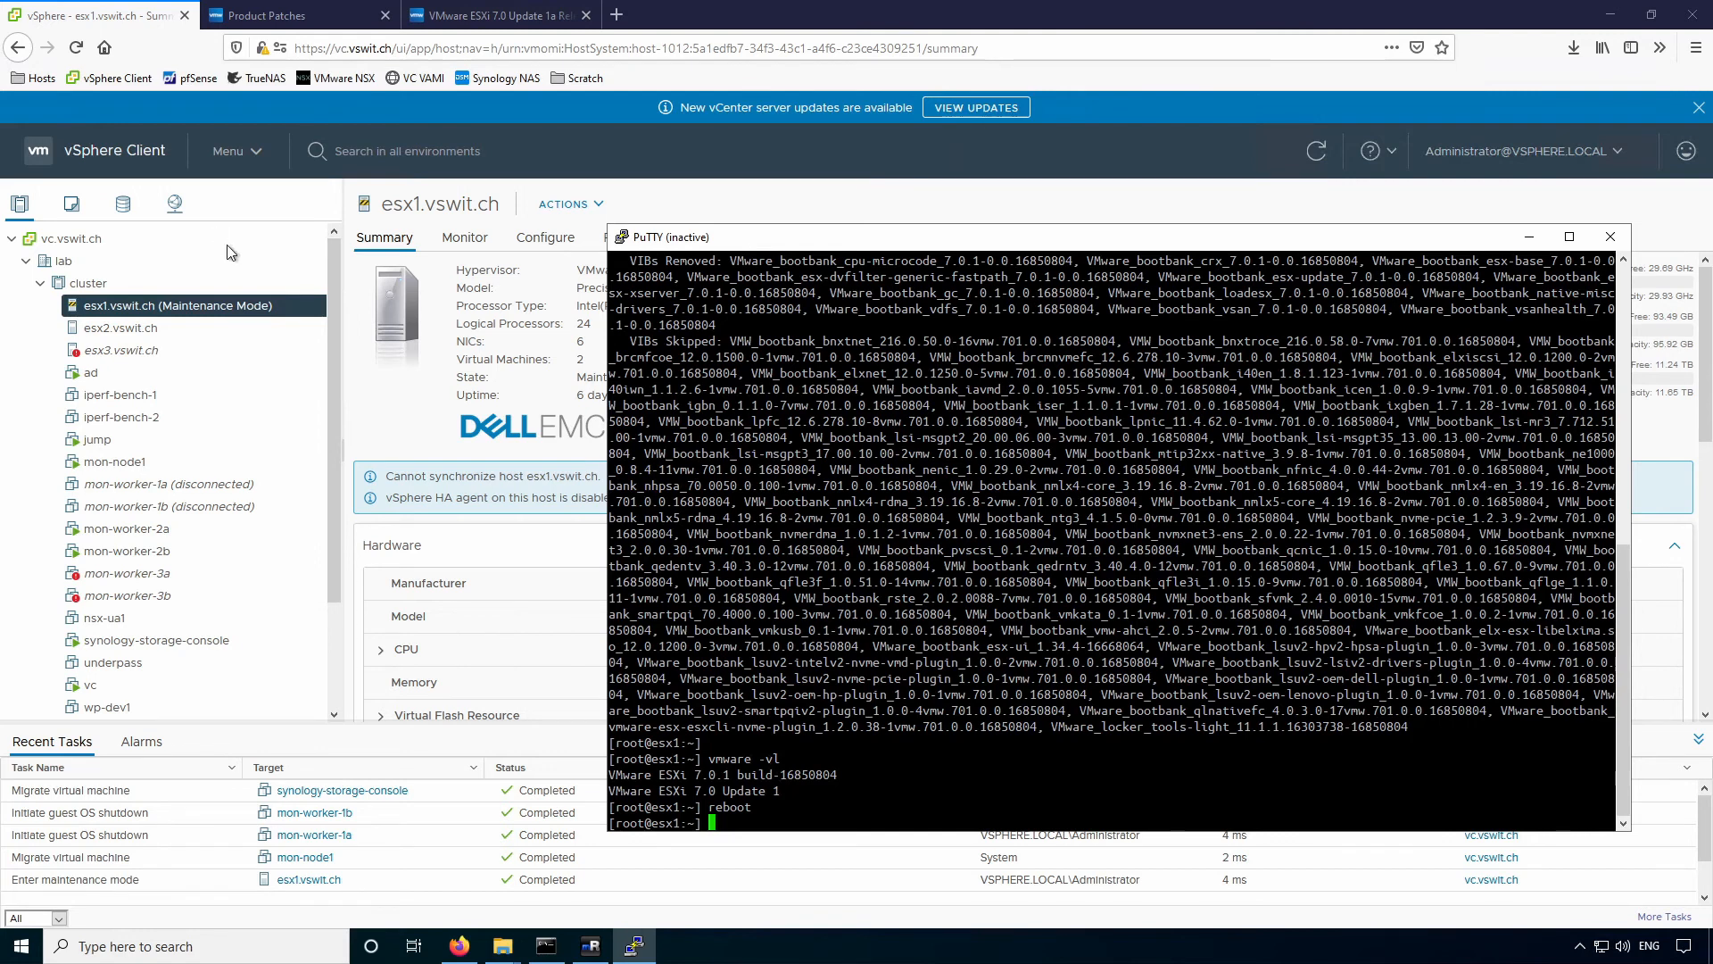
Restart the PuTTY session, log in and confirm vmware -vl reports build 17119627.
click(621, 238)
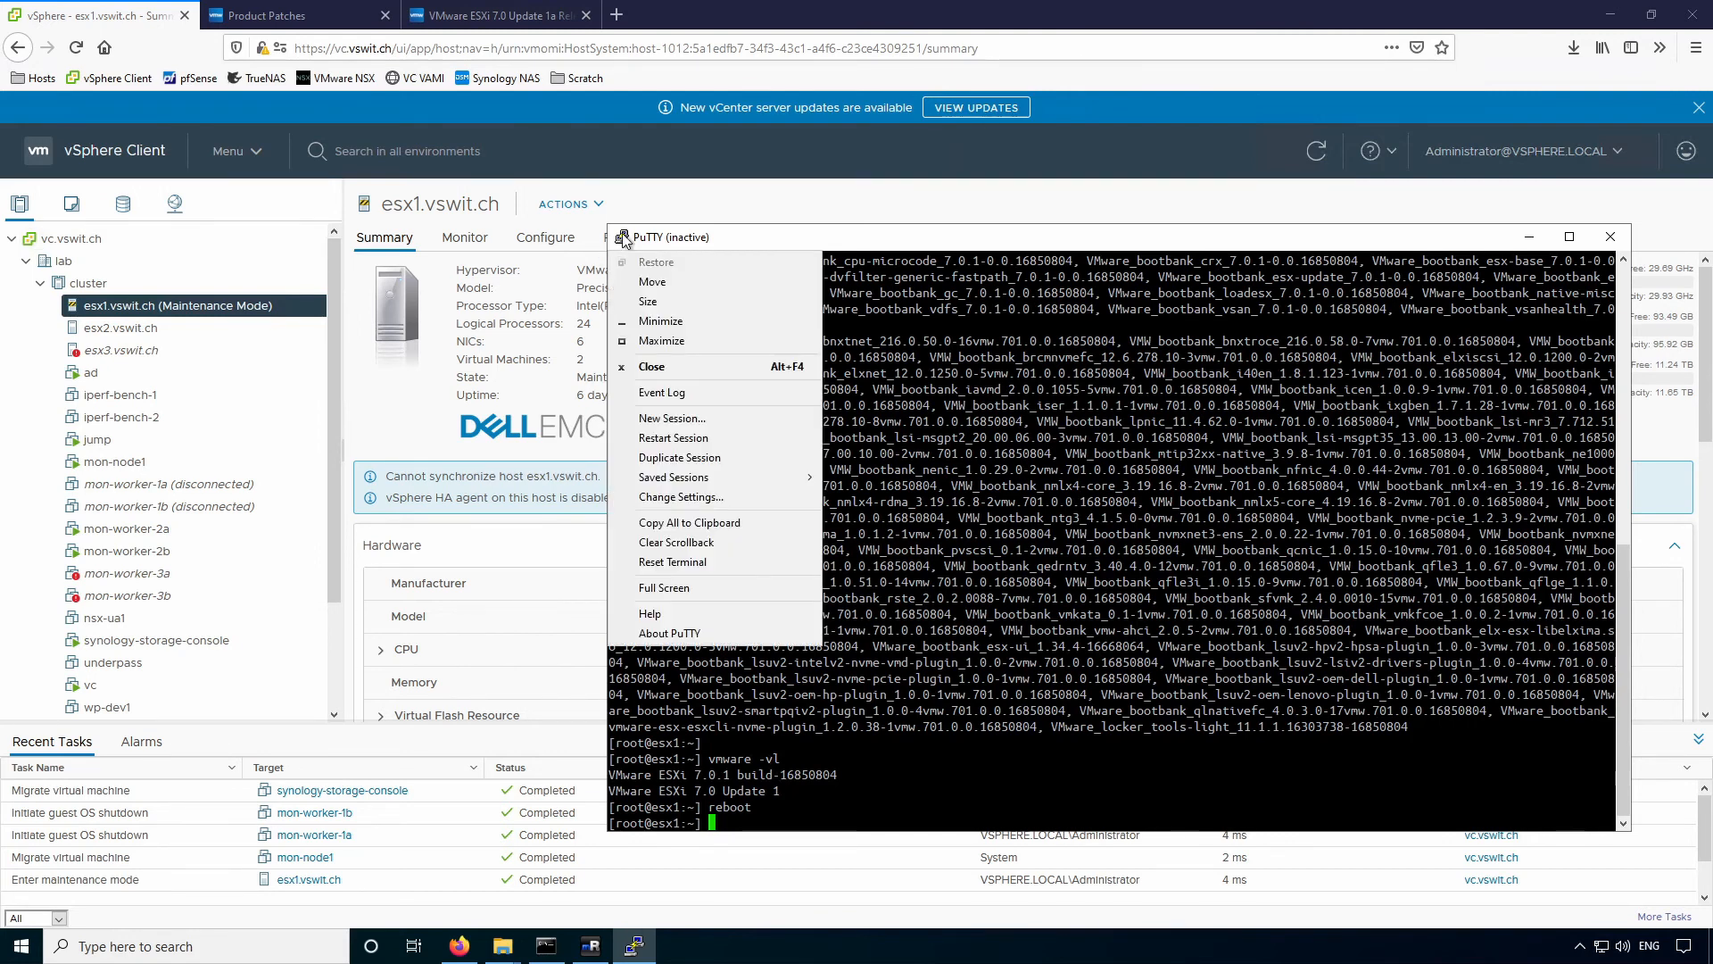
mouse_move(675, 479)
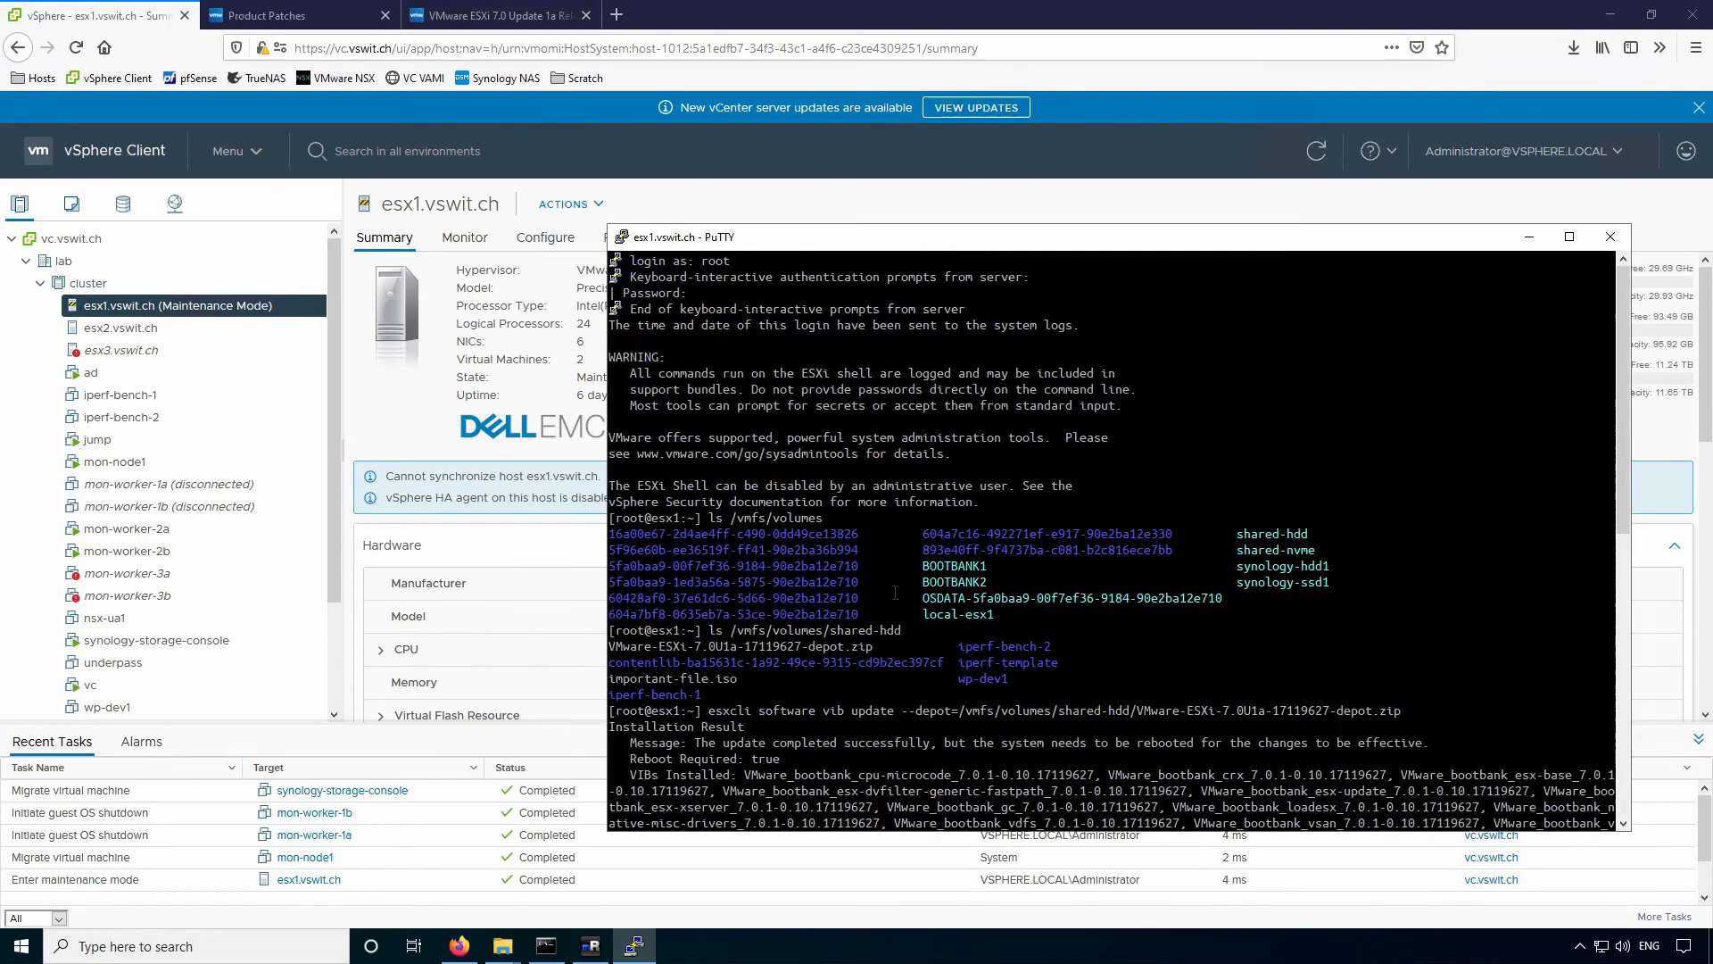
scroll(down, 3)
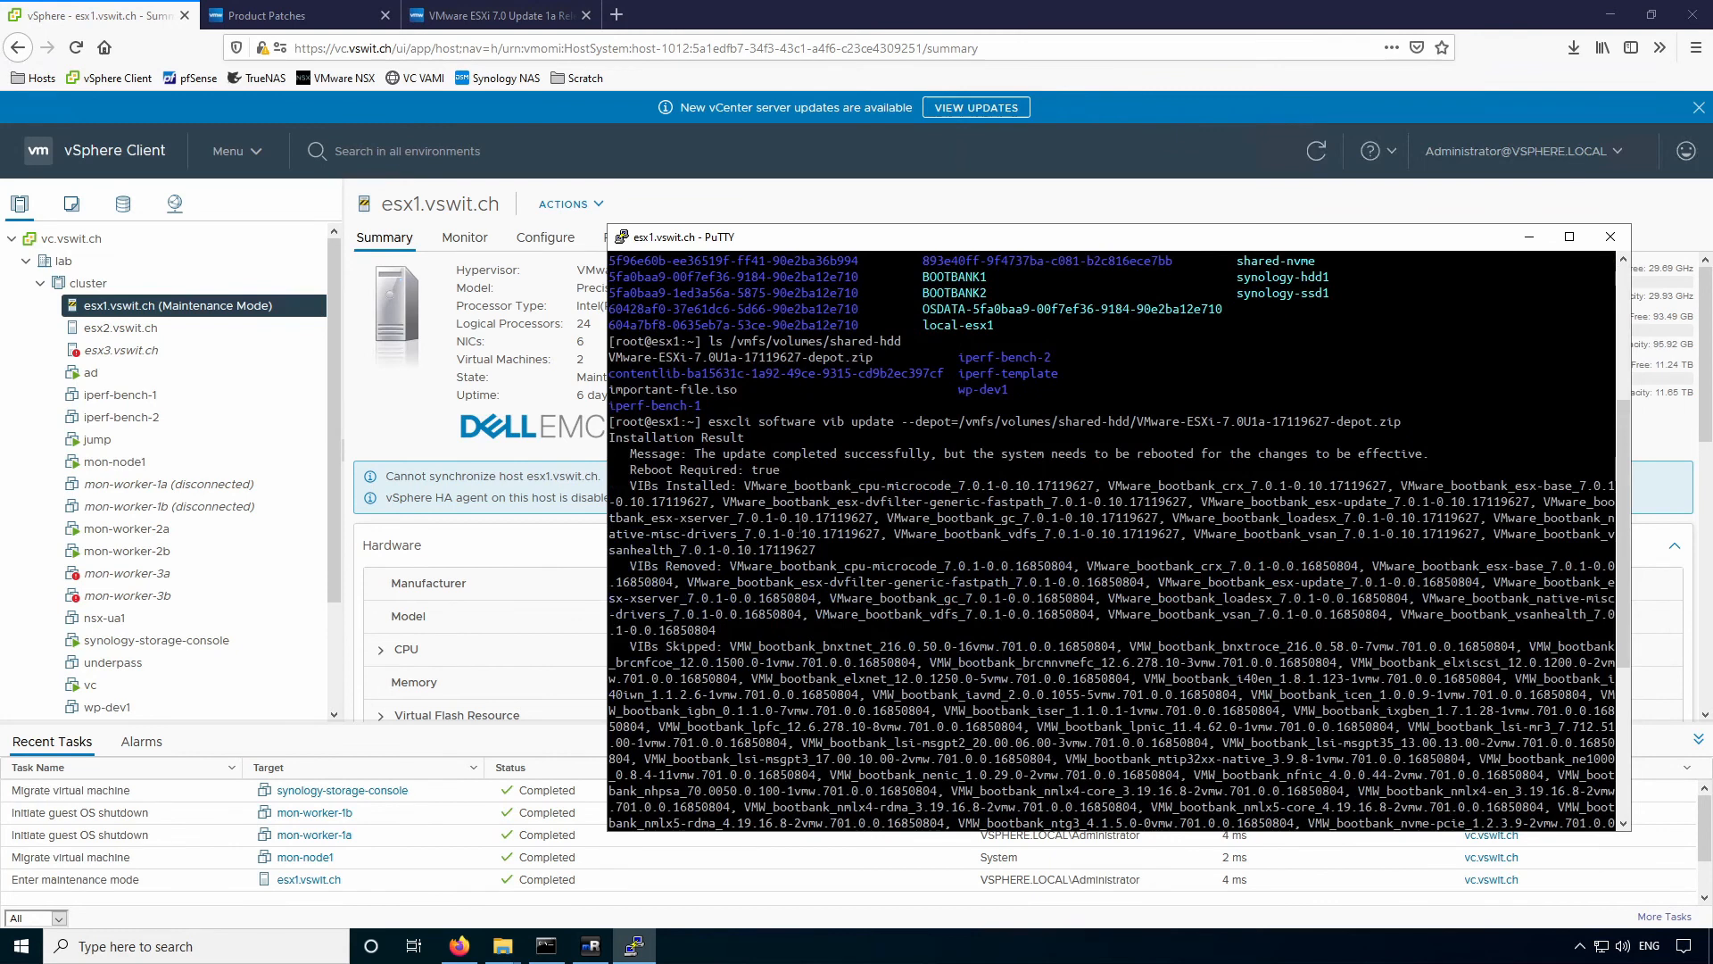
drag(737, 486, 741, 509)
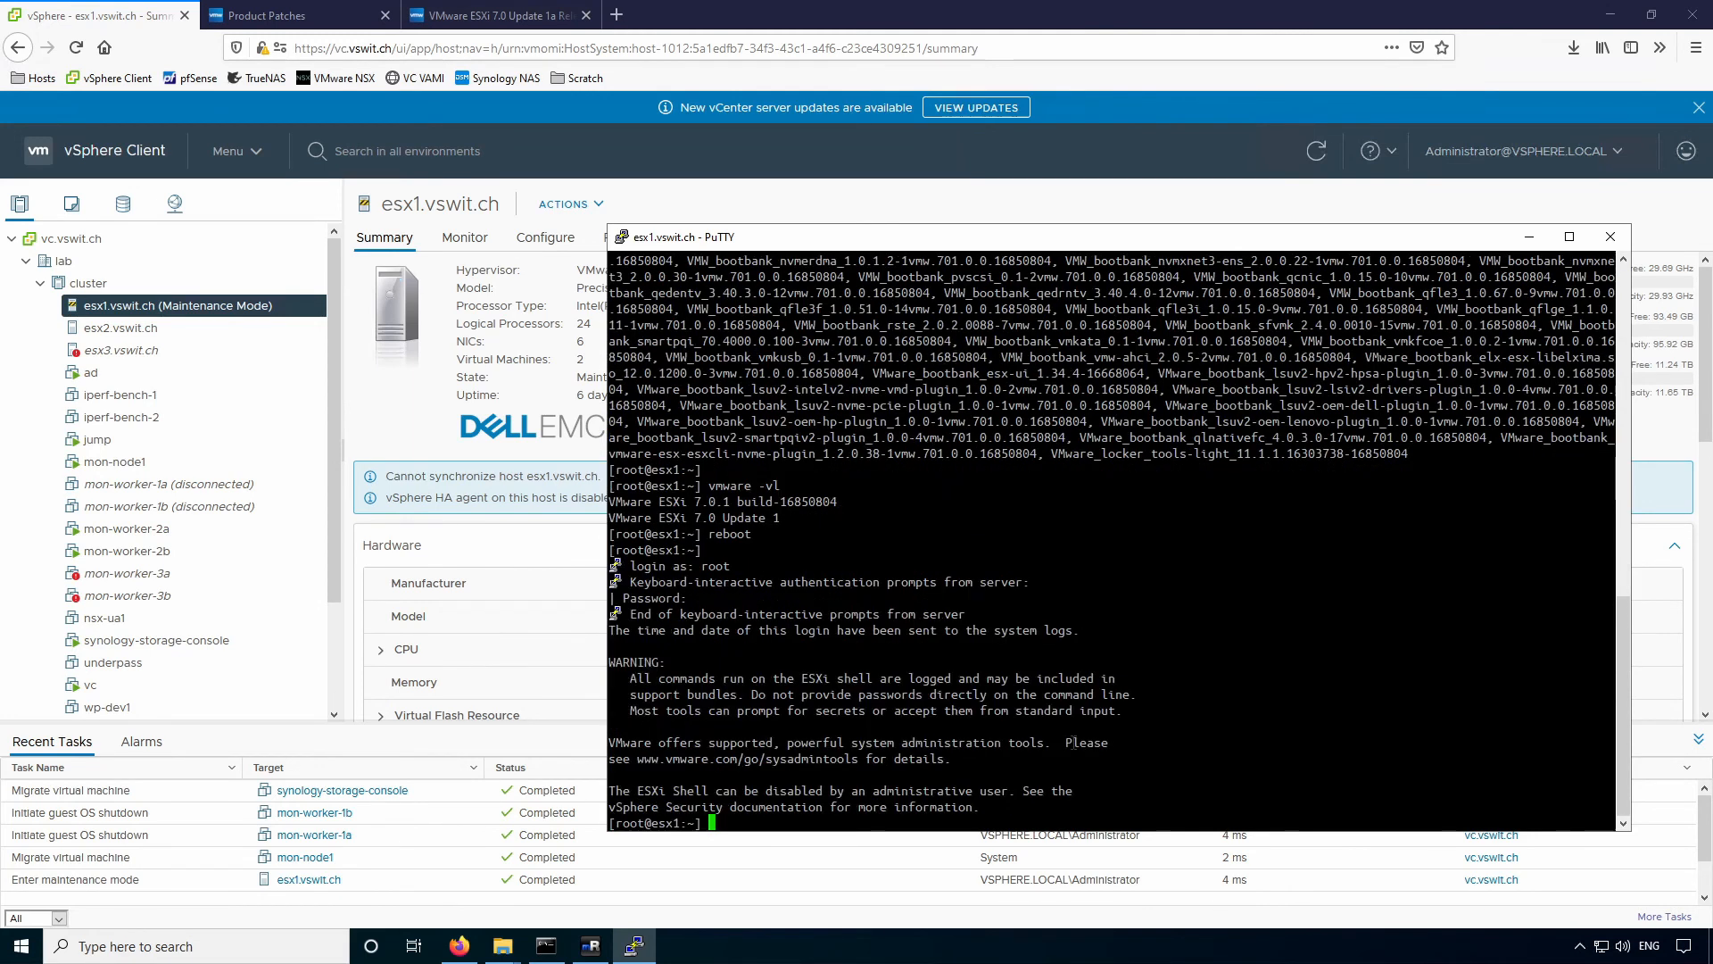
text(vmware -vl)
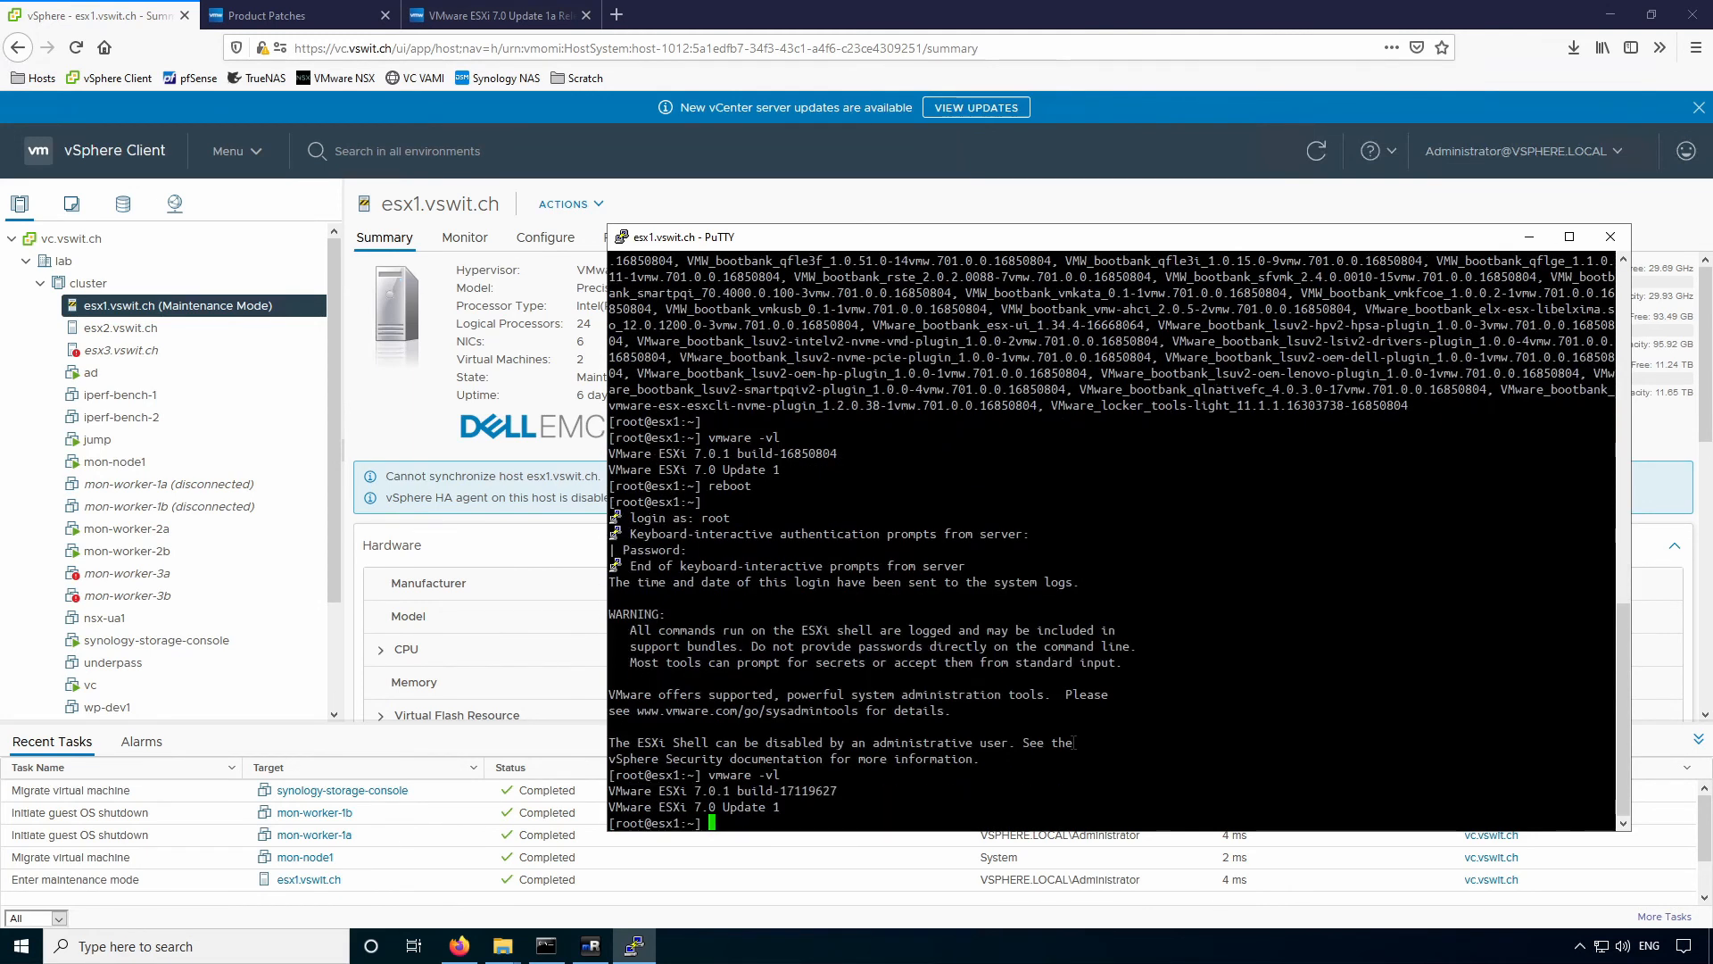